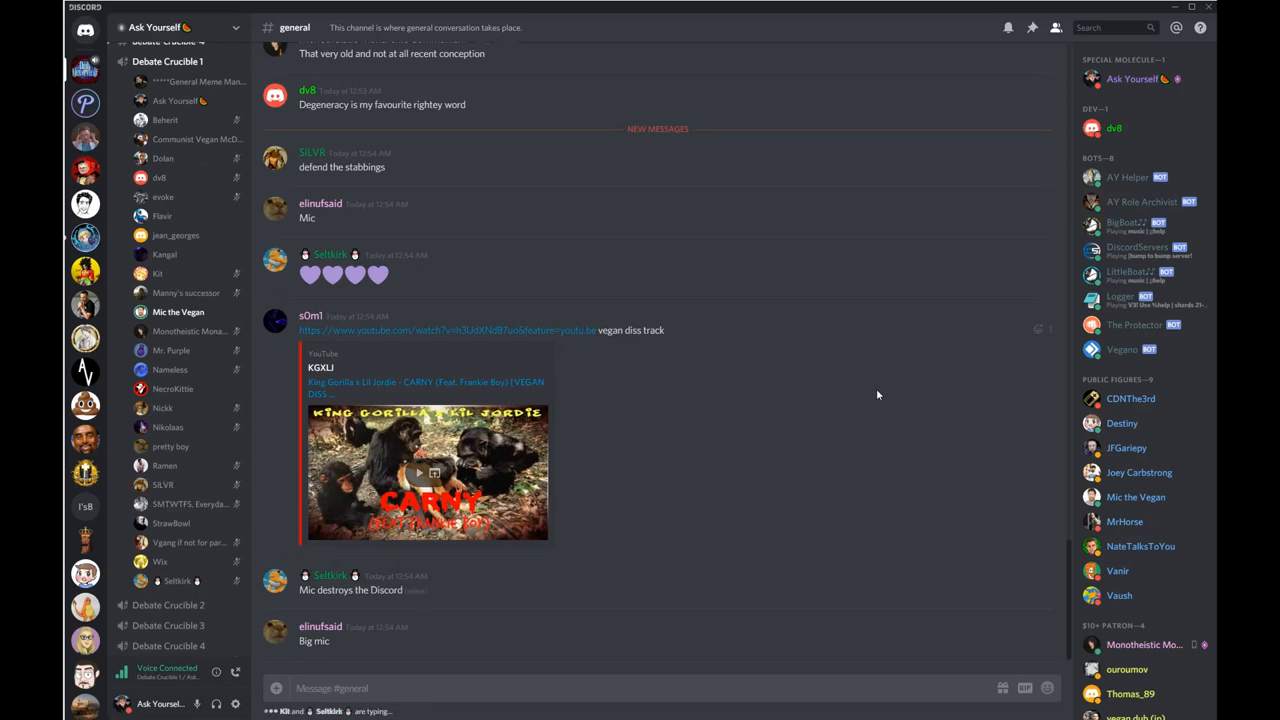
{"action": "left_click", "coordinate": [180, 28]}
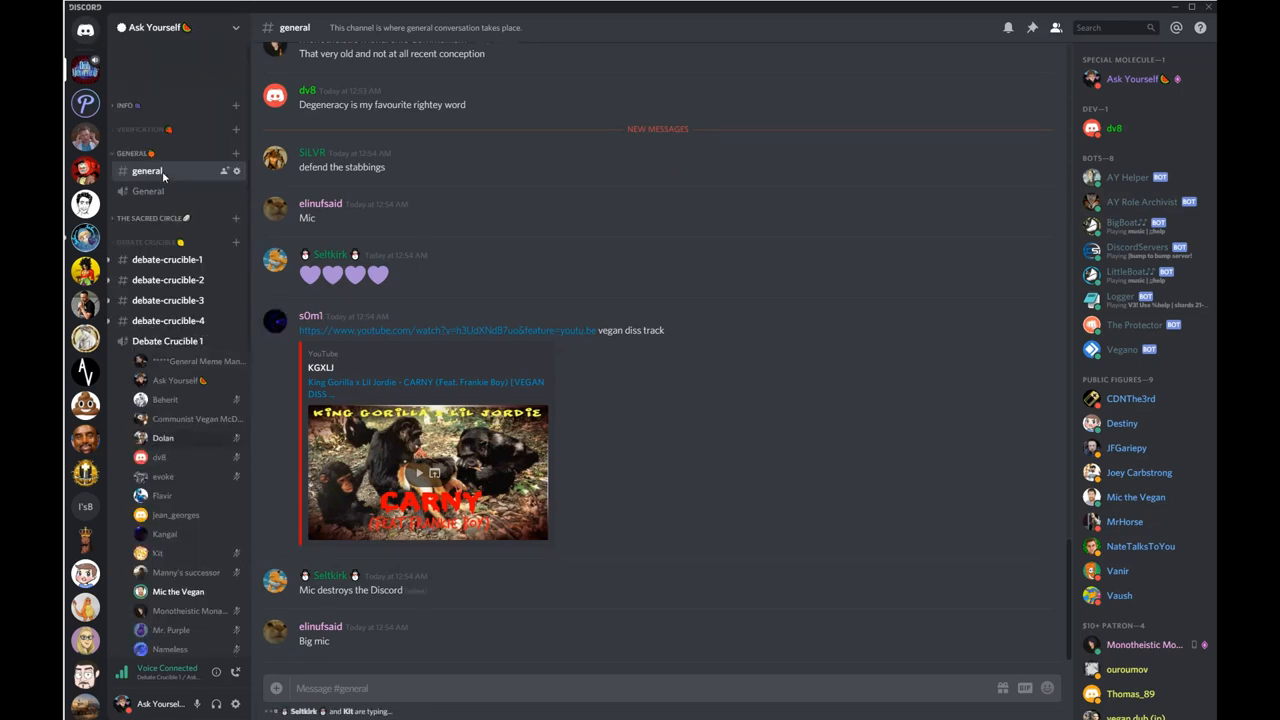
{"action": "left_click", "coordinate": [124, 104]}
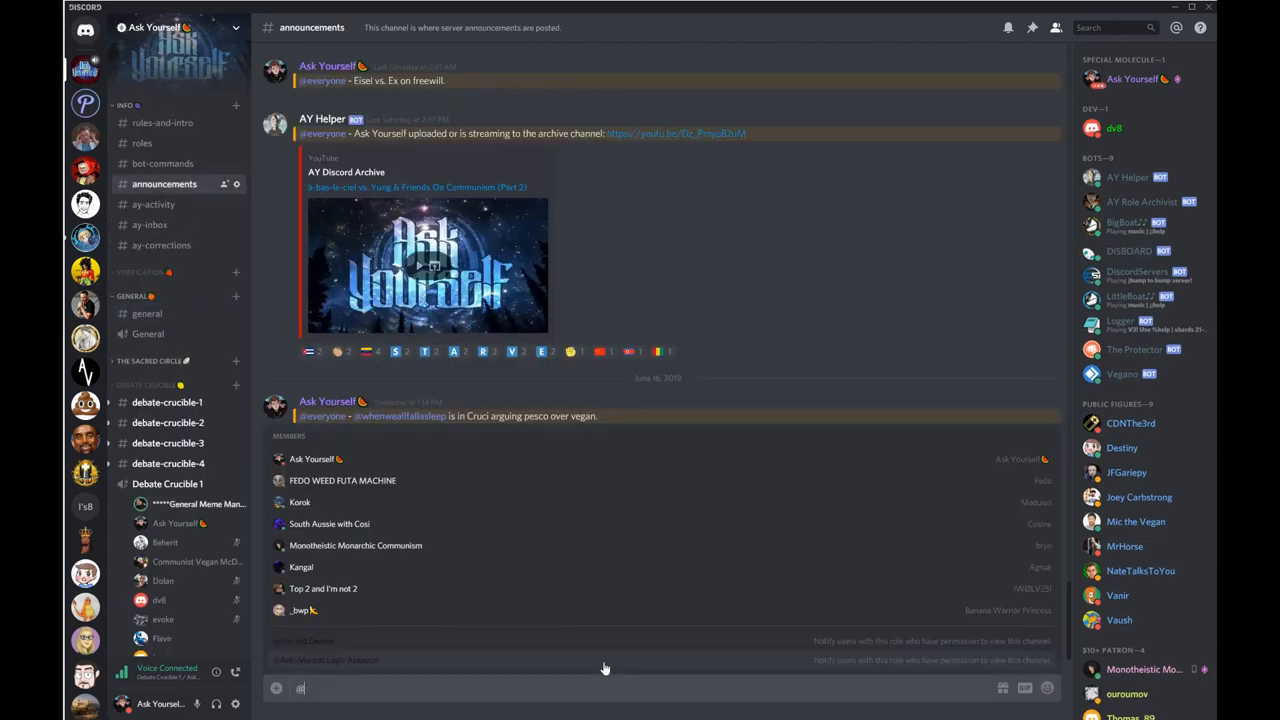
{"action": "type", "text": "everyone"}
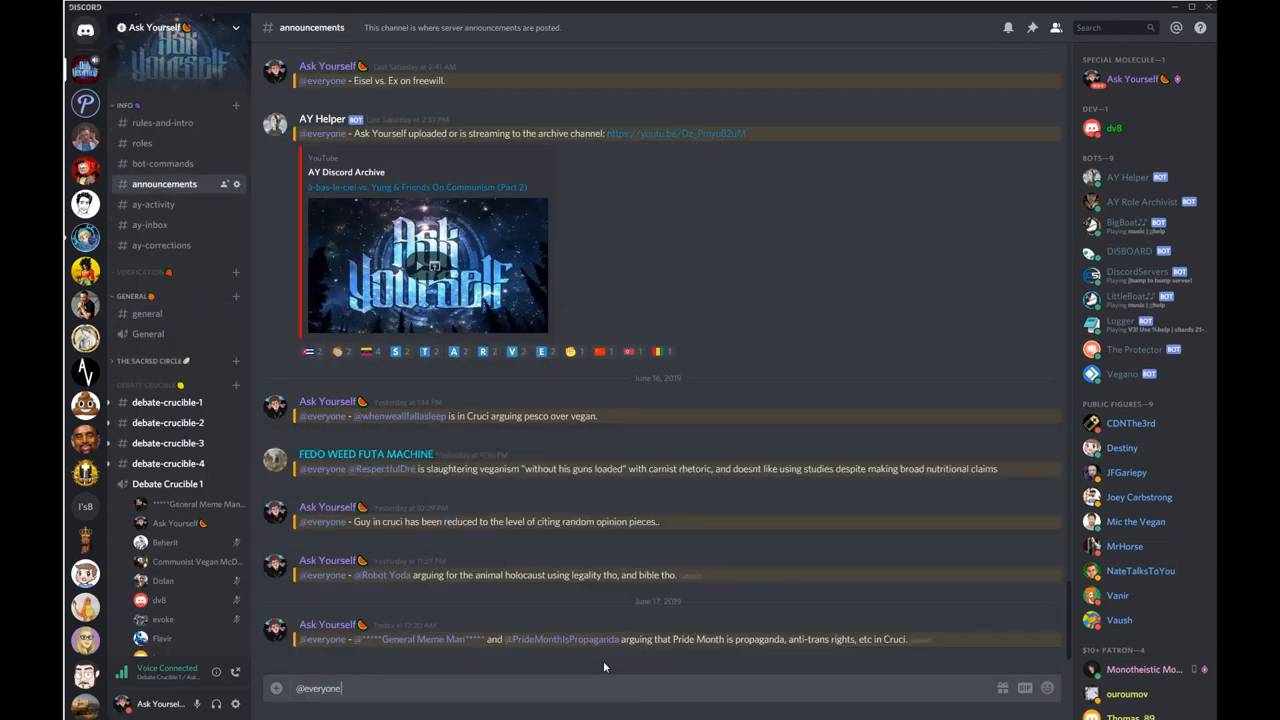
{"action": "type", "text": "- Mic The Vegan wrecking people on LGBT stats in general."}
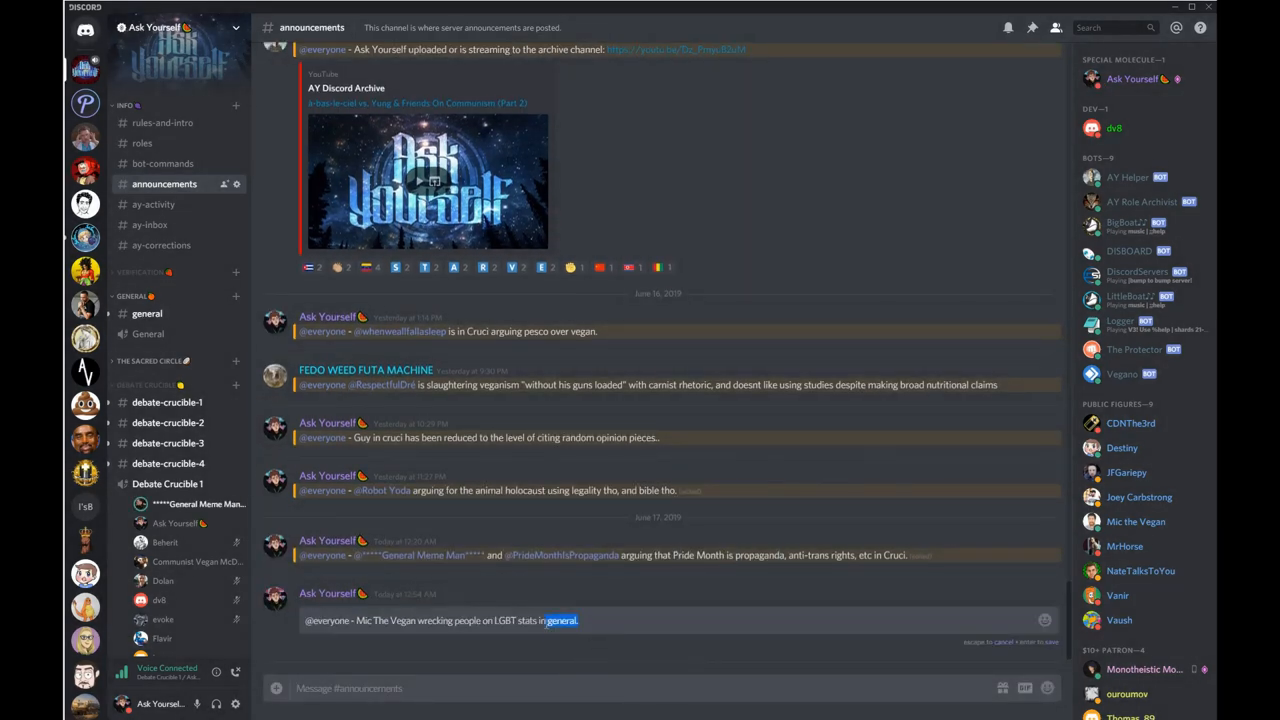
{"action": "type", "text": "Cruci"}
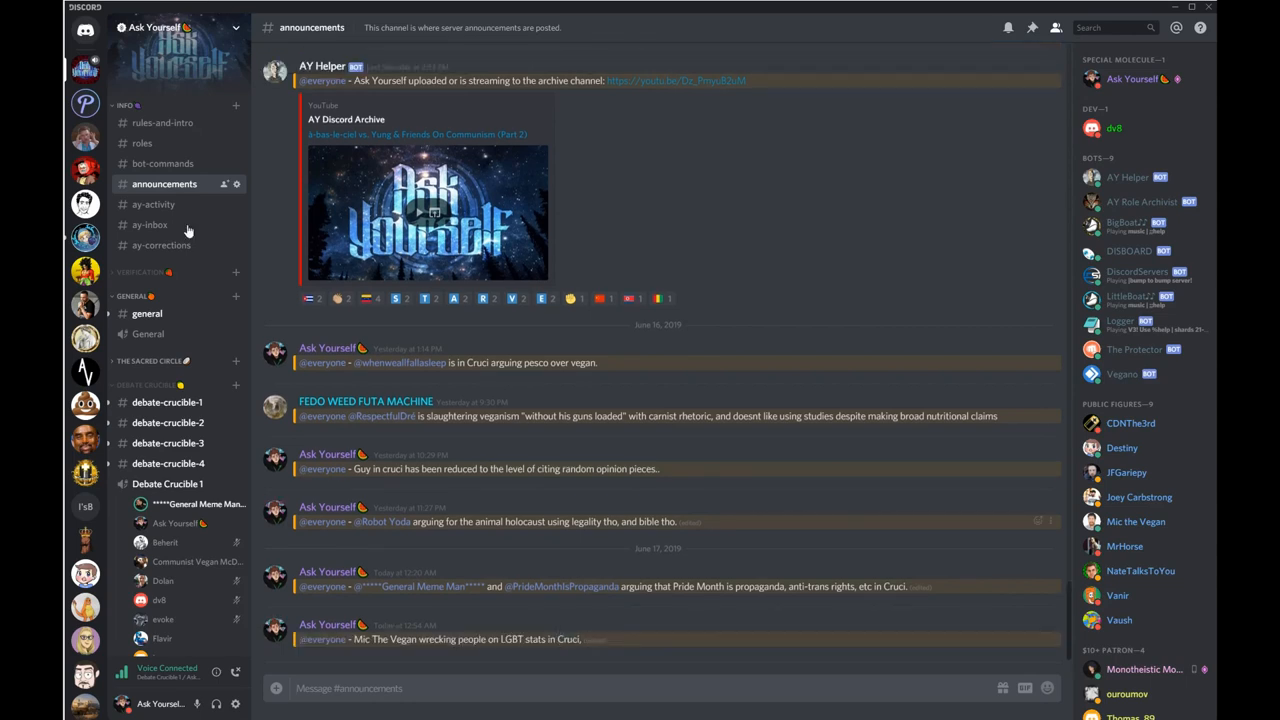
Step: Go back to #general and scroll through the incoming chat about Mic obliterating
{"action": "left_click", "coordinate": [148, 312]}
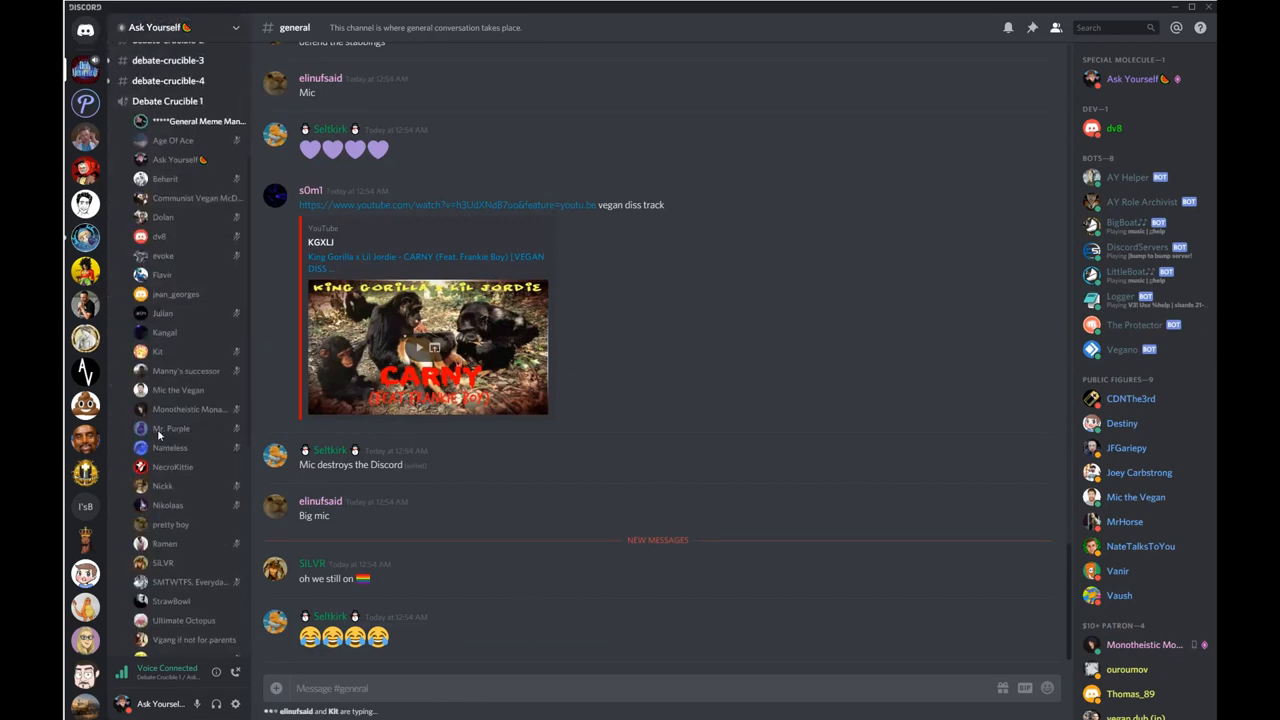
{"action": "mouse_move", "coordinate": [230, 510]}
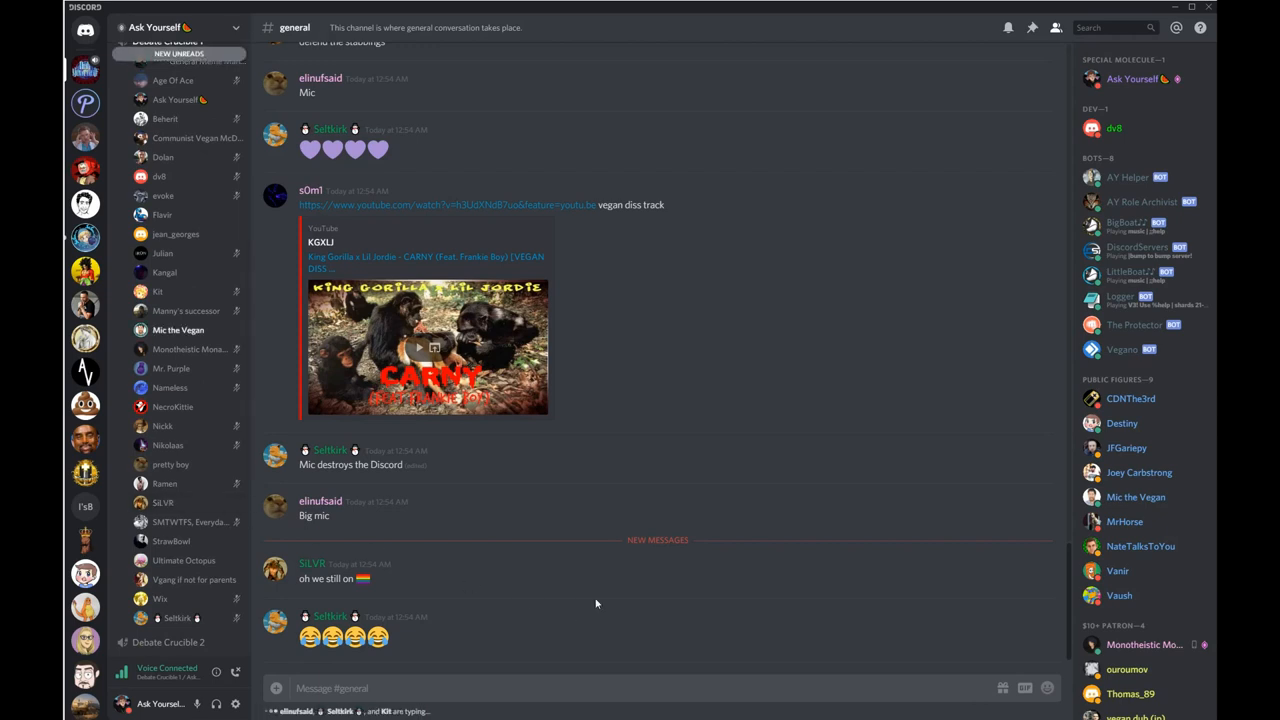
{"action": "mouse_move", "coordinate": [484, 630]}
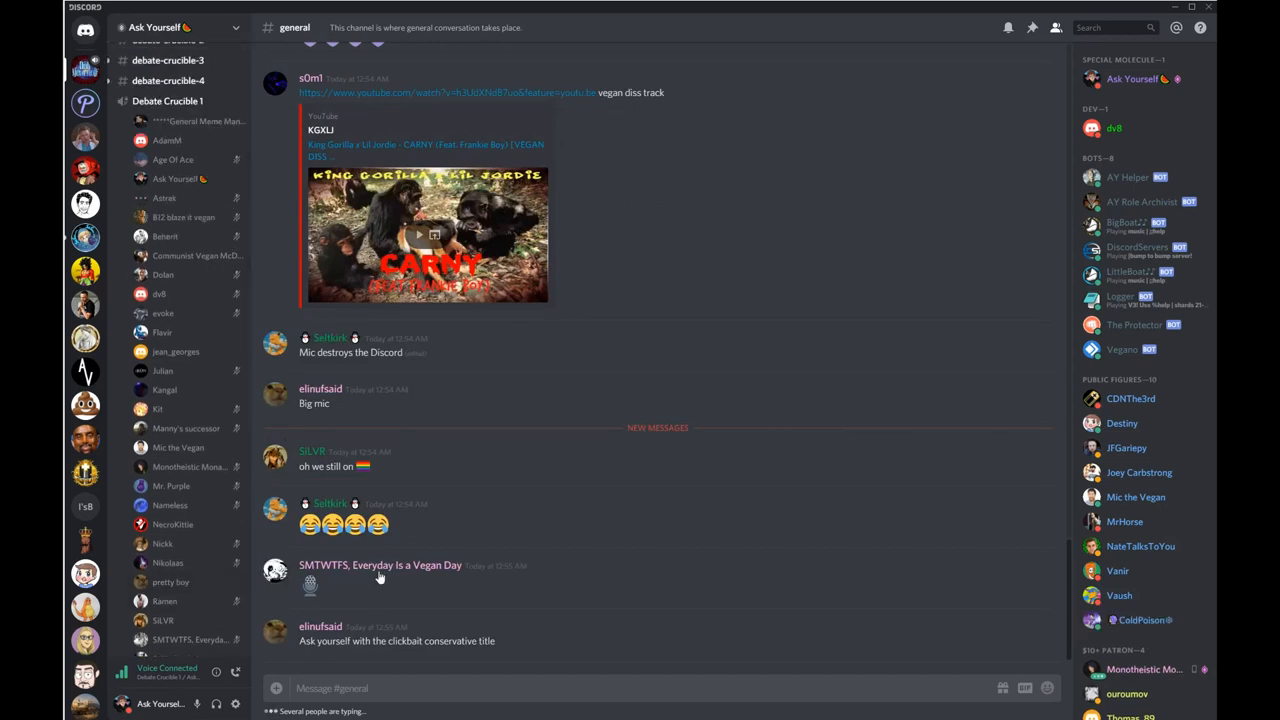
{"action": "scroll", "scroll_direction": "down", "scroll_amount": 3}
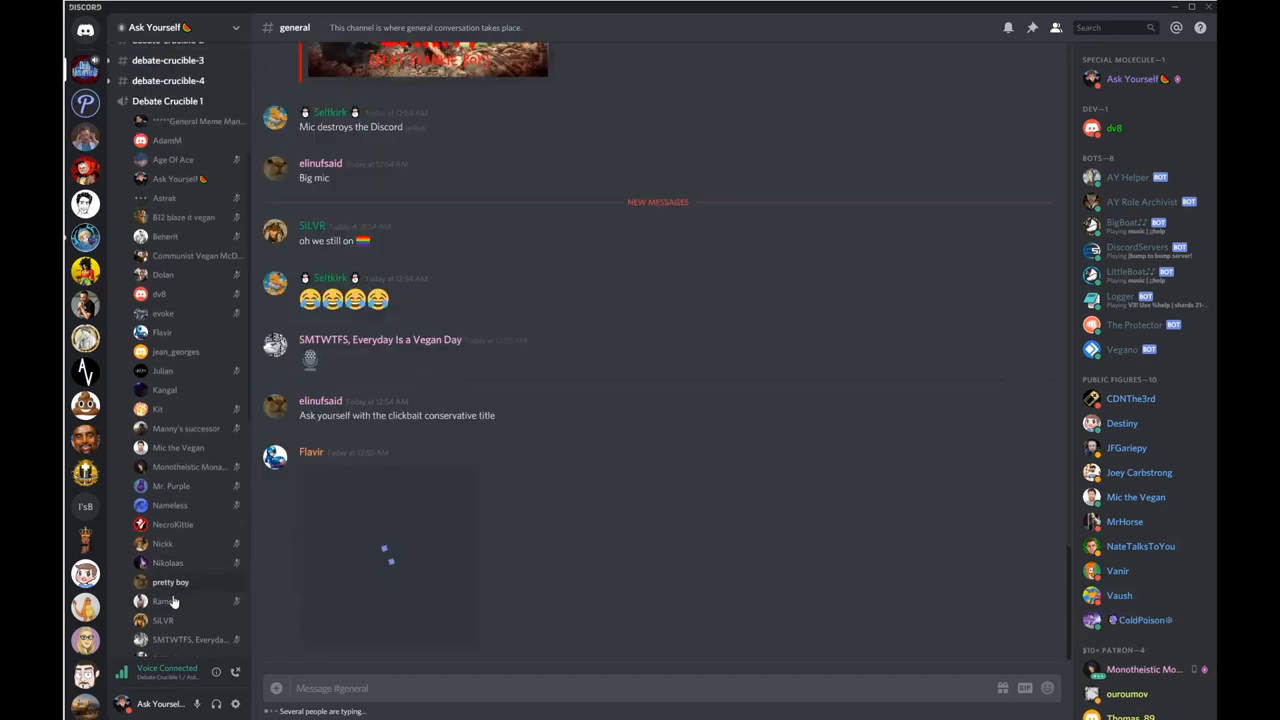
{"action": "scroll", "scroll_direction": "down", "scroll_amount": 3}
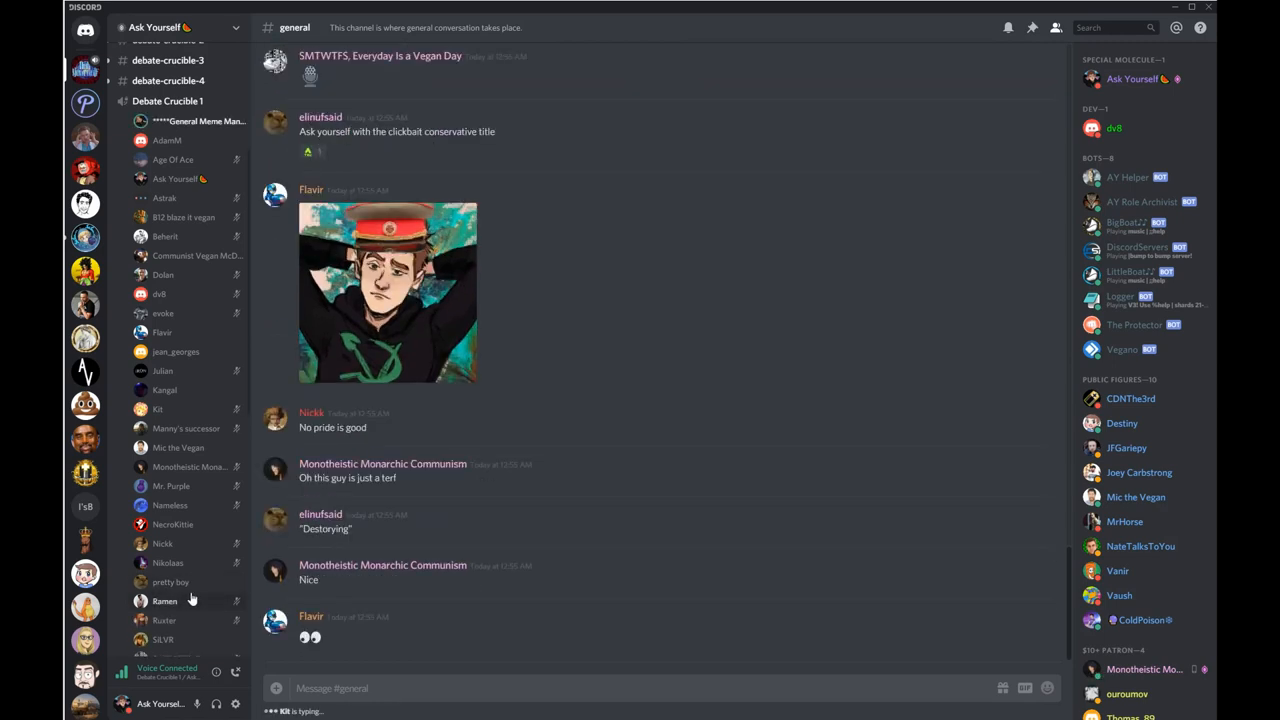
{"action": "scroll", "scroll_direction": "down", "scroll_amount": 3}
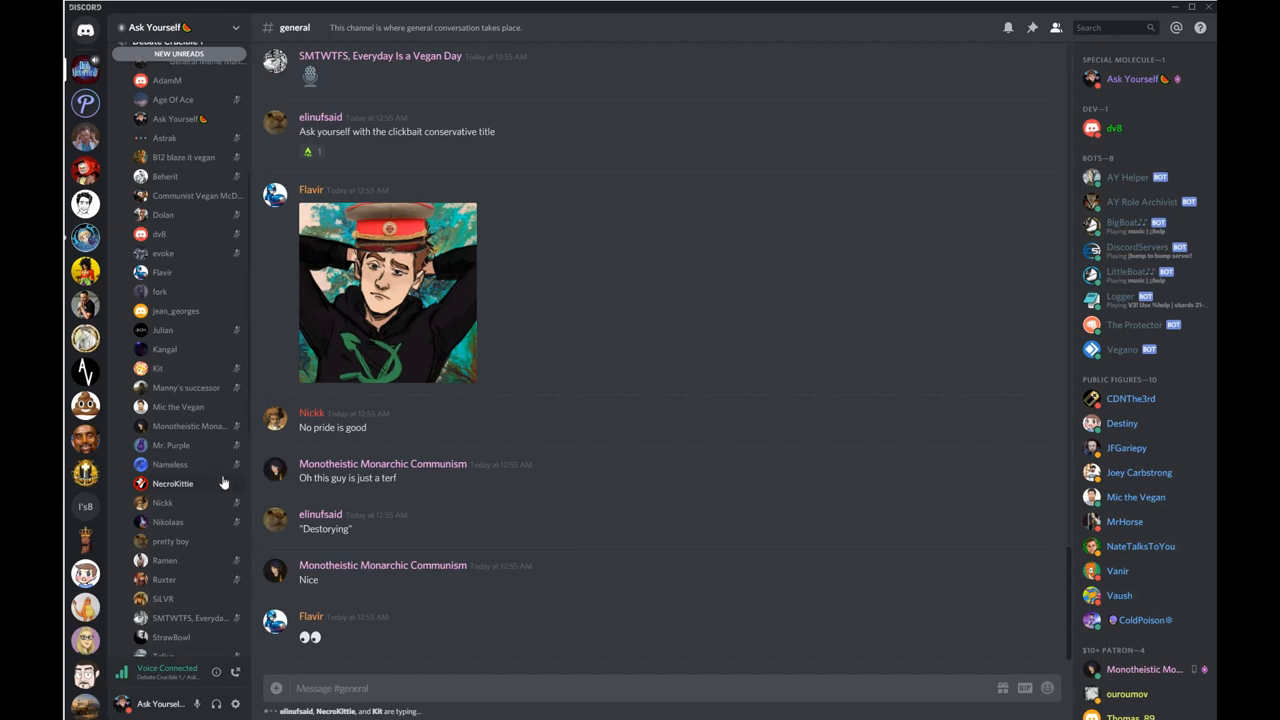
{"action": "scroll", "scroll_direction": "down", "scroll_amount": 3}
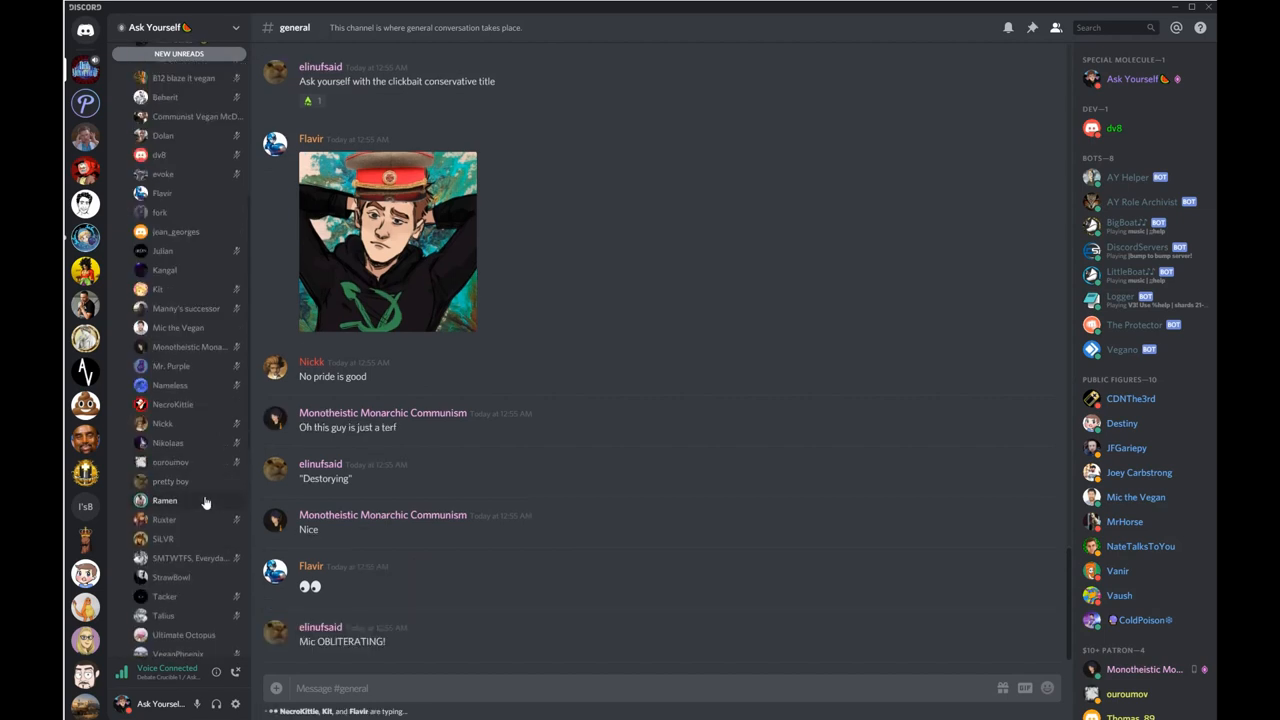
{"action": "scroll", "scroll_direction": "up", "scroll_amount": 3}
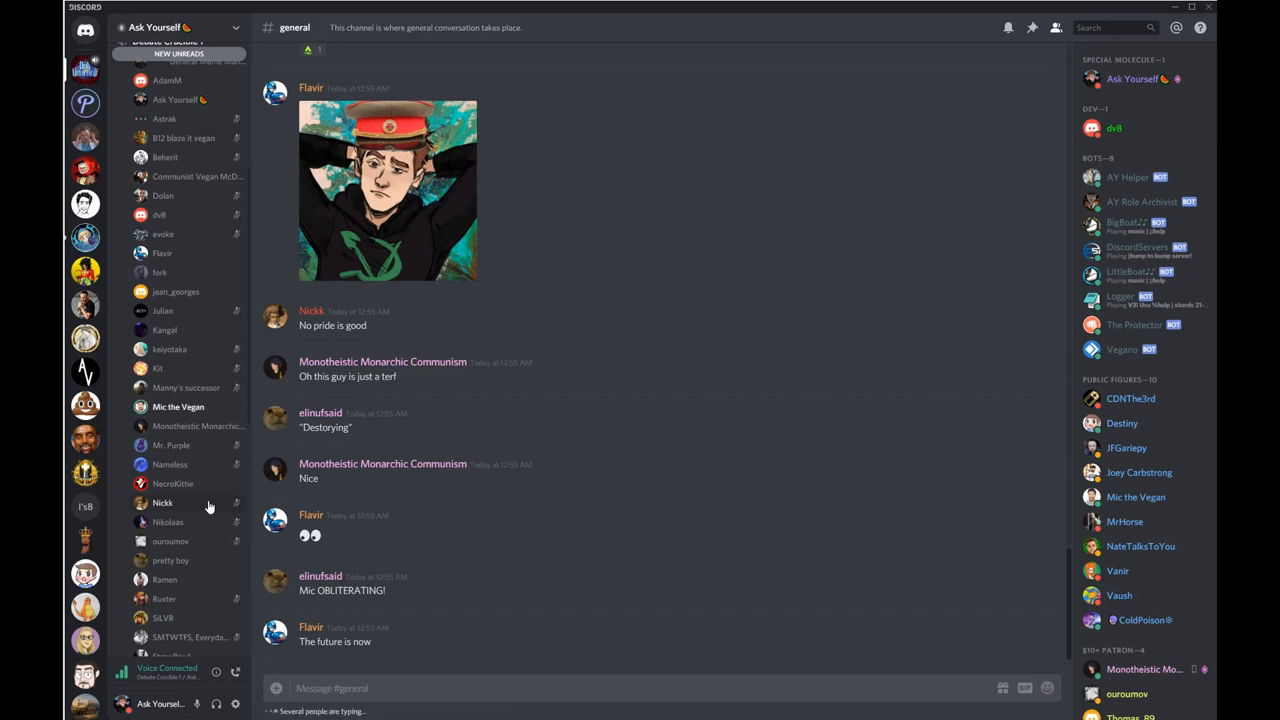
{"action": "mouse_move", "coordinate": [568, 490]}
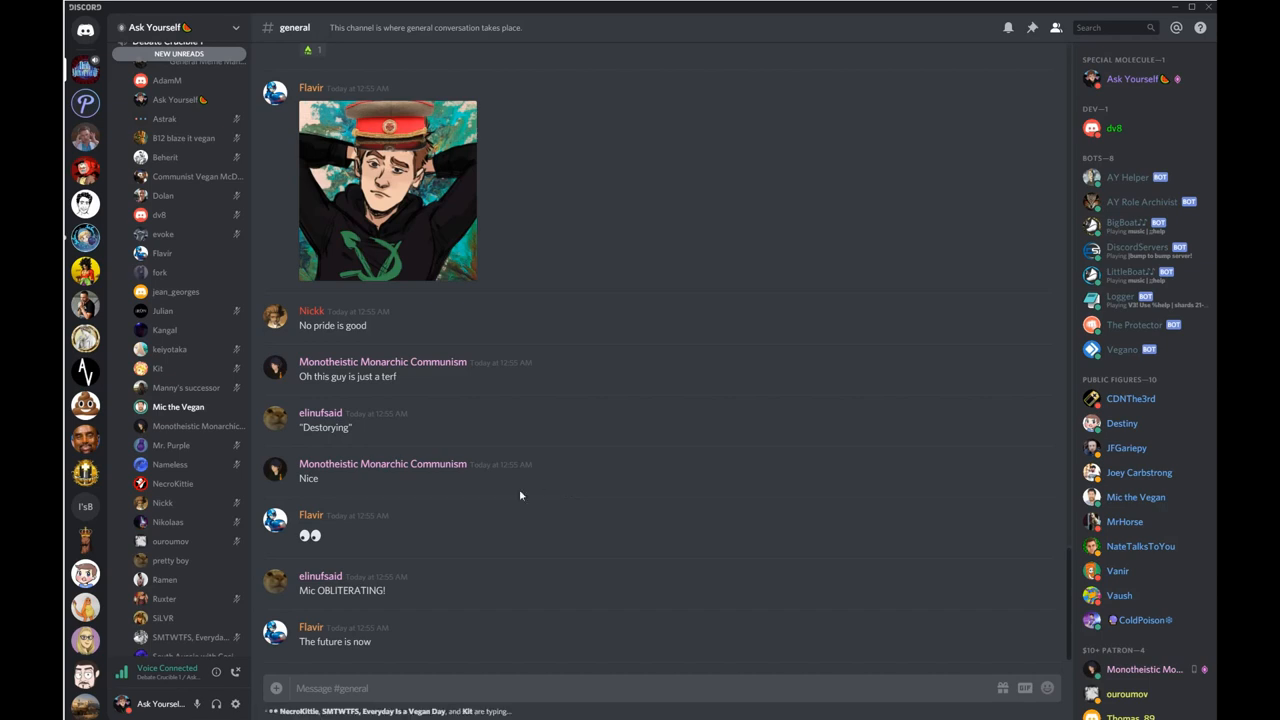
{"action": "mouse_move", "coordinate": [222, 568]}
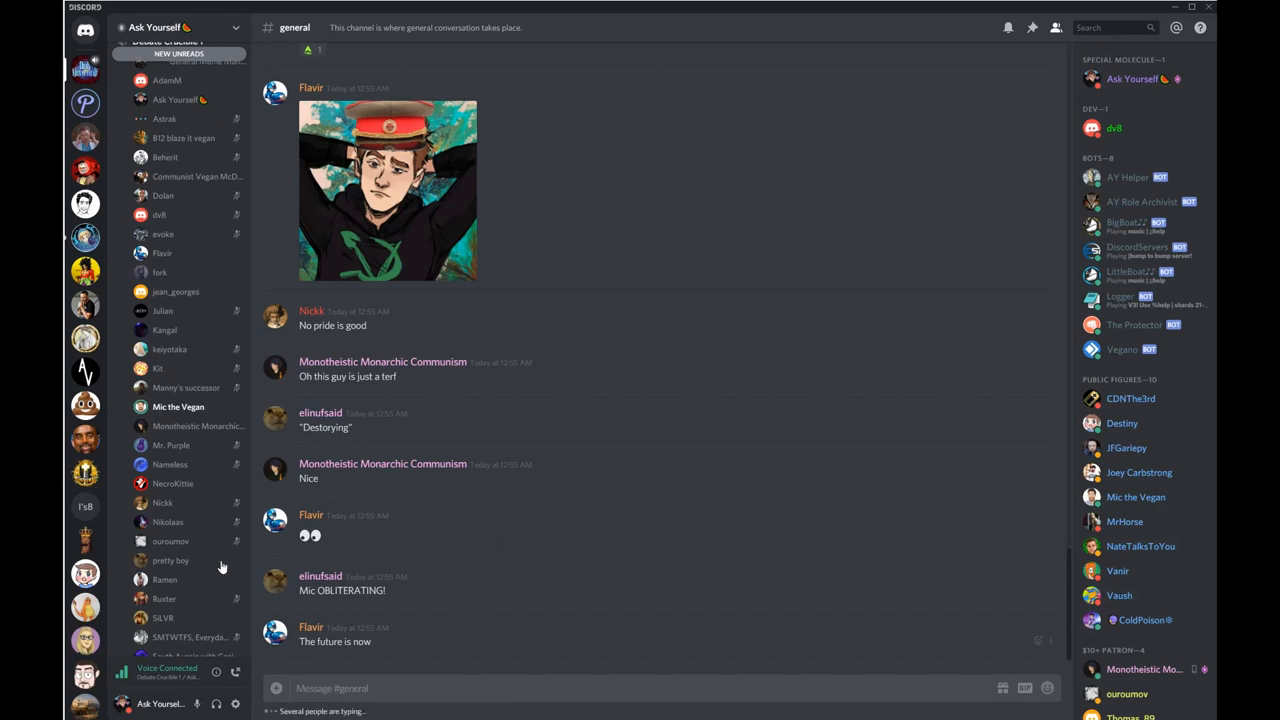
Step: Mention 'Vgang if not for parents' in a general reply asking them to let Mic debate a bit
{"action": "scroll", "scroll_direction": "down", "scroll_amount": 3}
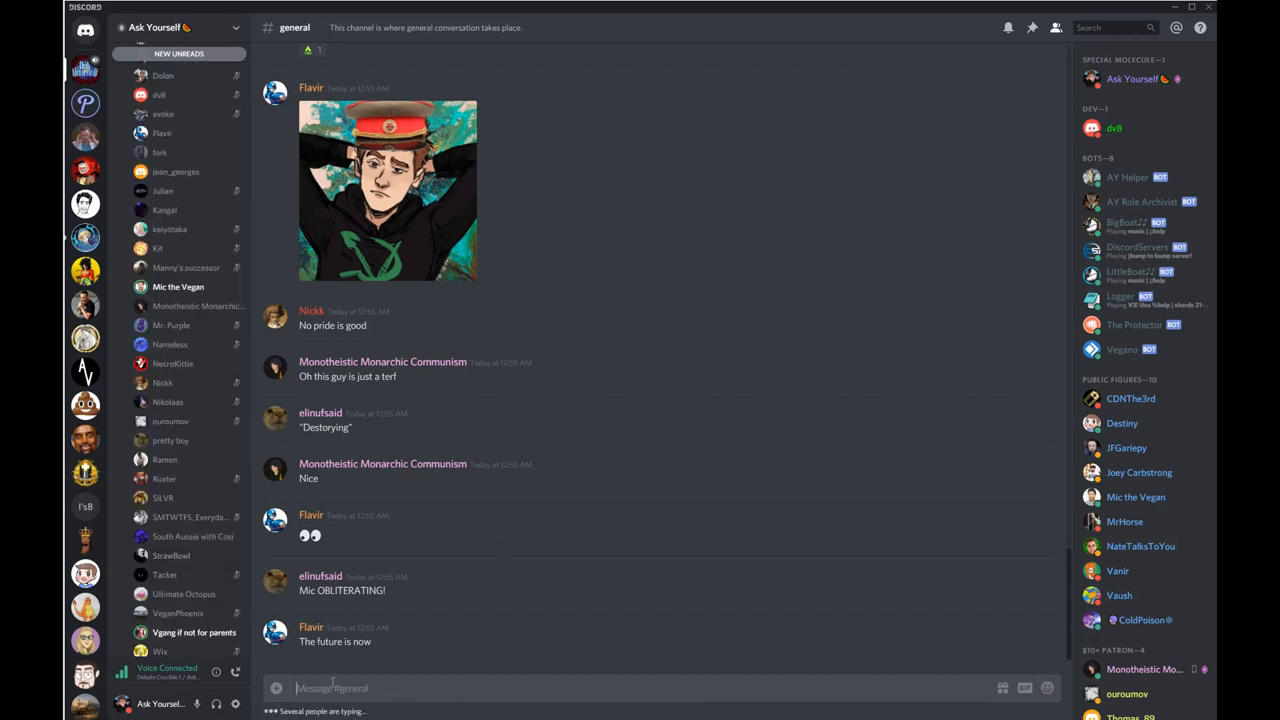
{"action": "type", "text": "@v"}
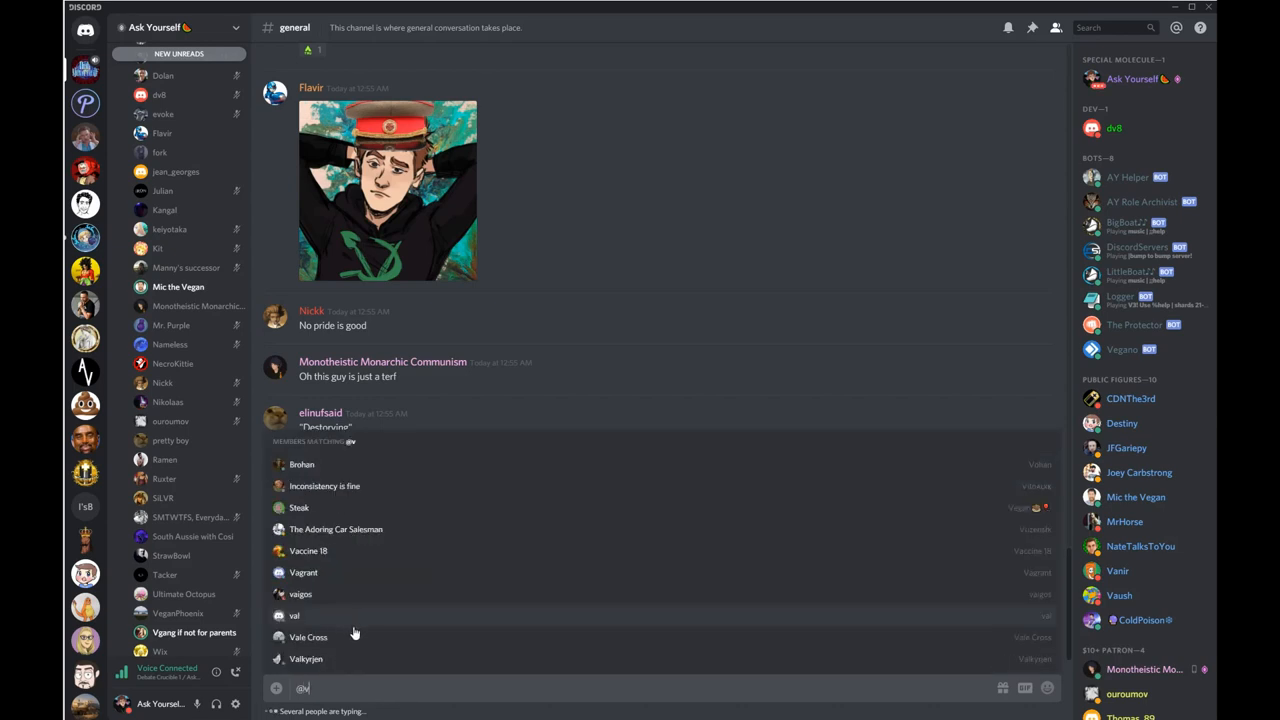
{"action": "type", "text": "gan"}
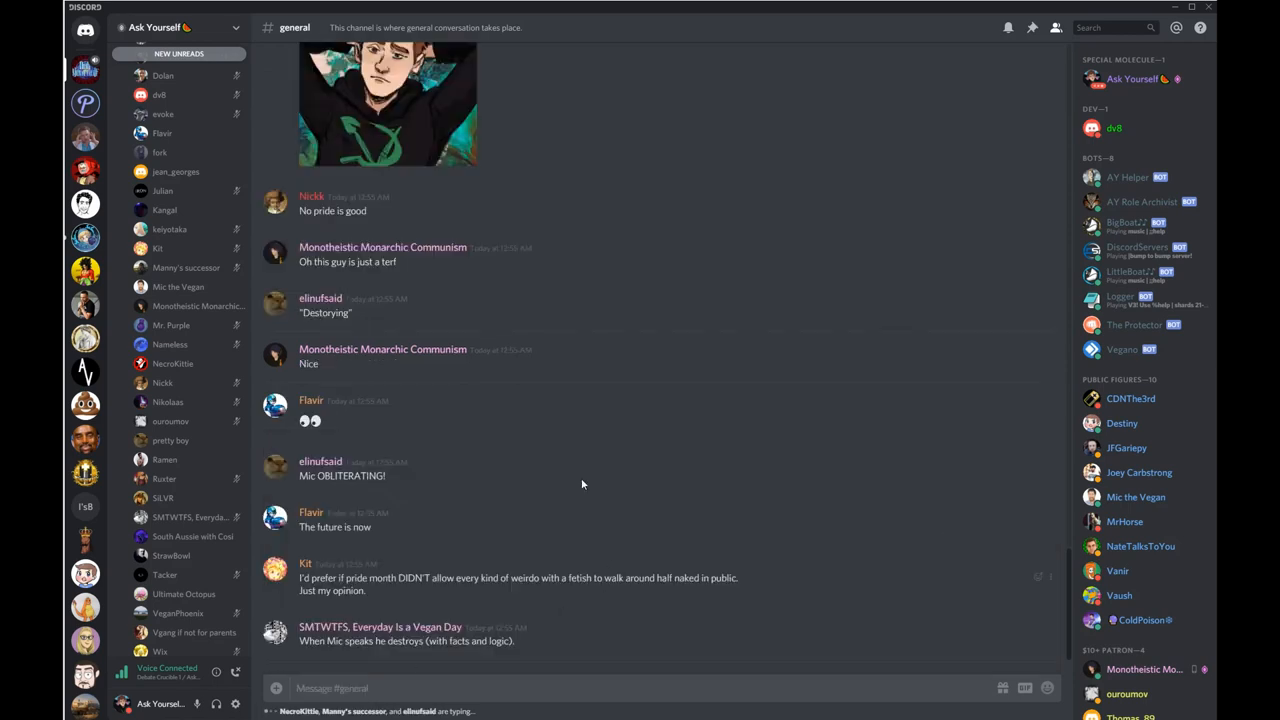
{"action": "scroll", "scroll_direction": "down", "scroll_amount": 3}
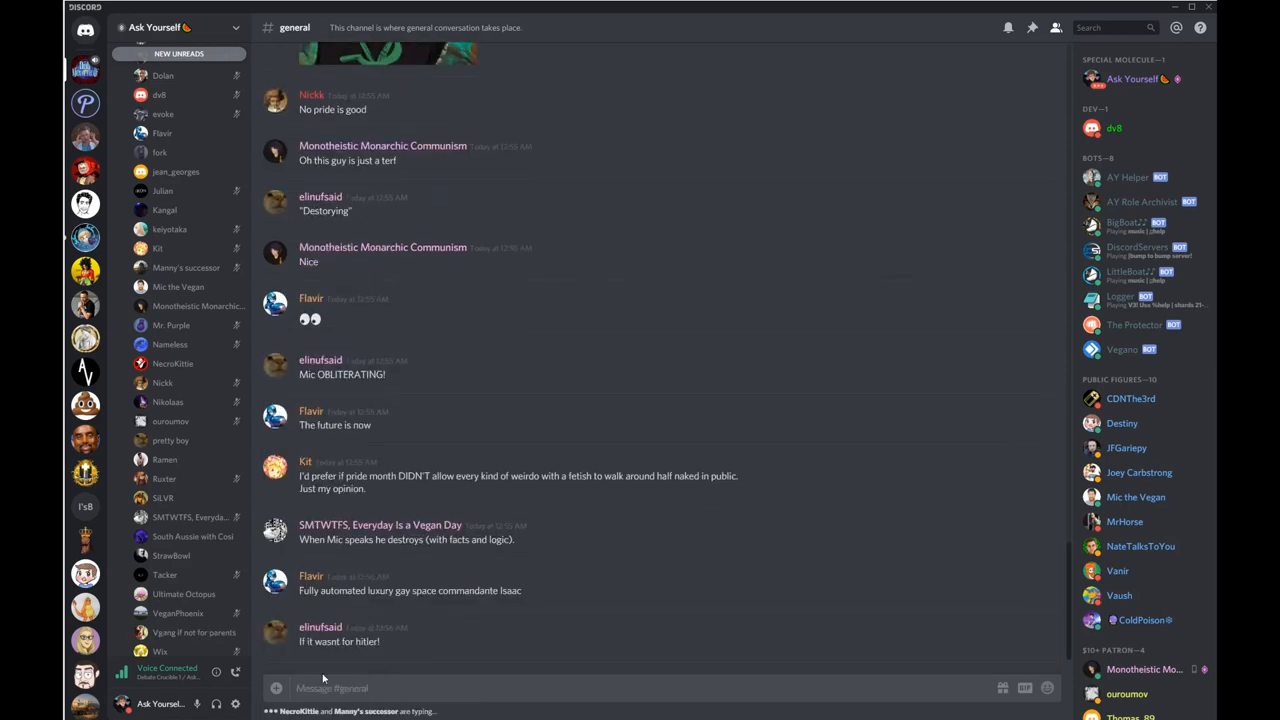
{"action": "type", "text": "@vegan"}
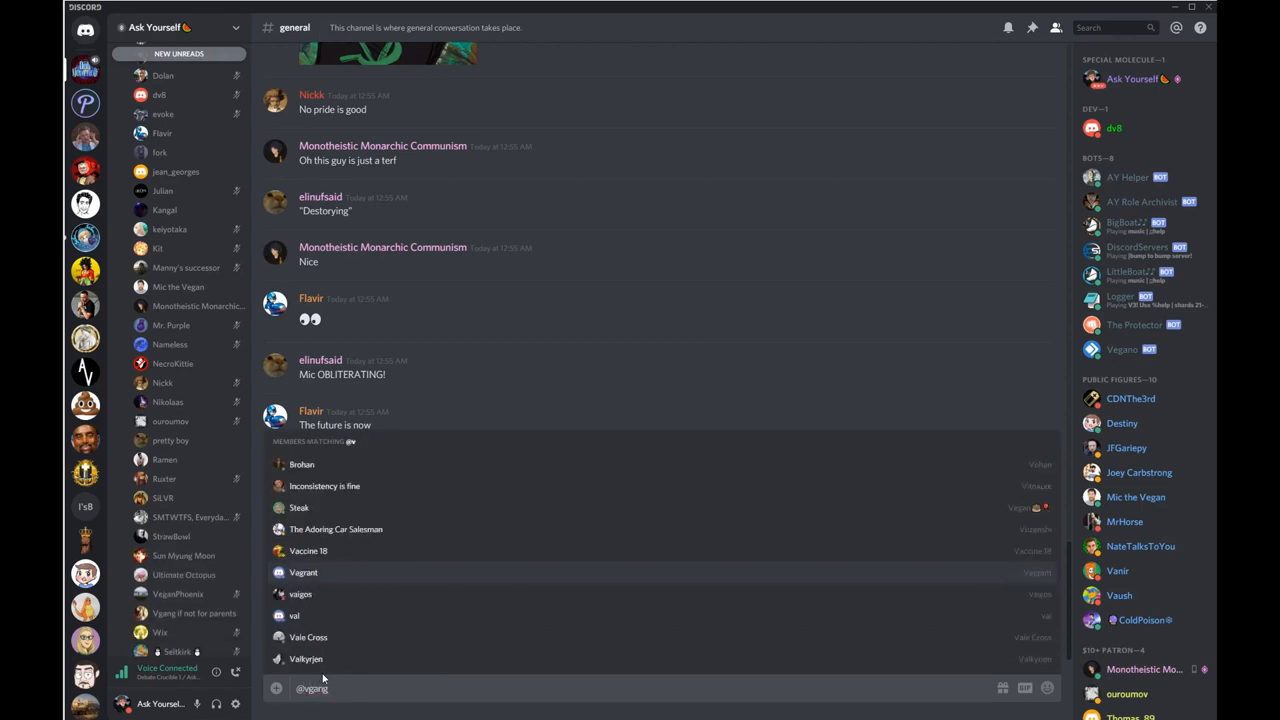
{"action": "type", "text": "g"}
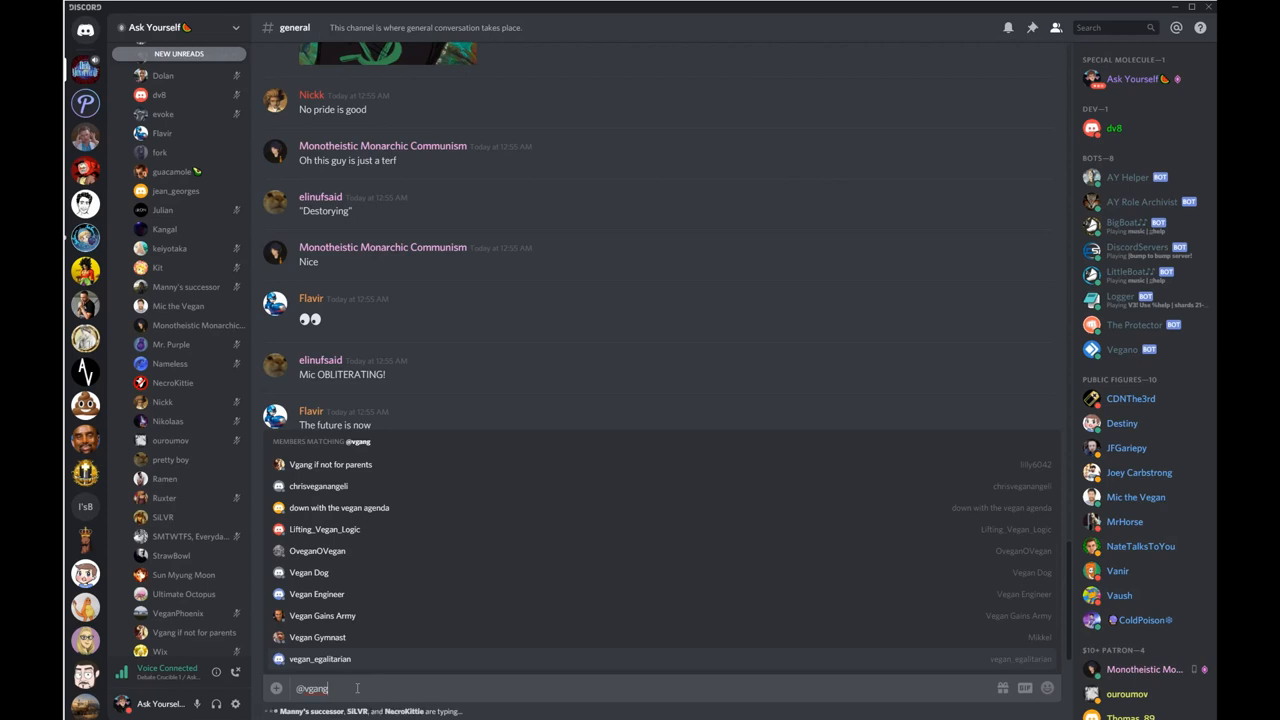
{"action": "left_click", "coordinate": [330, 464]}
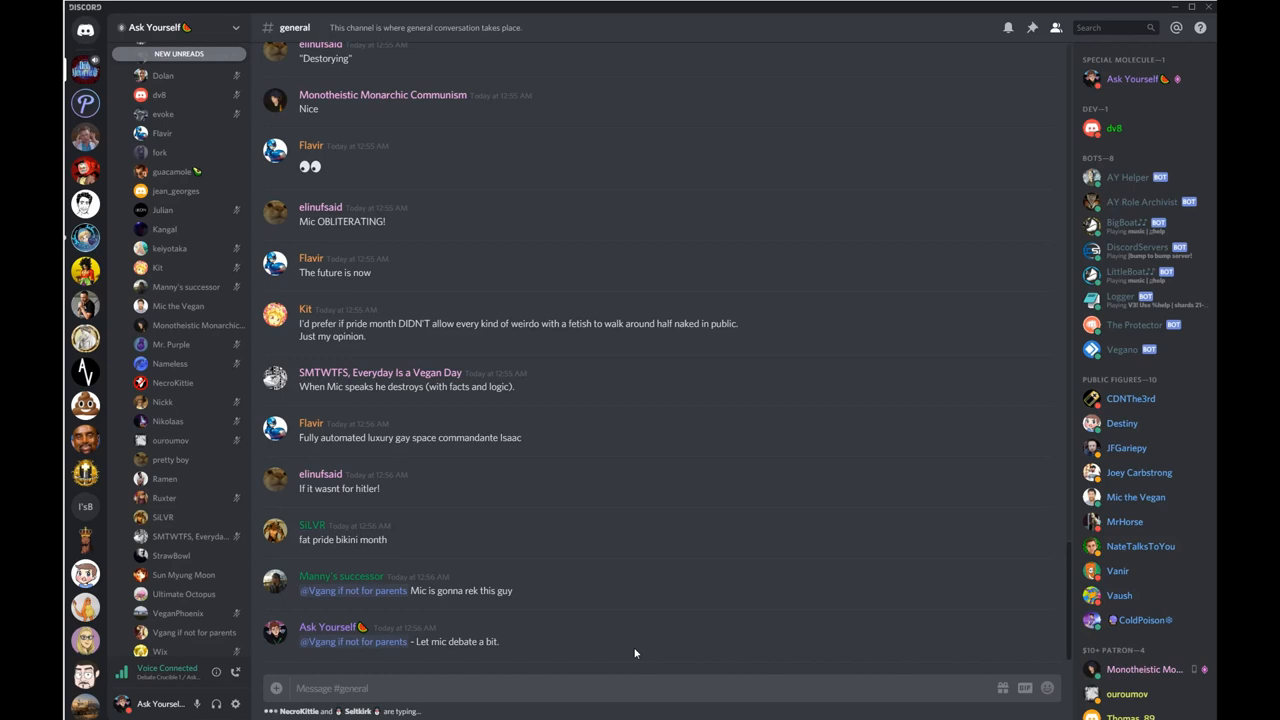
{"action": "scroll", "scroll_direction": "down", "scroll_amount": 3}
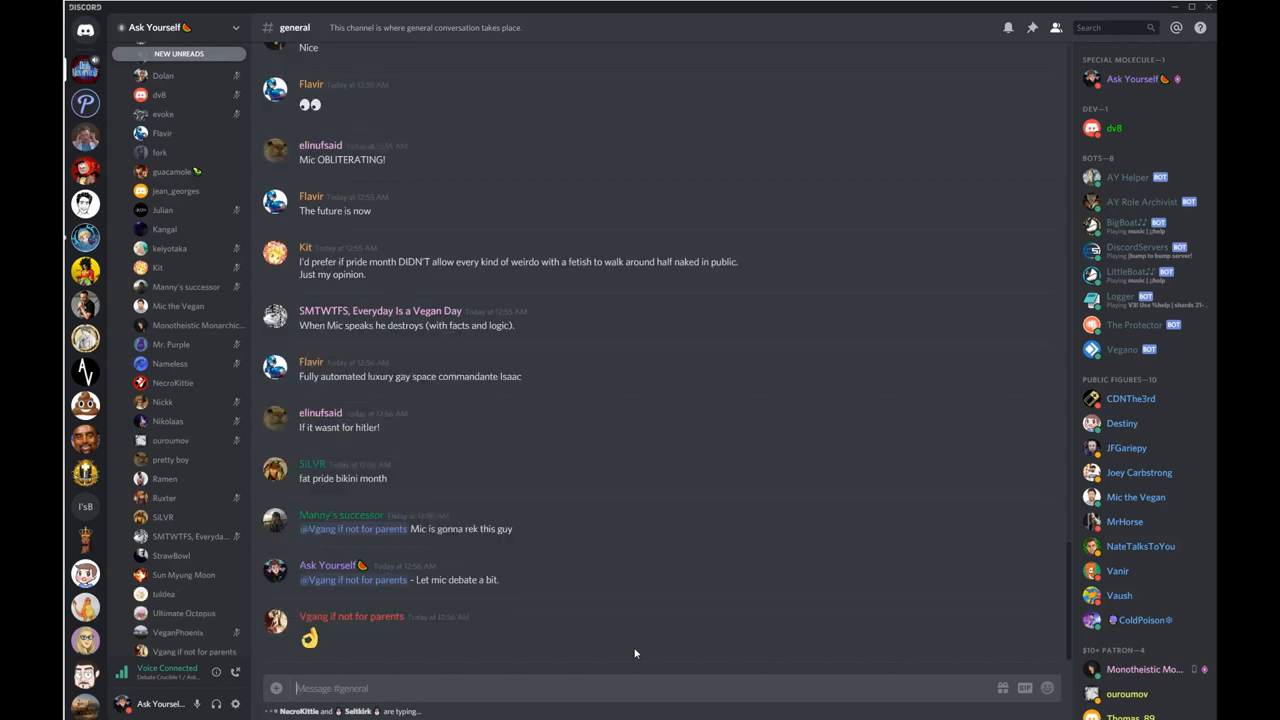
{"action": "type", "text": "Just ca"}
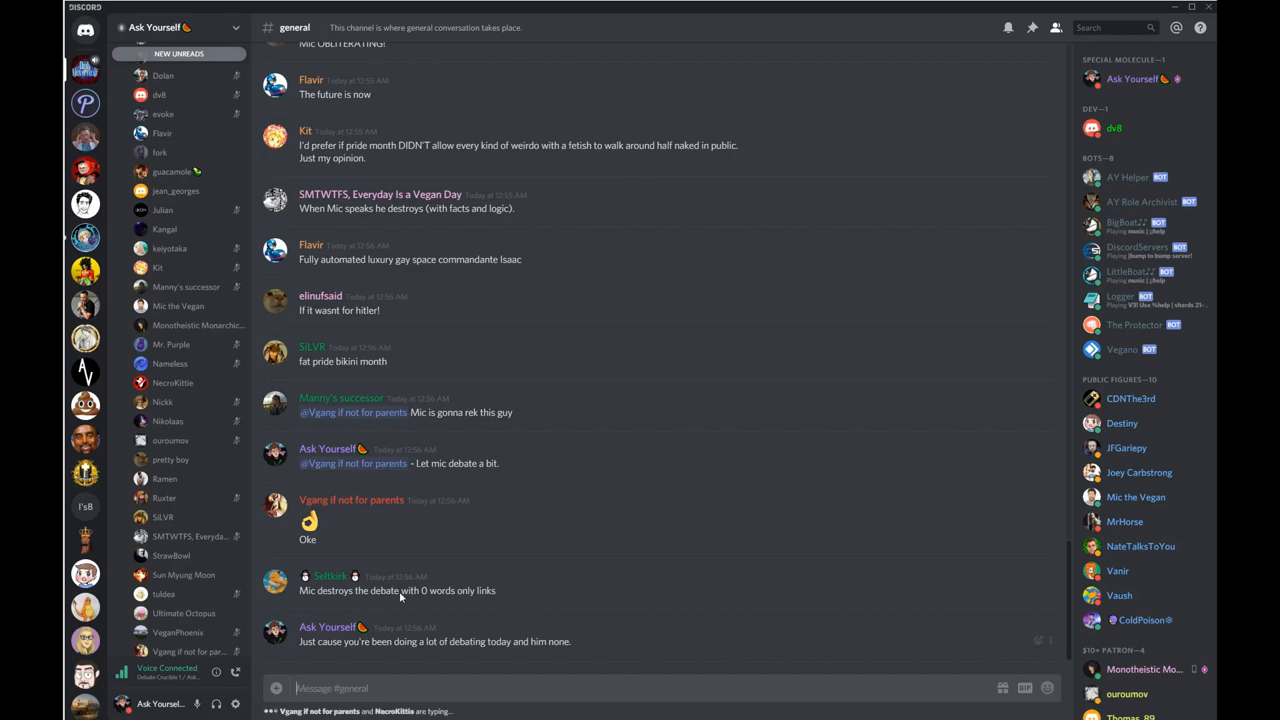
{"action": "scroll", "scroll_direction": "up", "scroll_amount": 3}
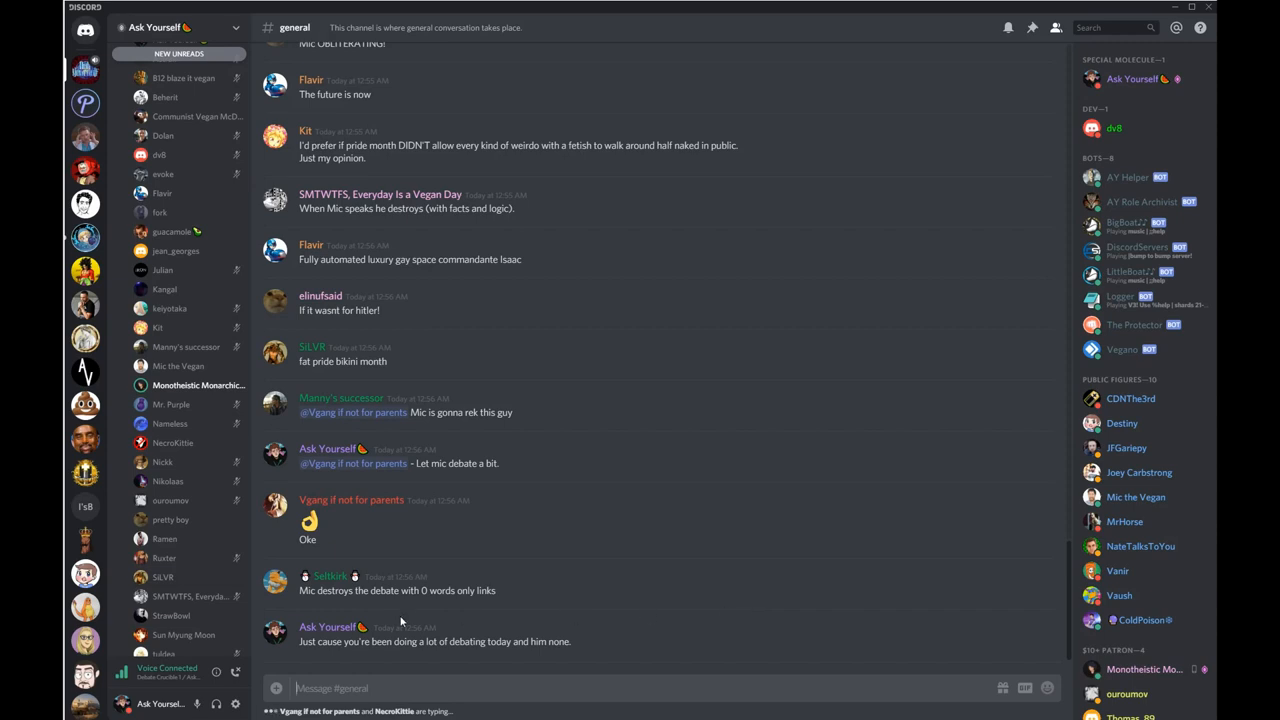
{"action": "scroll", "scroll_direction": "up", "scroll_amount": 3}
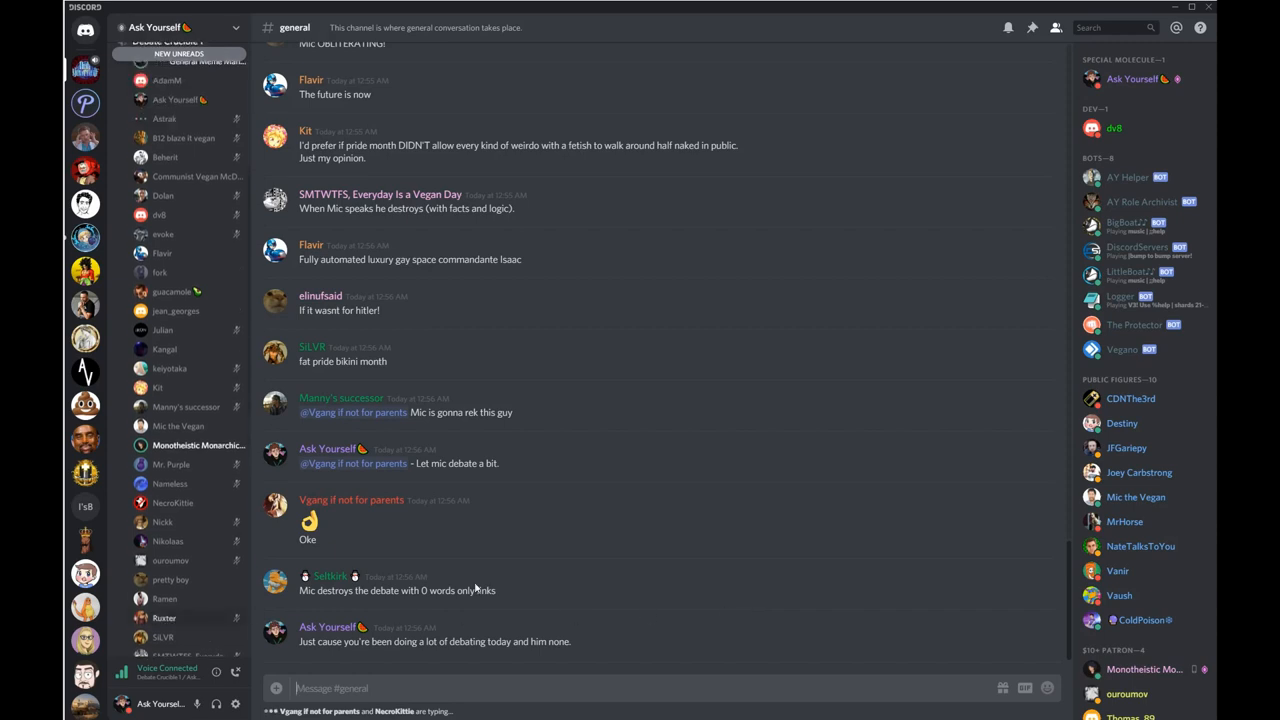
{"action": "mouse_move", "coordinate": [564, 548]}
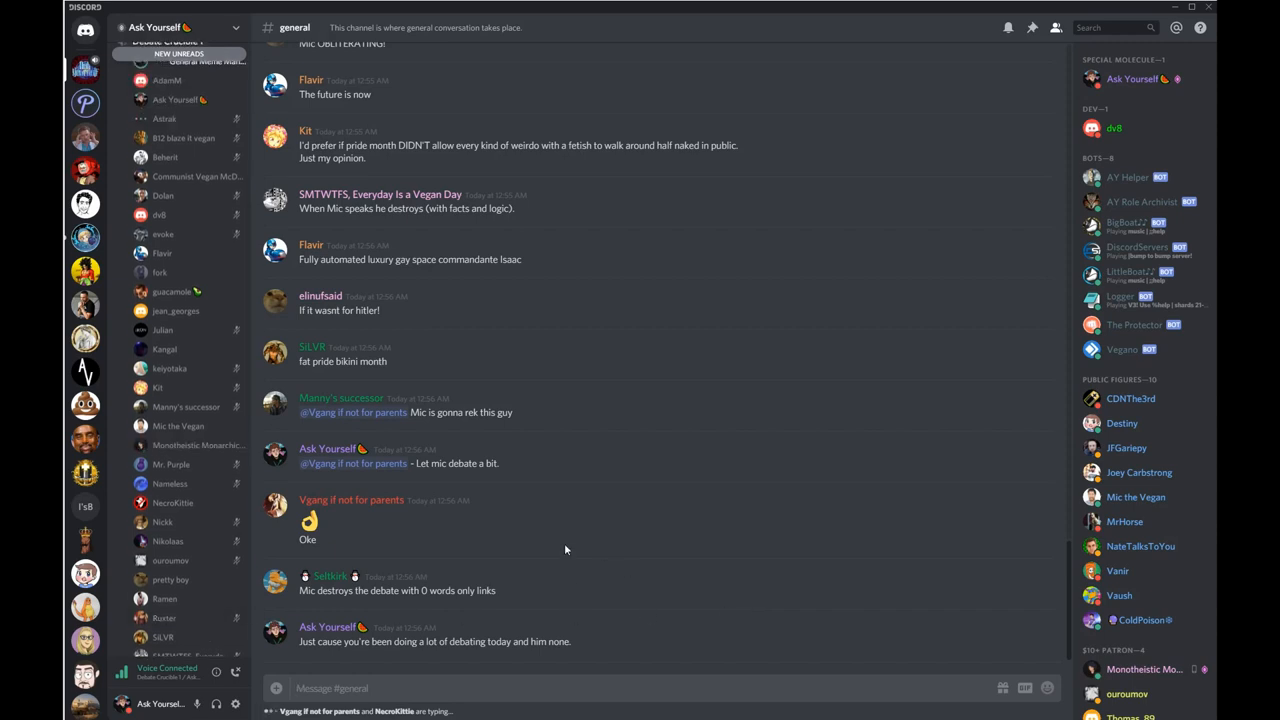
{"action": "scroll", "scroll_direction": "up", "scroll_amount": 3}
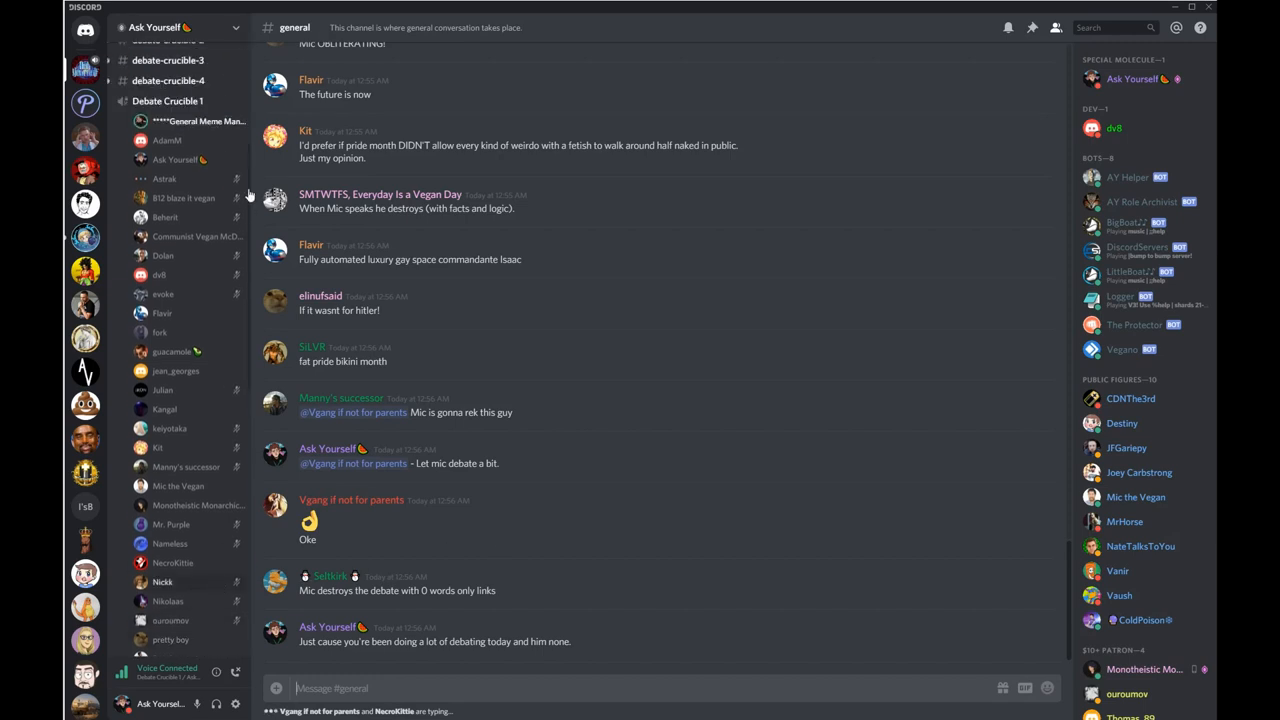
{"action": "left_click", "coordinate": [196, 122]}
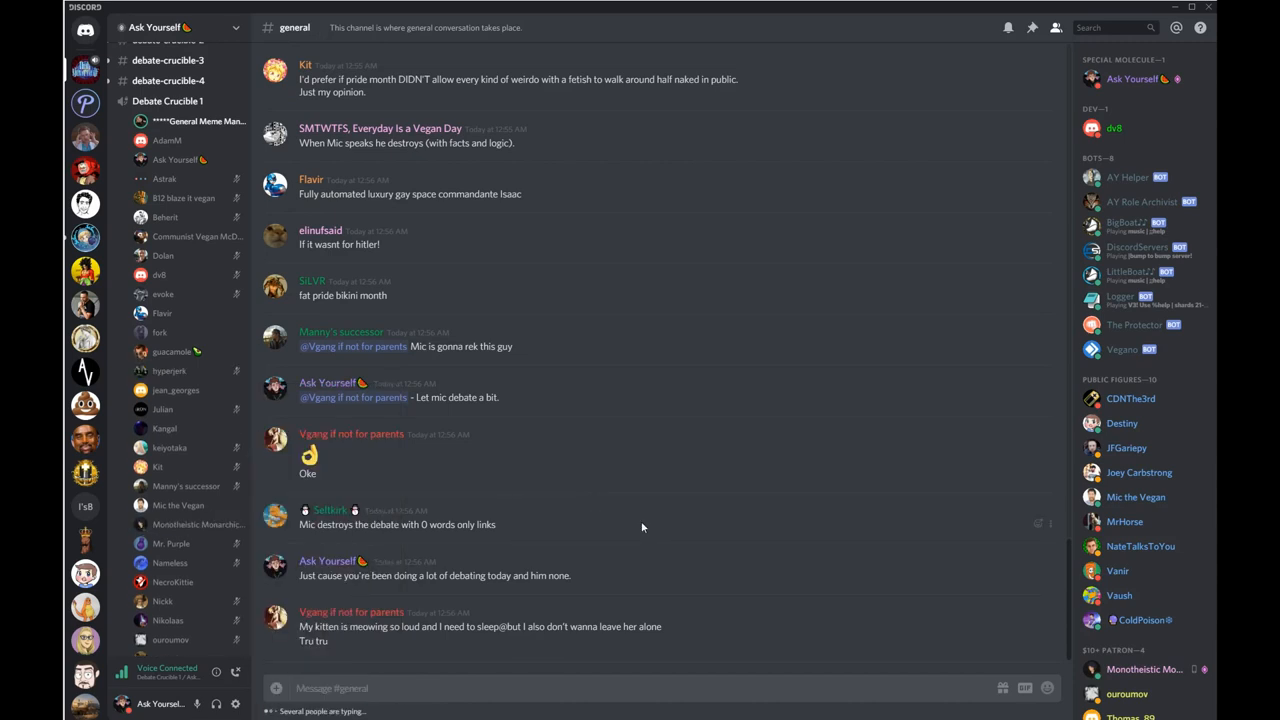
{"action": "scroll", "scroll_direction": "down", "scroll_amount": 3}
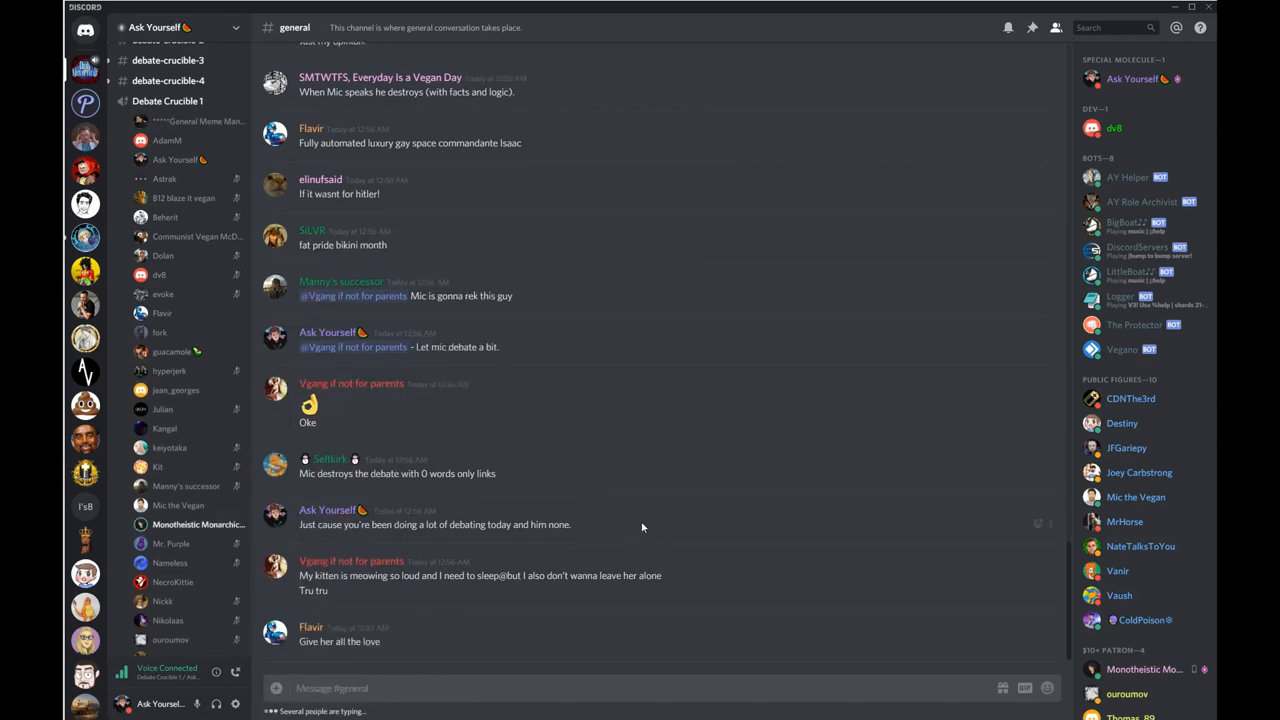
{"action": "scroll", "scroll_direction": "down", "scroll_amount": 3}
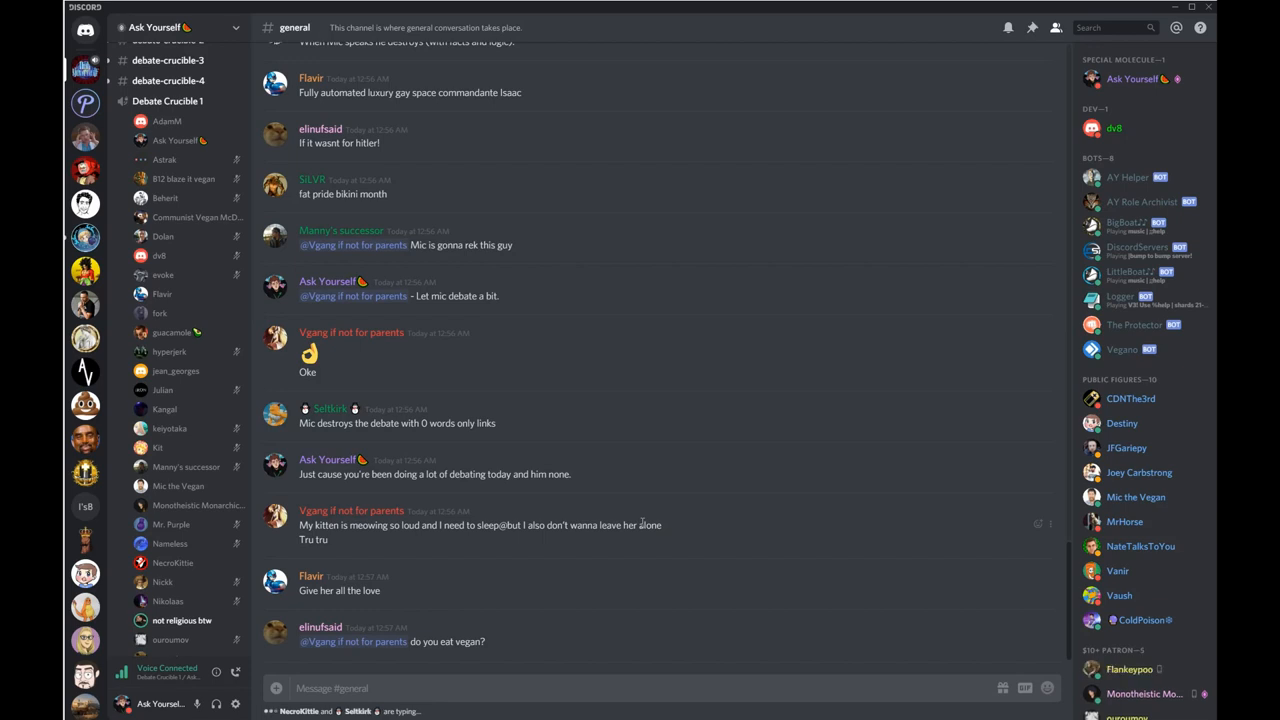
{"action": "scroll", "scroll_direction": "down", "scroll_amount": 3}
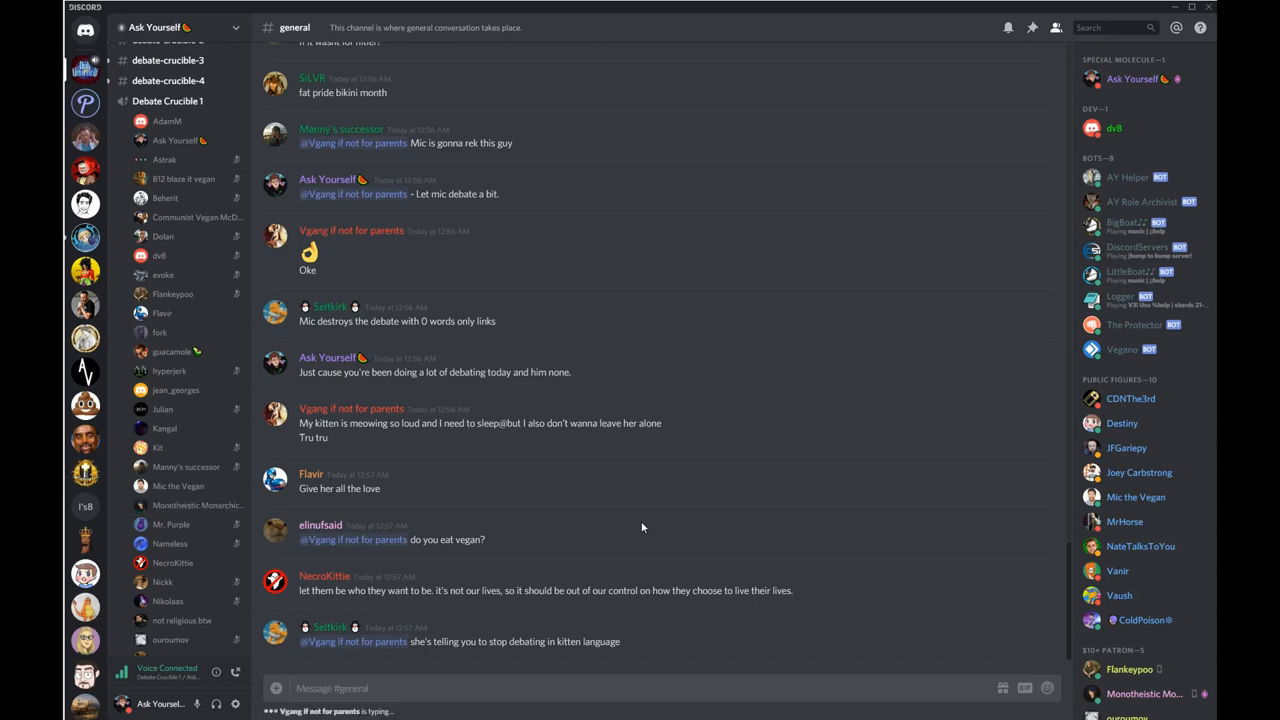
{"action": "scroll", "scroll_direction": "down", "scroll_amount": 3}
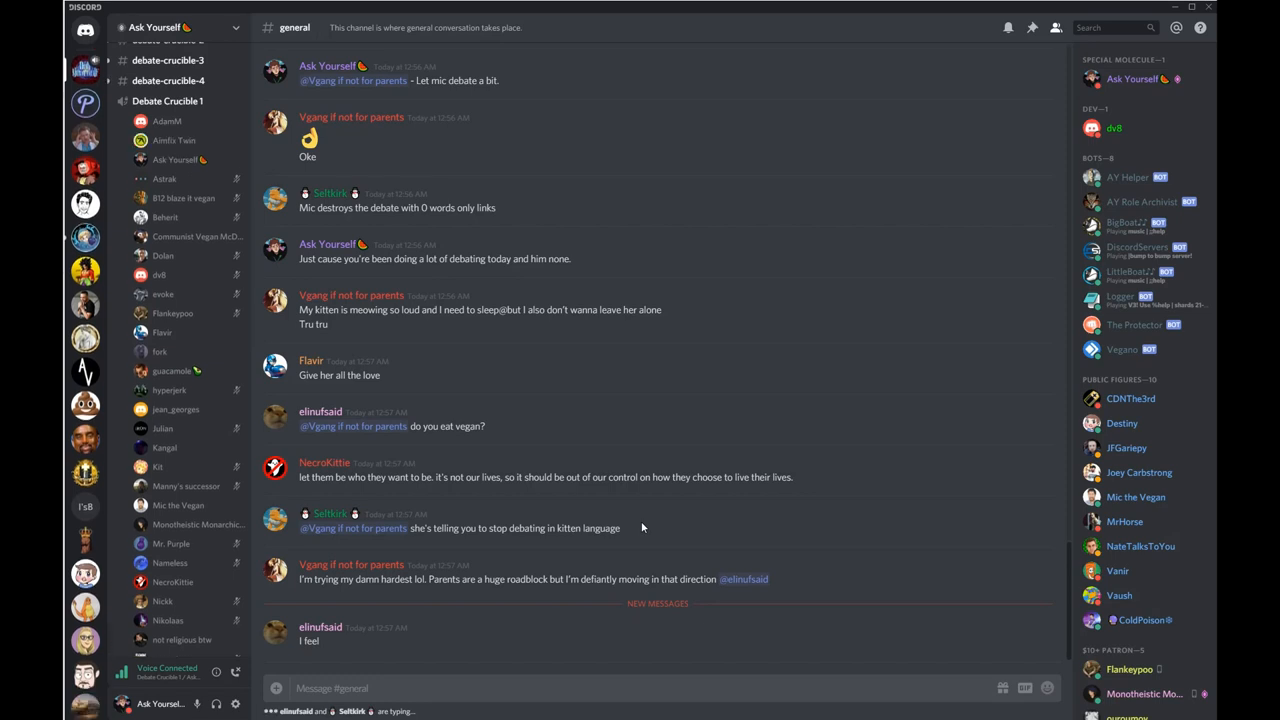
{"action": "scroll", "scroll_direction": "down", "scroll_amount": 3}
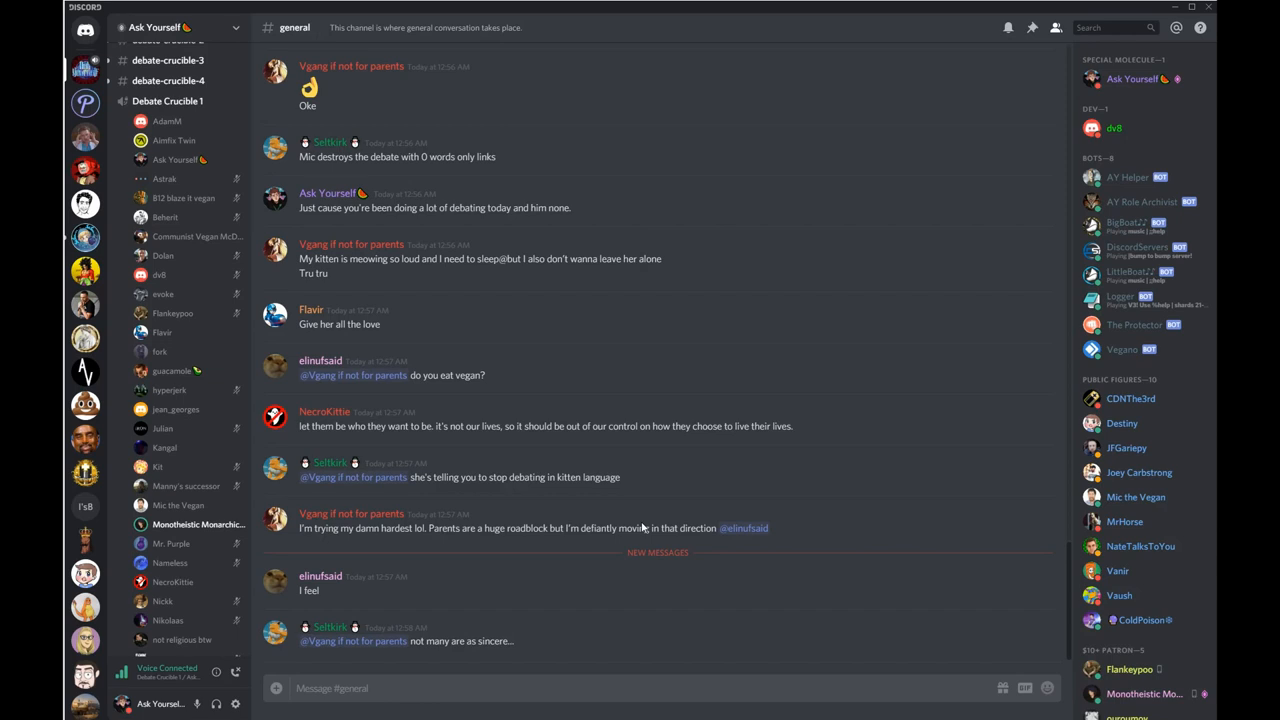
{"action": "scroll", "scroll_direction": "down", "scroll_amount": 3}
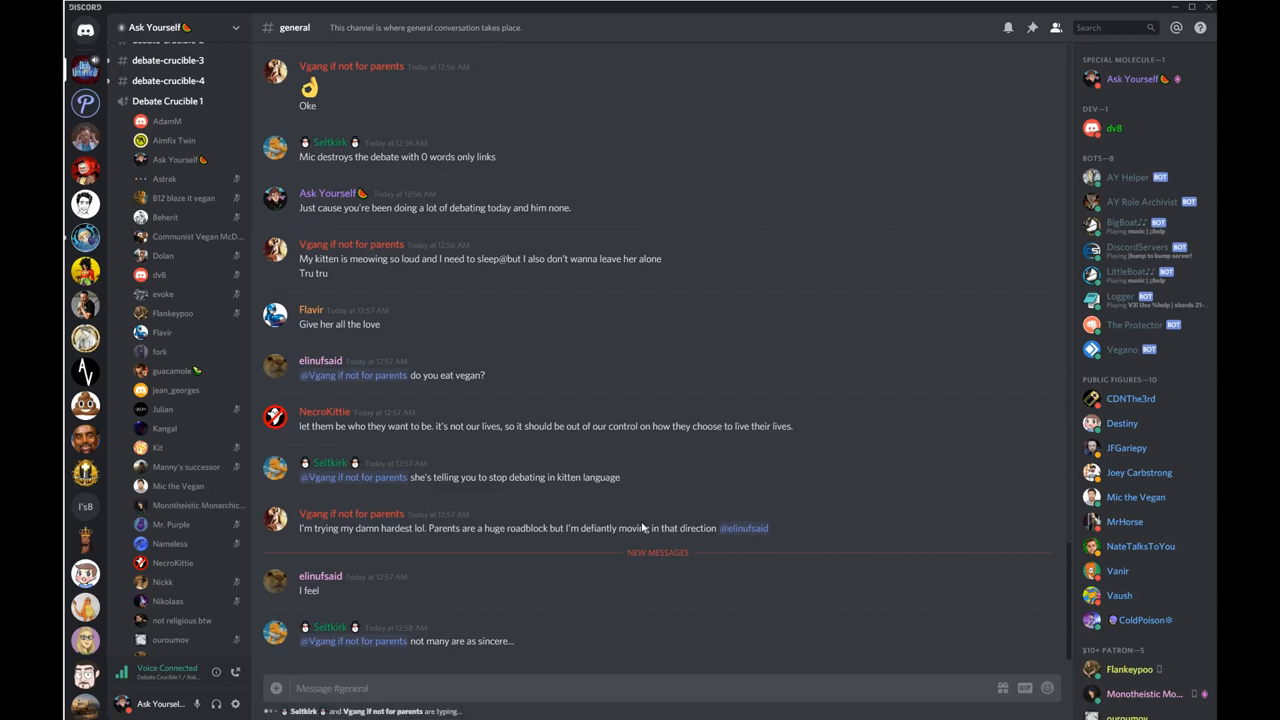
{"action": "scroll", "scroll_direction": "down", "scroll_amount": 3}
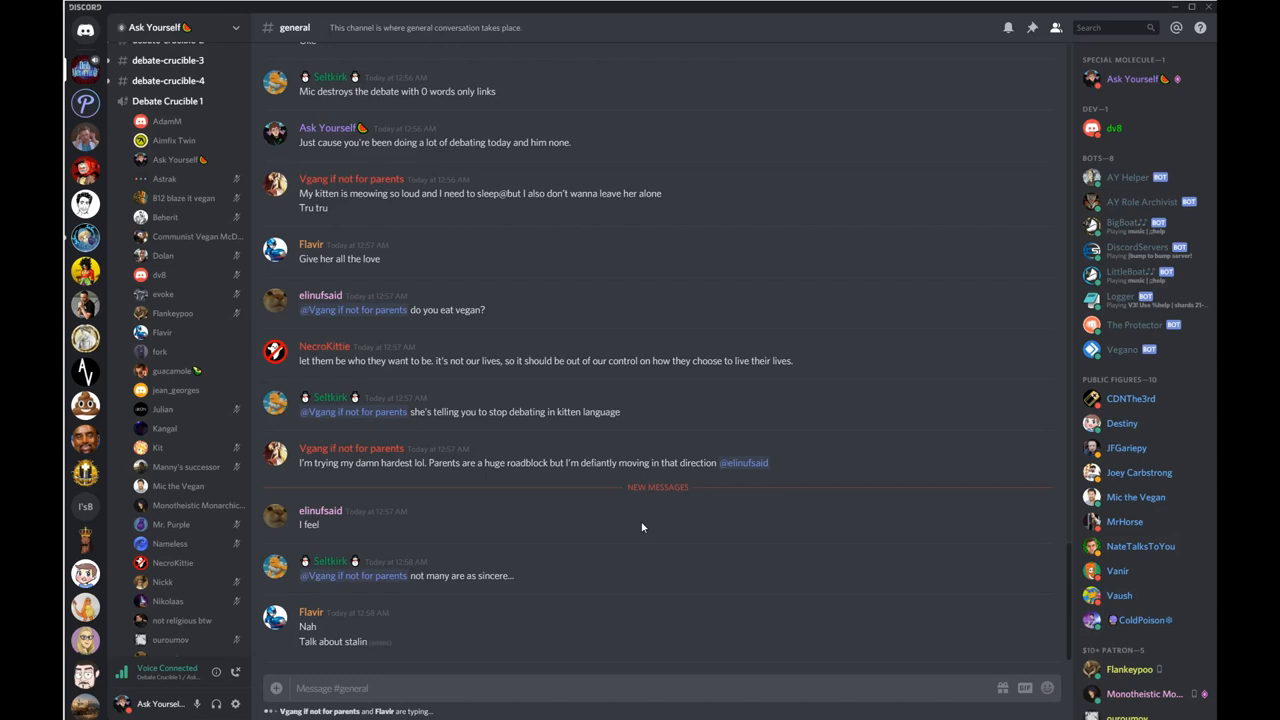
{"action": "scroll", "scroll_direction": "up", "scroll_amount": 3}
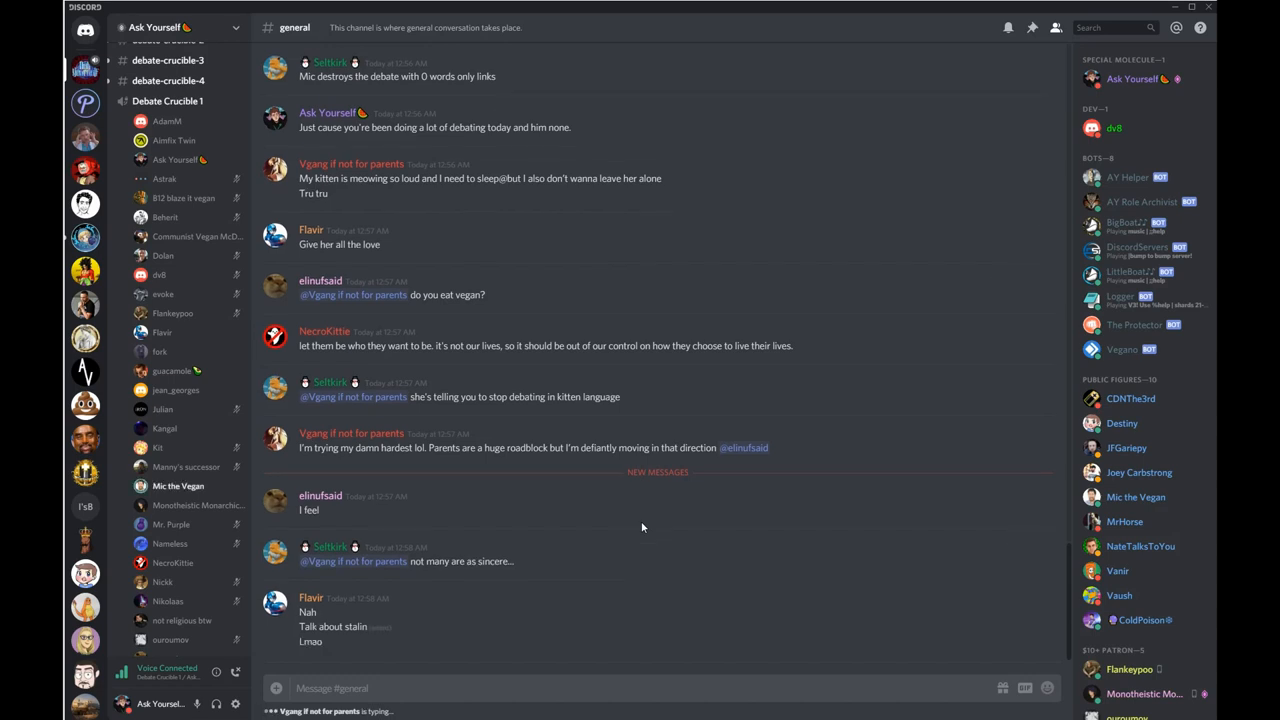
{"action": "scroll", "scroll_direction": "down", "scroll_amount": 3}
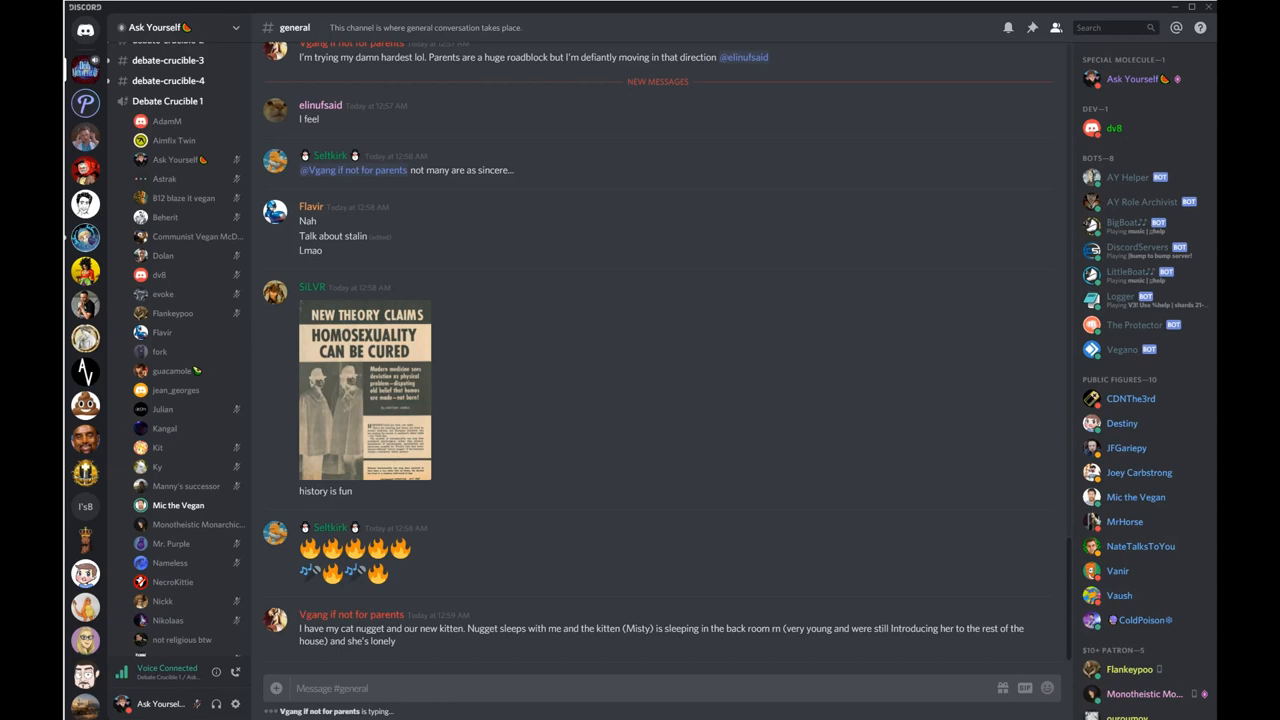
{"action": "mouse_move", "coordinate": [656, 516]}
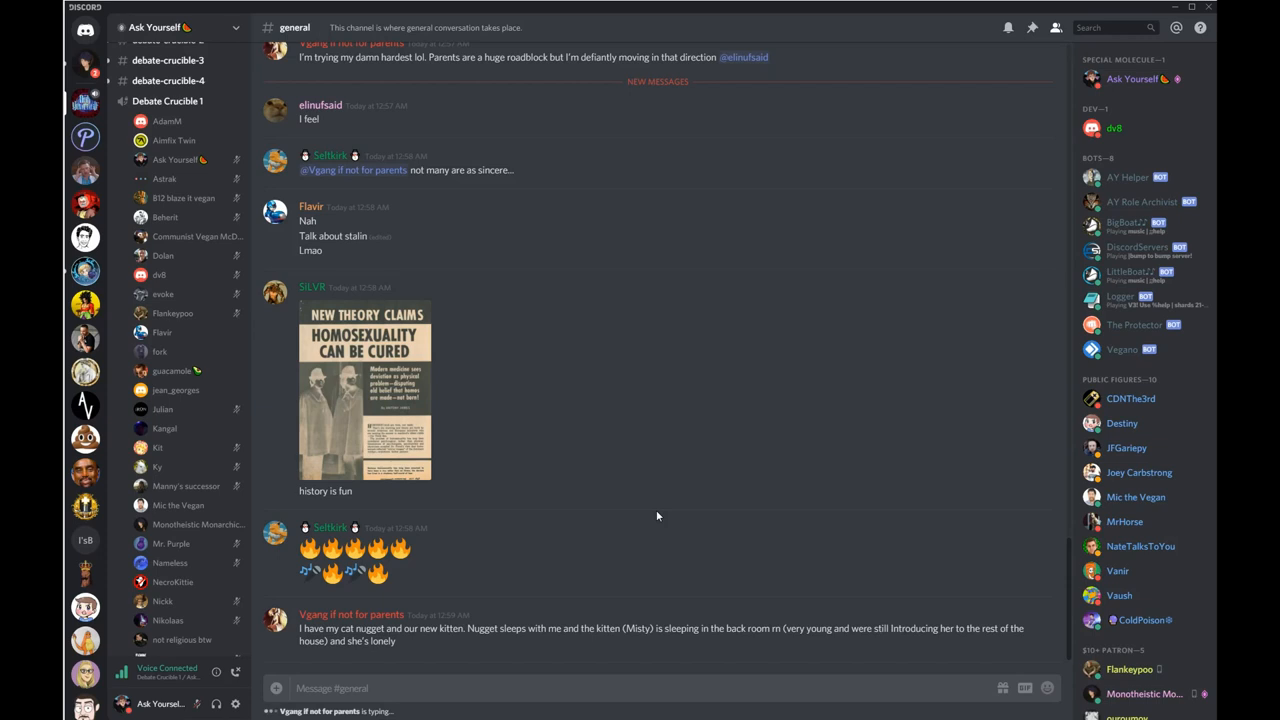
{"action": "scroll", "scroll_direction": "down", "scroll_amount": 3}
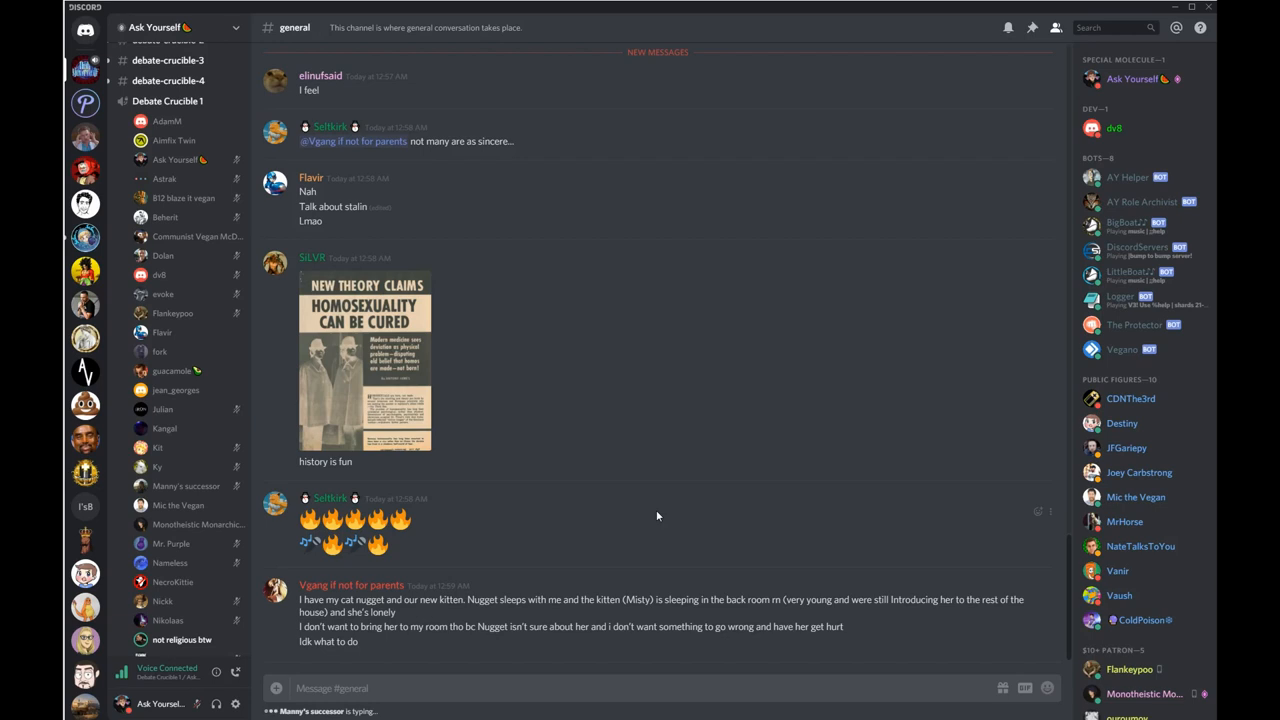
{"action": "scroll", "scroll_direction": "down", "scroll_amount": 3}
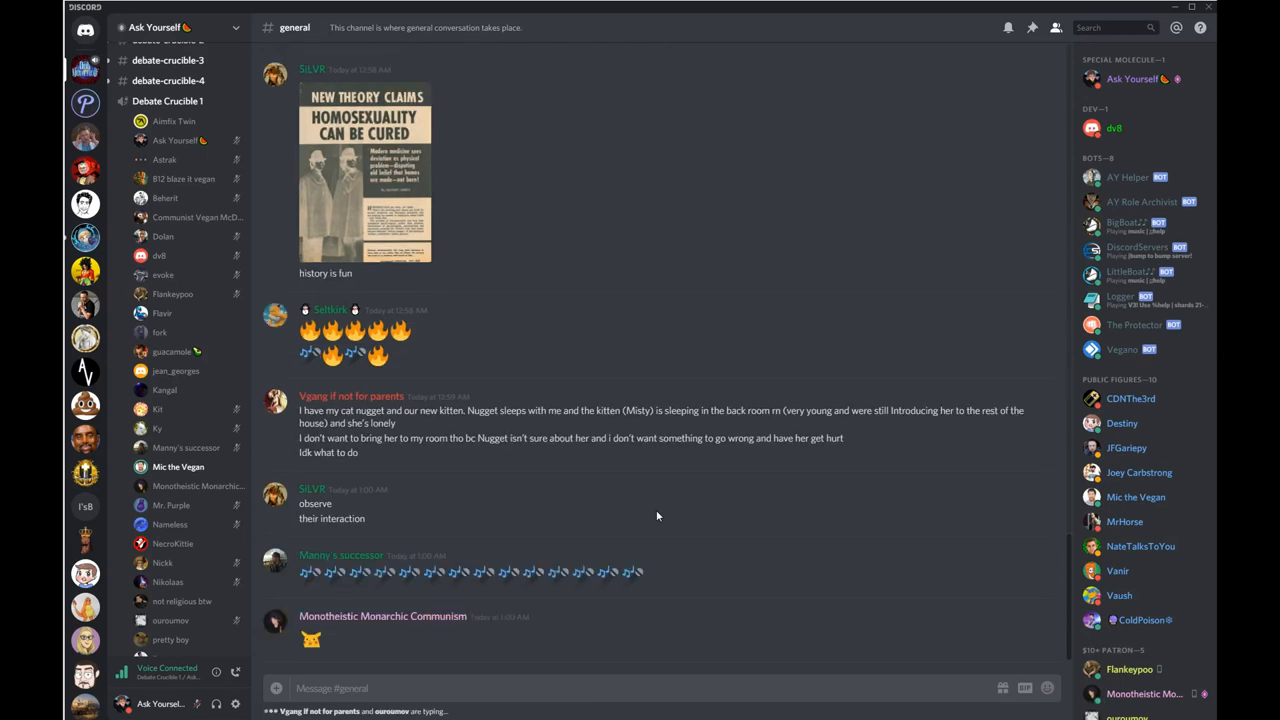
{"action": "scroll", "scroll_direction": "down", "scroll_amount": 3}
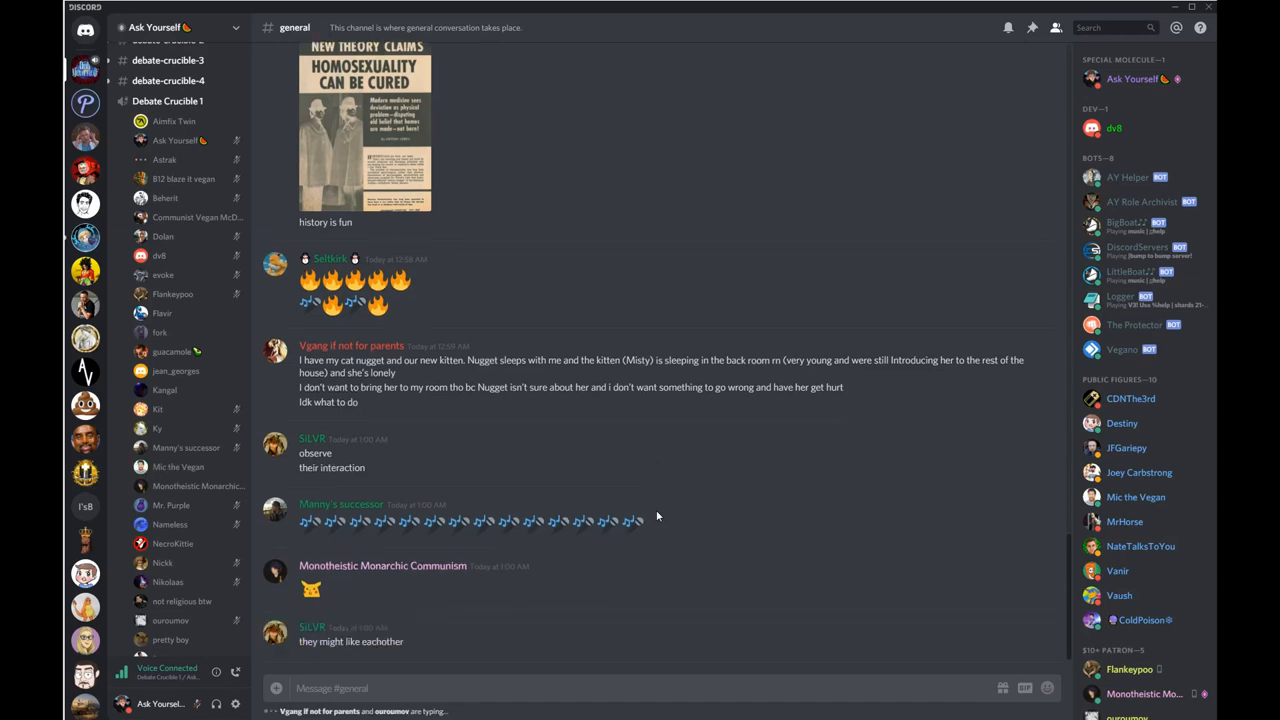
{"action": "scroll", "scroll_direction": "down", "scroll_amount": 3}
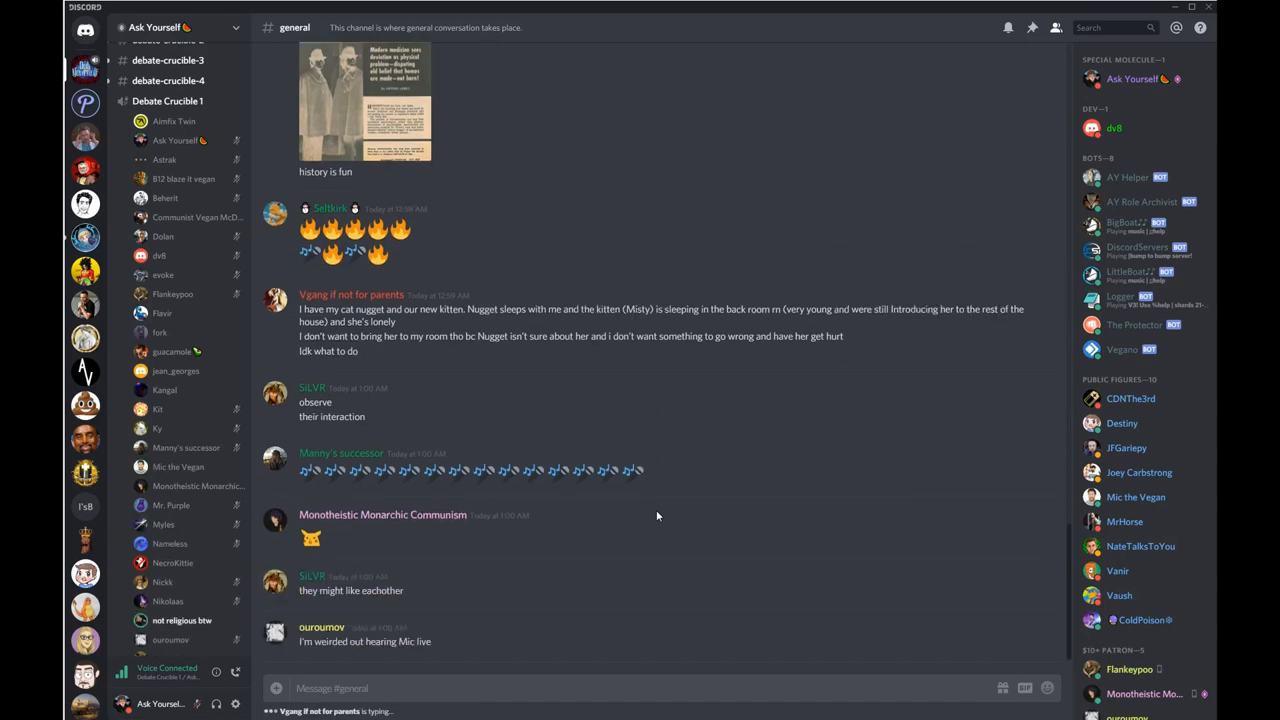
{"action": "scroll", "scroll_direction": "up", "scroll_amount": 3}
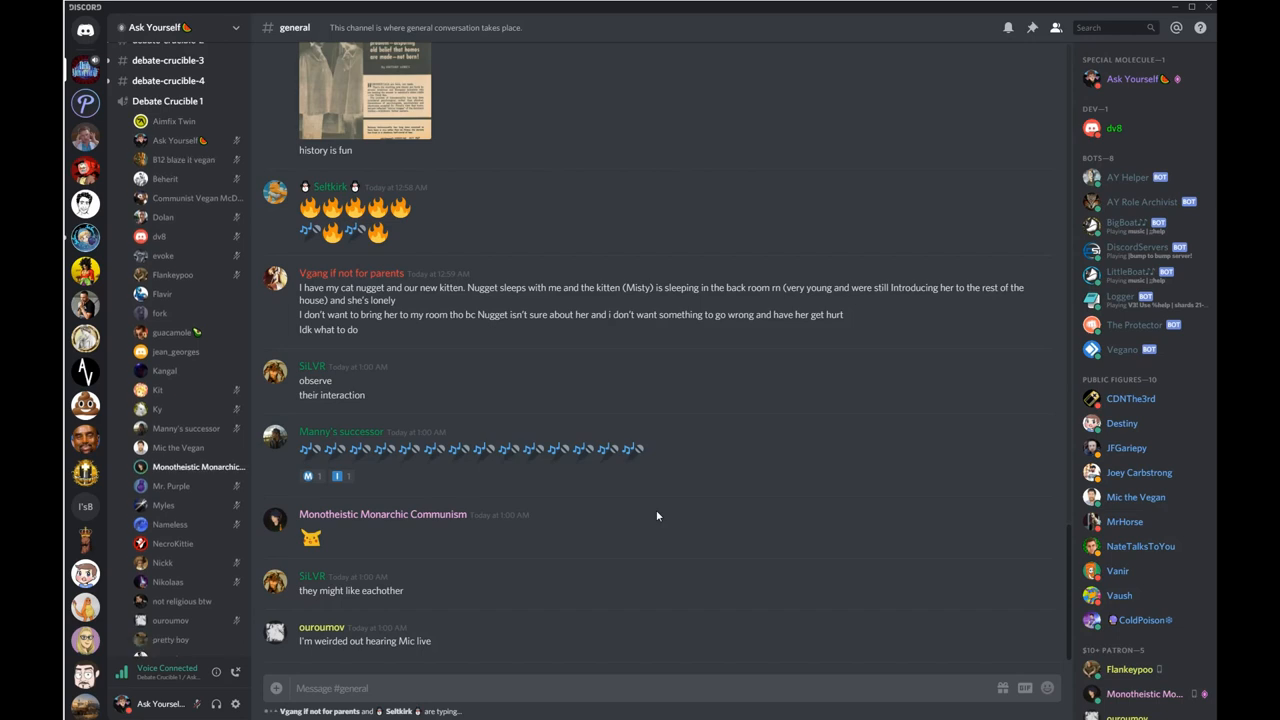
Step: Reply 'LMao.' in general and follow up that it was a good comeback
{"action": "left_click", "coordinate": [366, 476]}
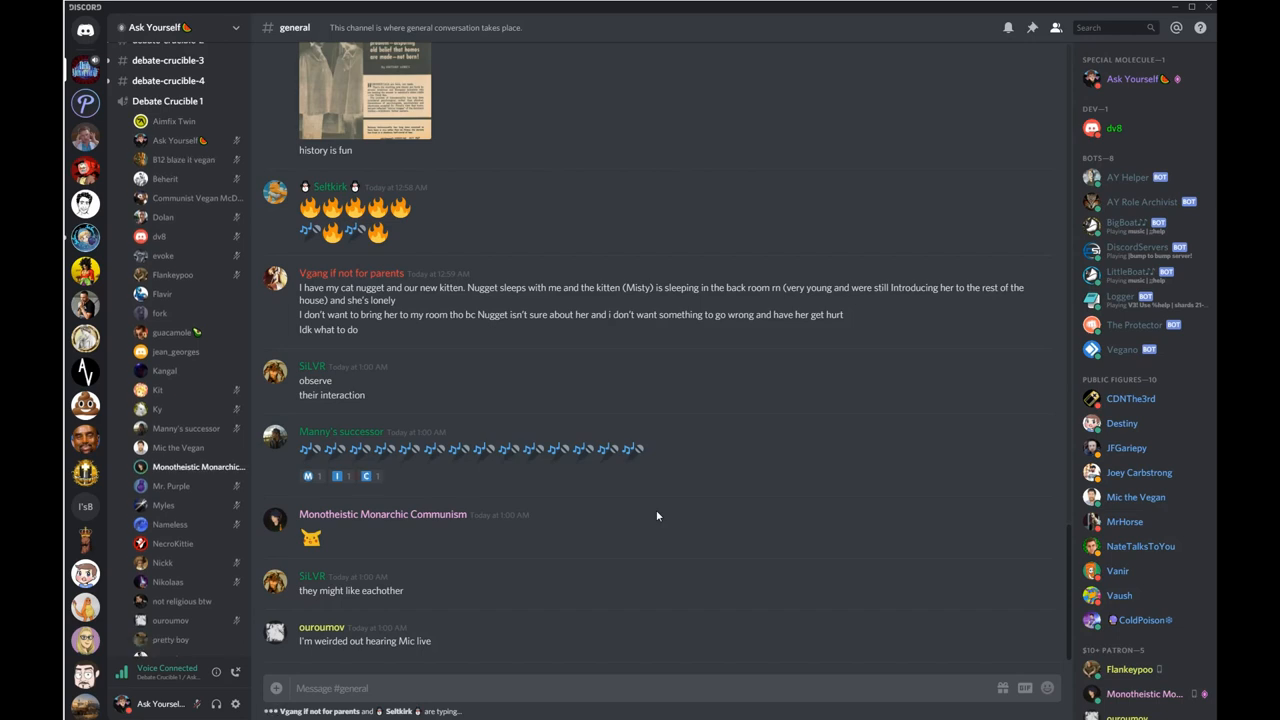
{"action": "mouse_move", "coordinate": [180, 600]}
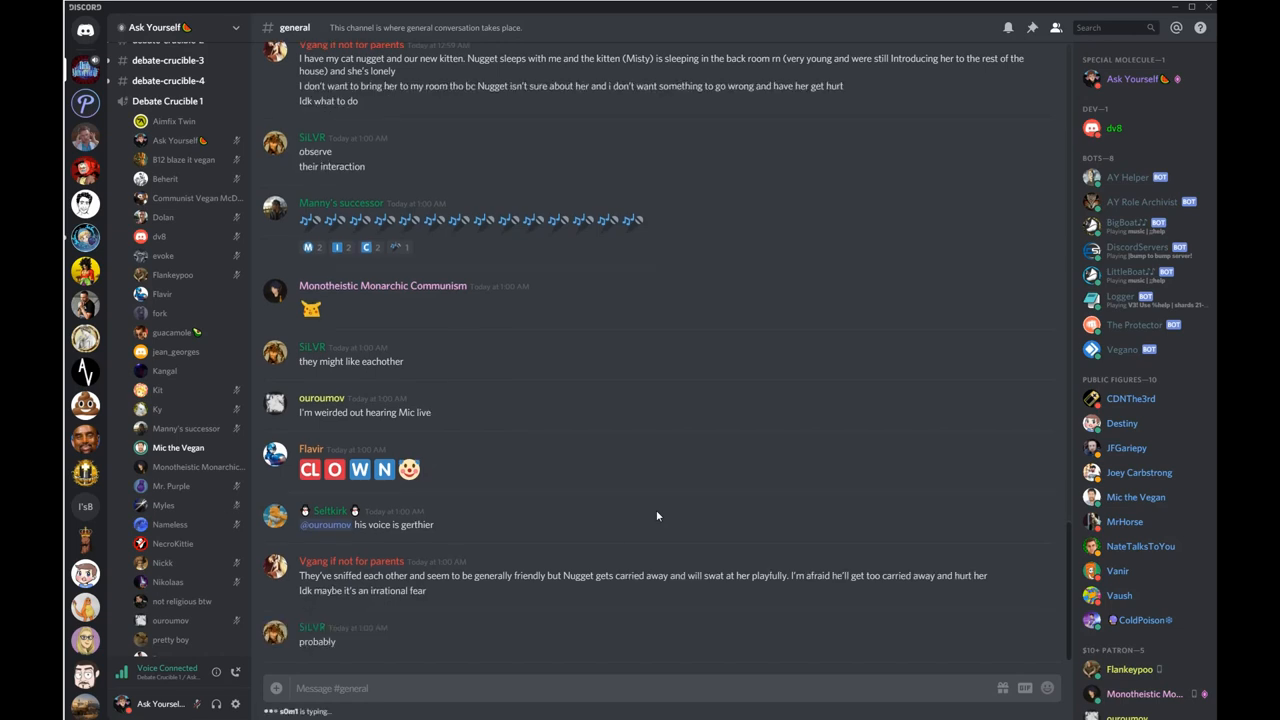
{"action": "scroll", "scroll_direction": "down", "scroll_amount": 3}
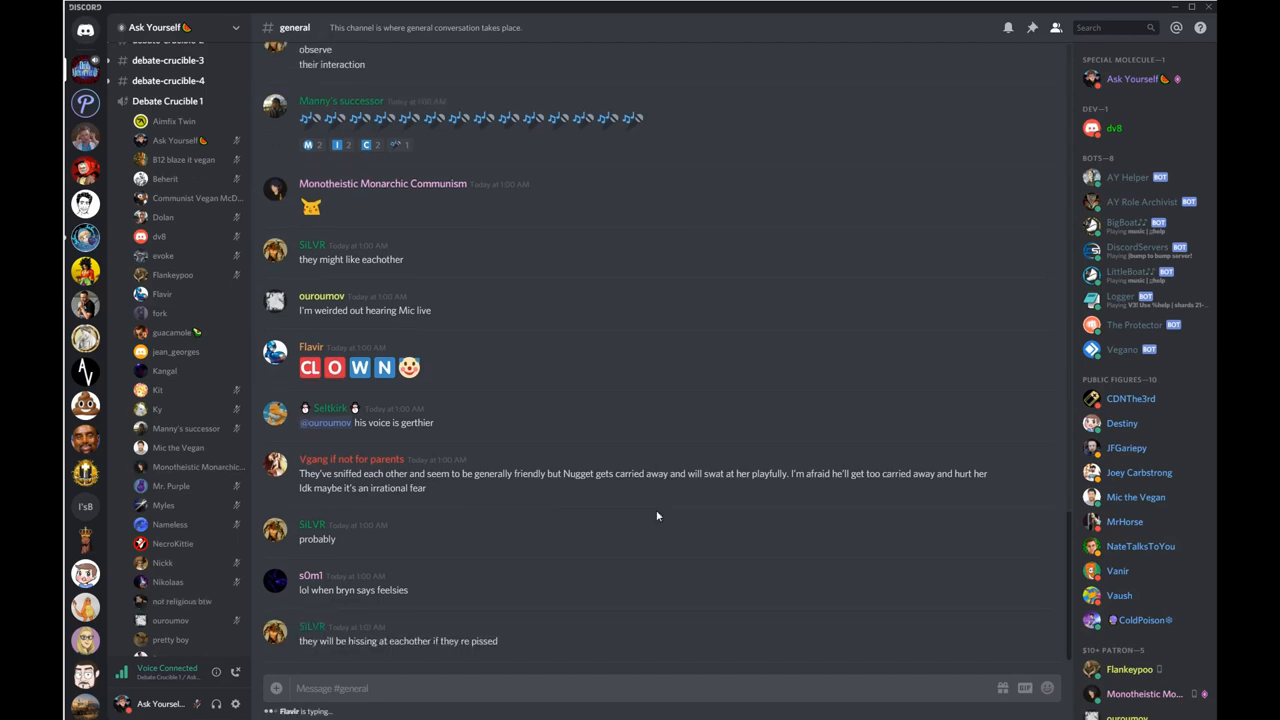
{"action": "scroll", "scroll_direction": "down", "scroll_amount": 3}
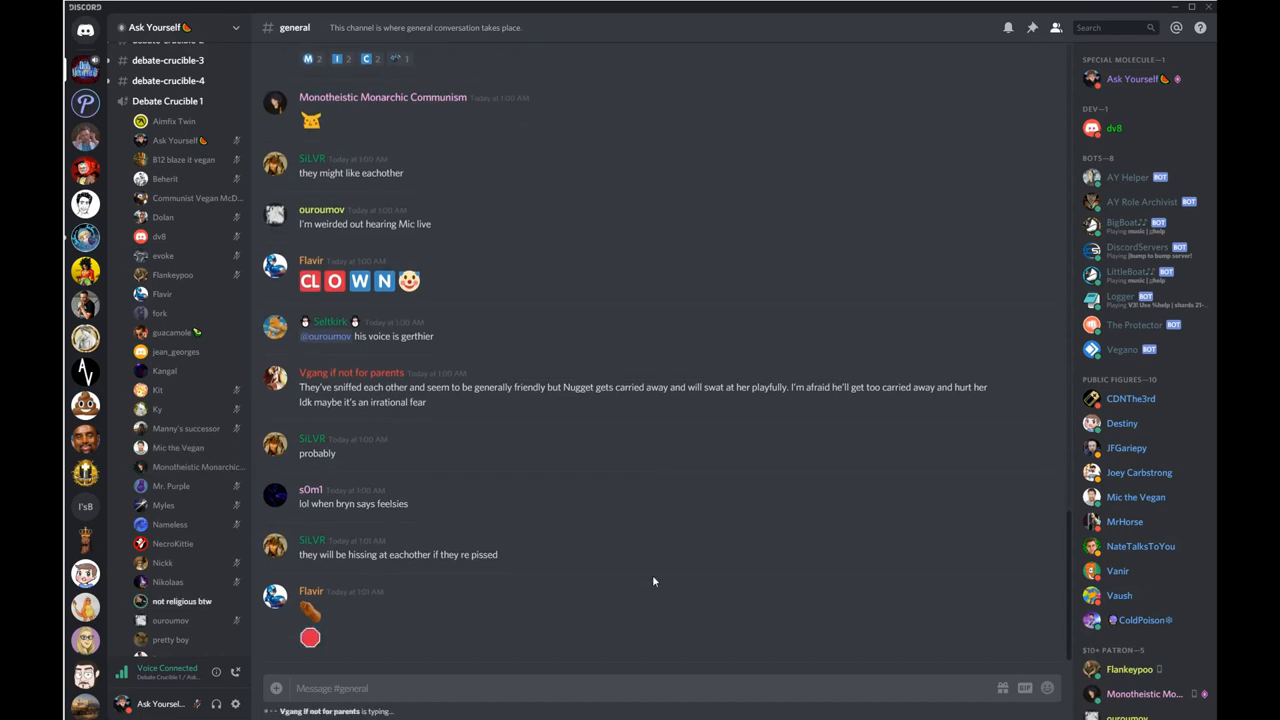
{"action": "type", "text": "LMao"}
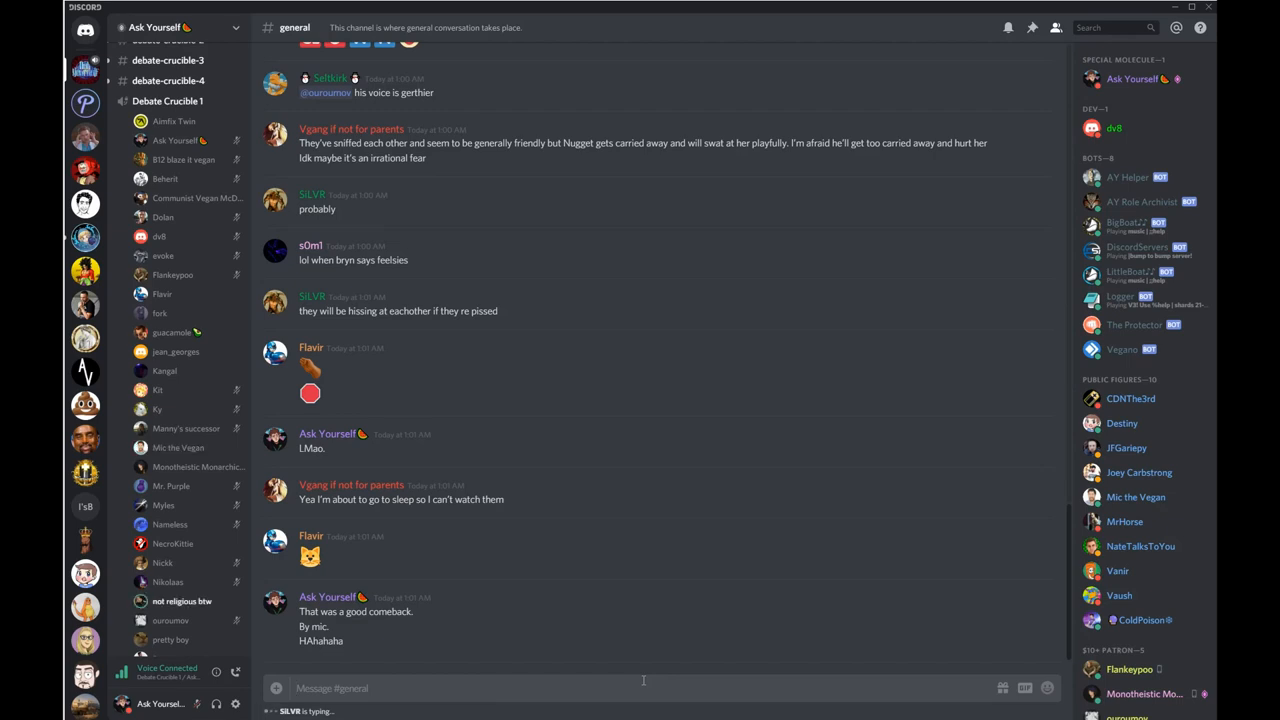
{"action": "scroll", "scroll_direction": "down", "scroll_amount": 3}
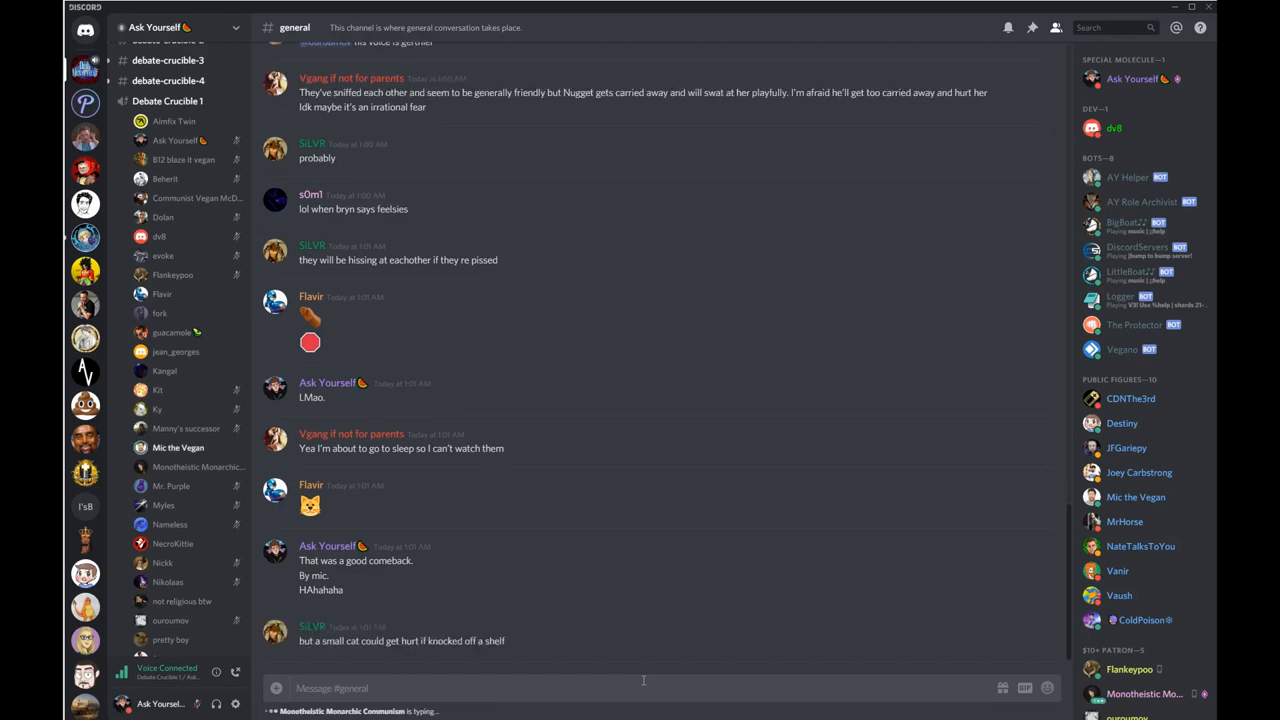
{"action": "left_click", "coordinate": [178, 448]}
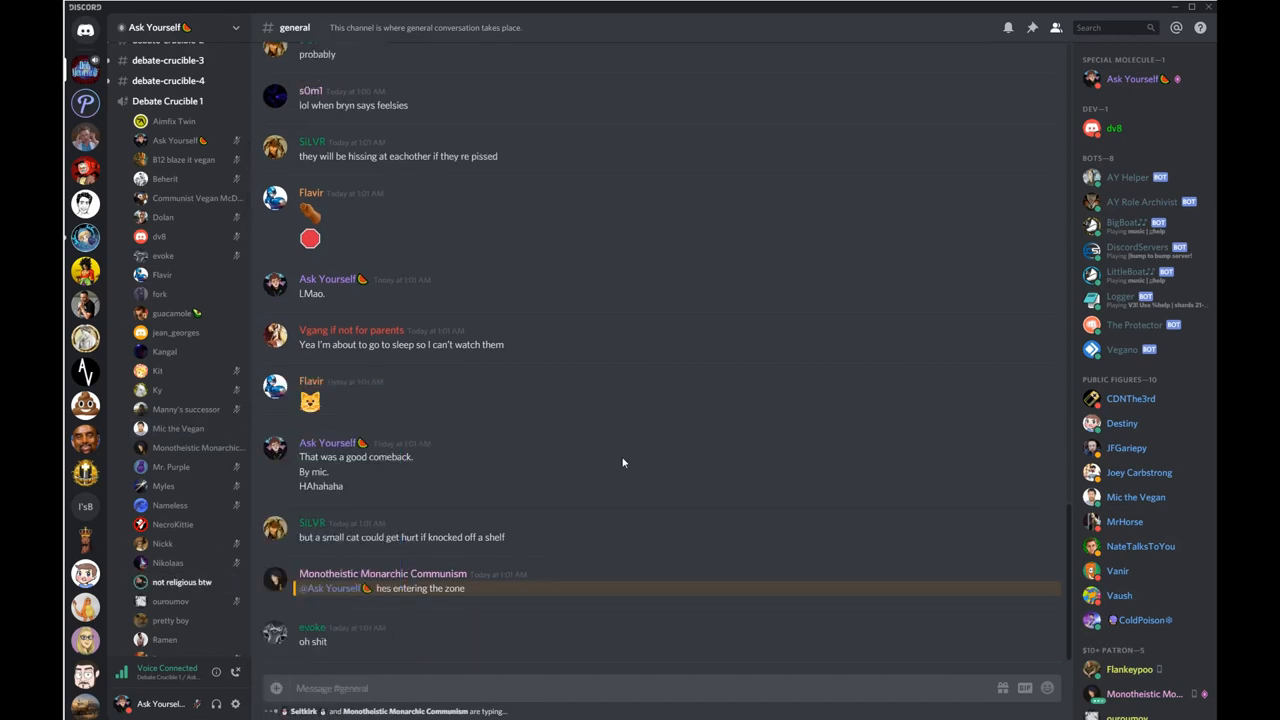
{"action": "scroll", "scroll_direction": "down", "scroll_amount": 3}
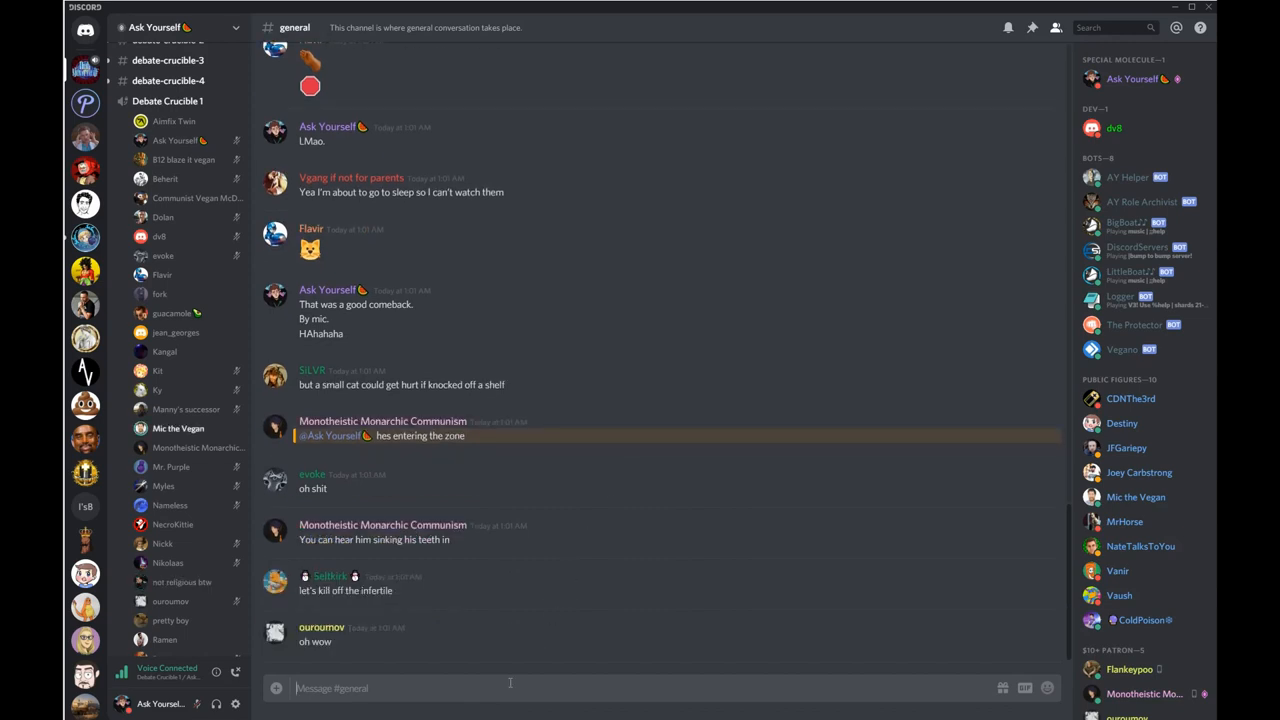
{"action": "type", "text": "@bryn"}
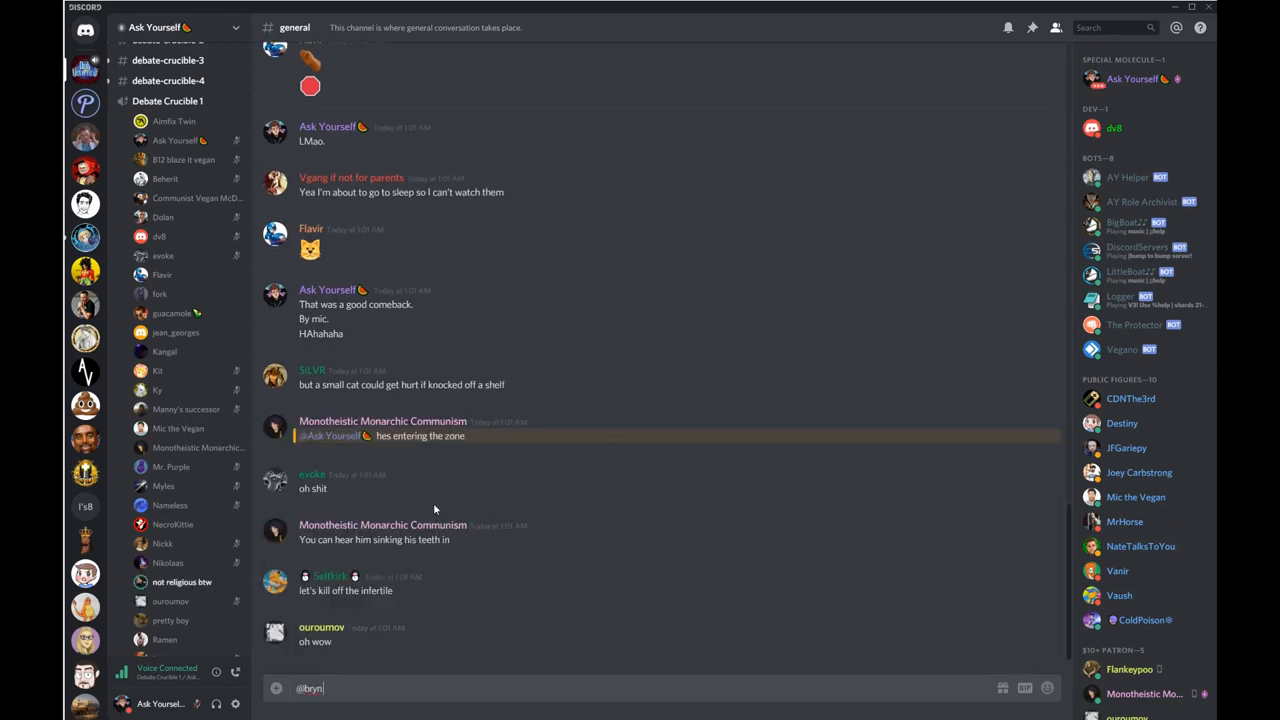
{"action": "key", "text": "Return"}
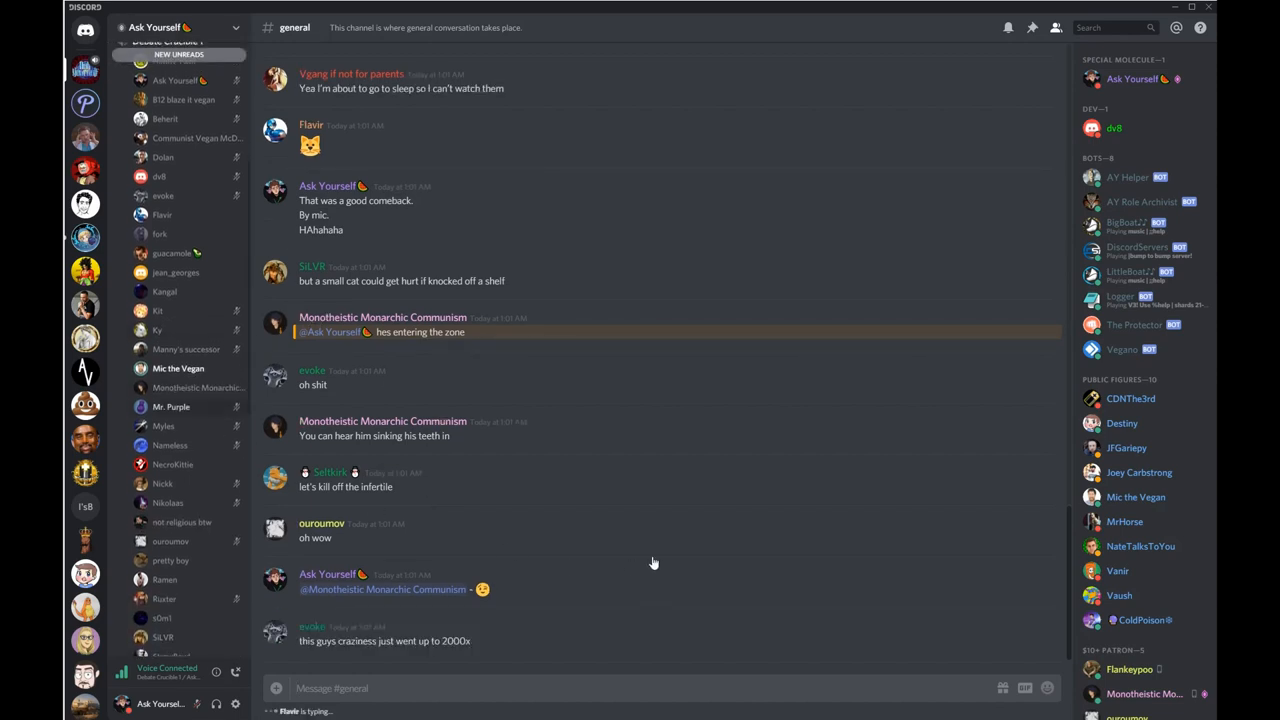
{"action": "scroll", "scroll_direction": "down", "scroll_amount": 3}
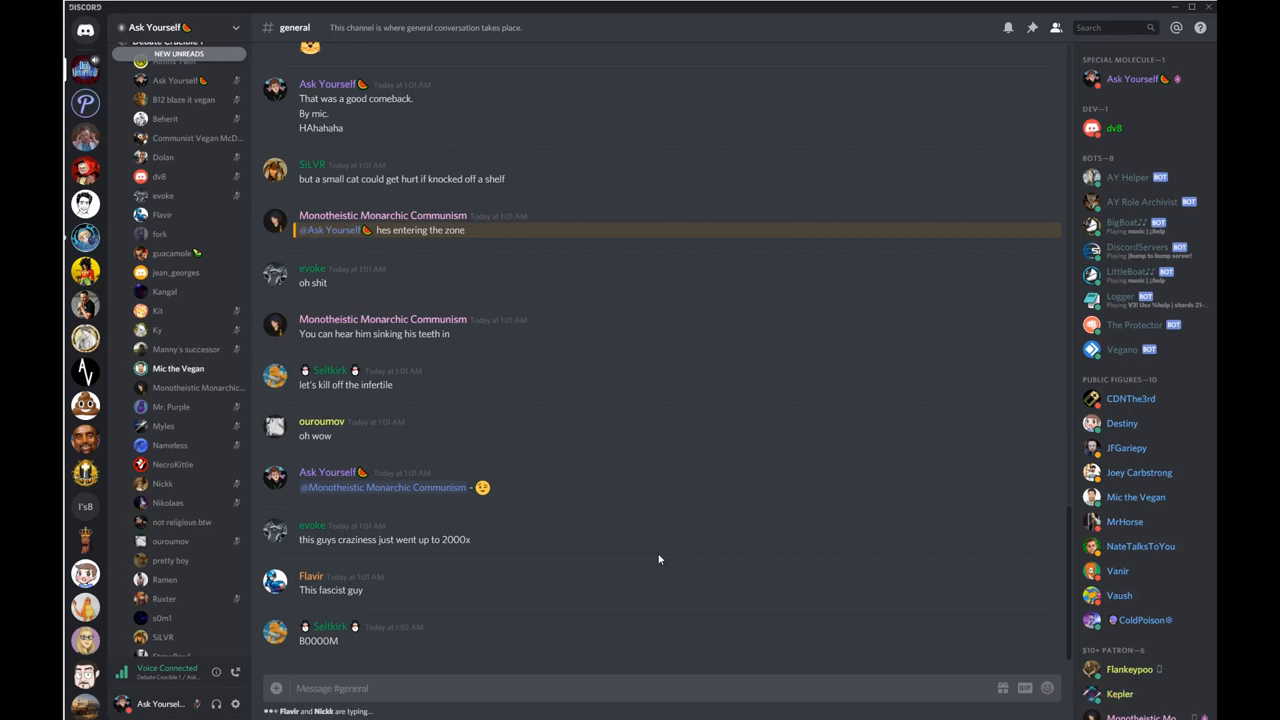
{"action": "type", "text": "Hahaha"}
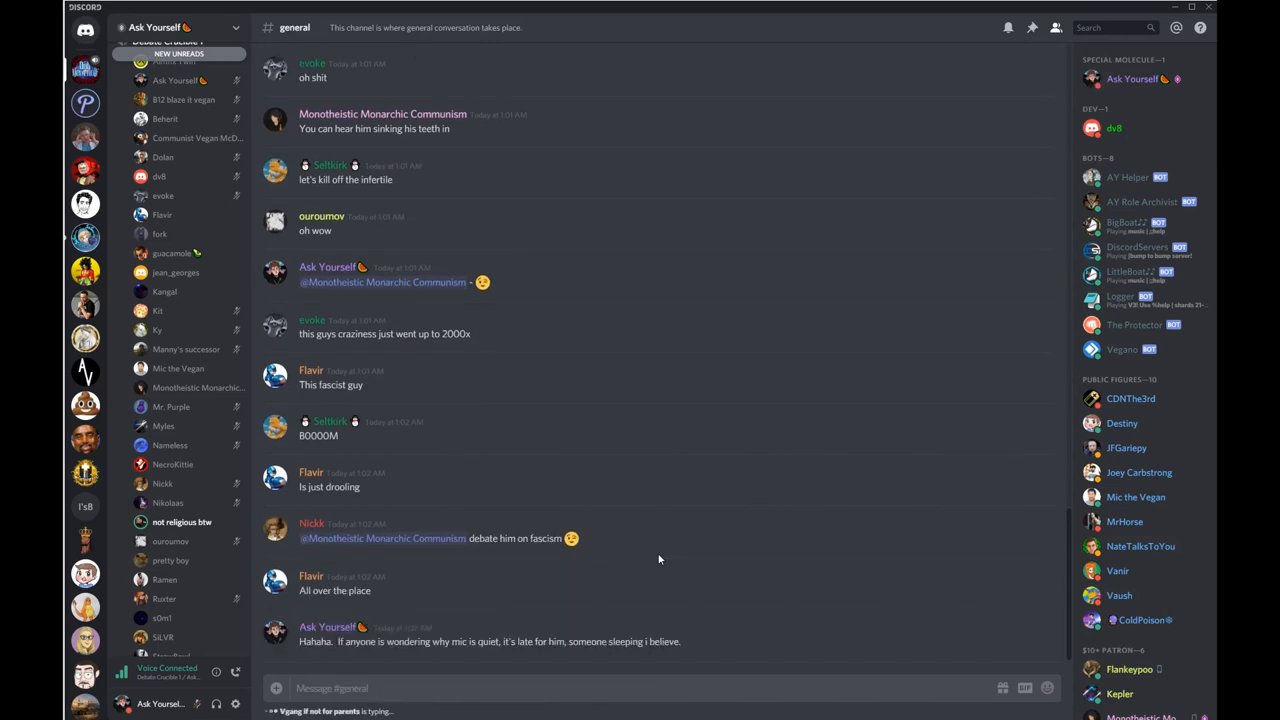
{"action": "mouse_move", "coordinate": [644, 548]}
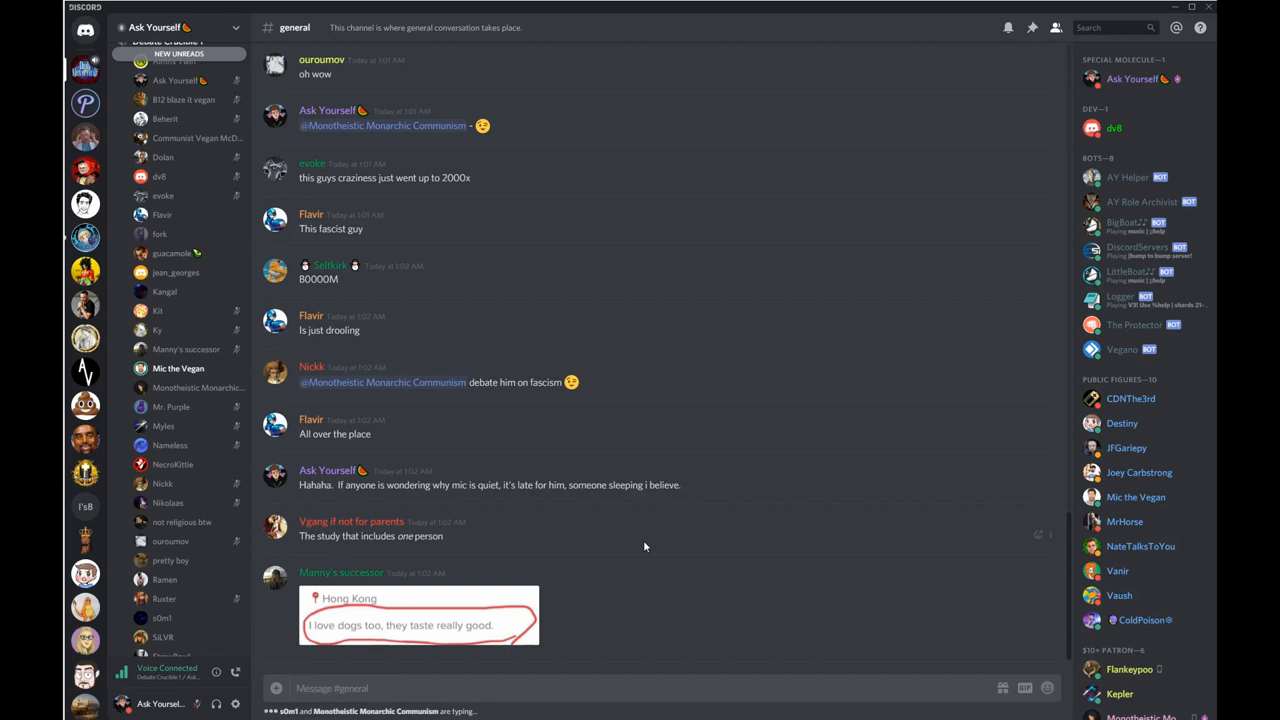
{"action": "scroll", "scroll_direction": "down", "scroll_amount": 3}
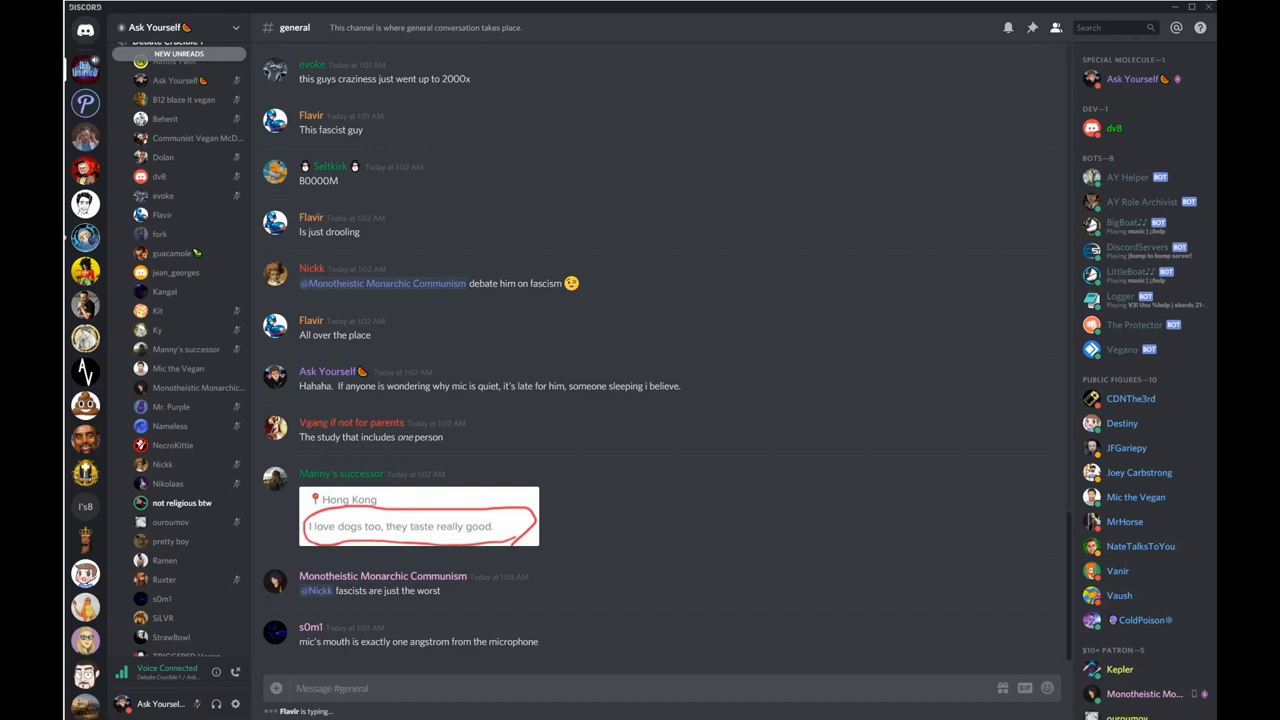
{"action": "scroll", "scroll_direction": "down", "scroll_amount": 3}
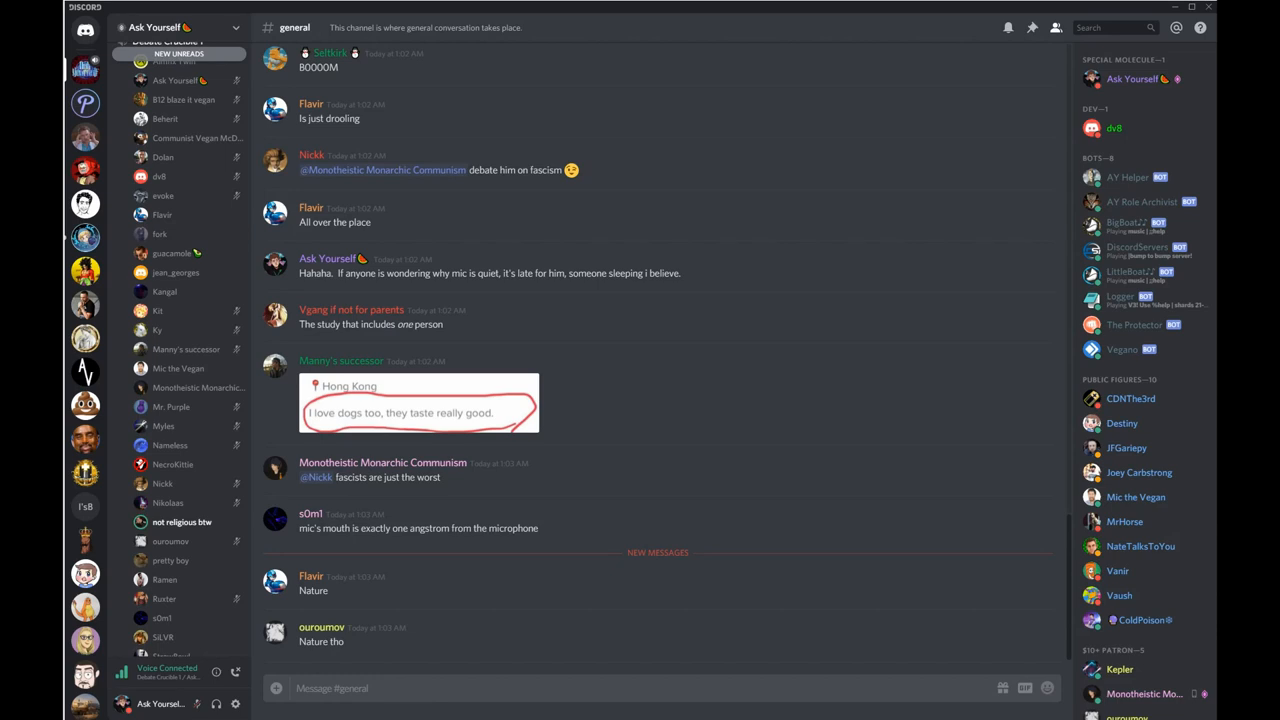
{"action": "mouse_move", "coordinate": [884, 644]}
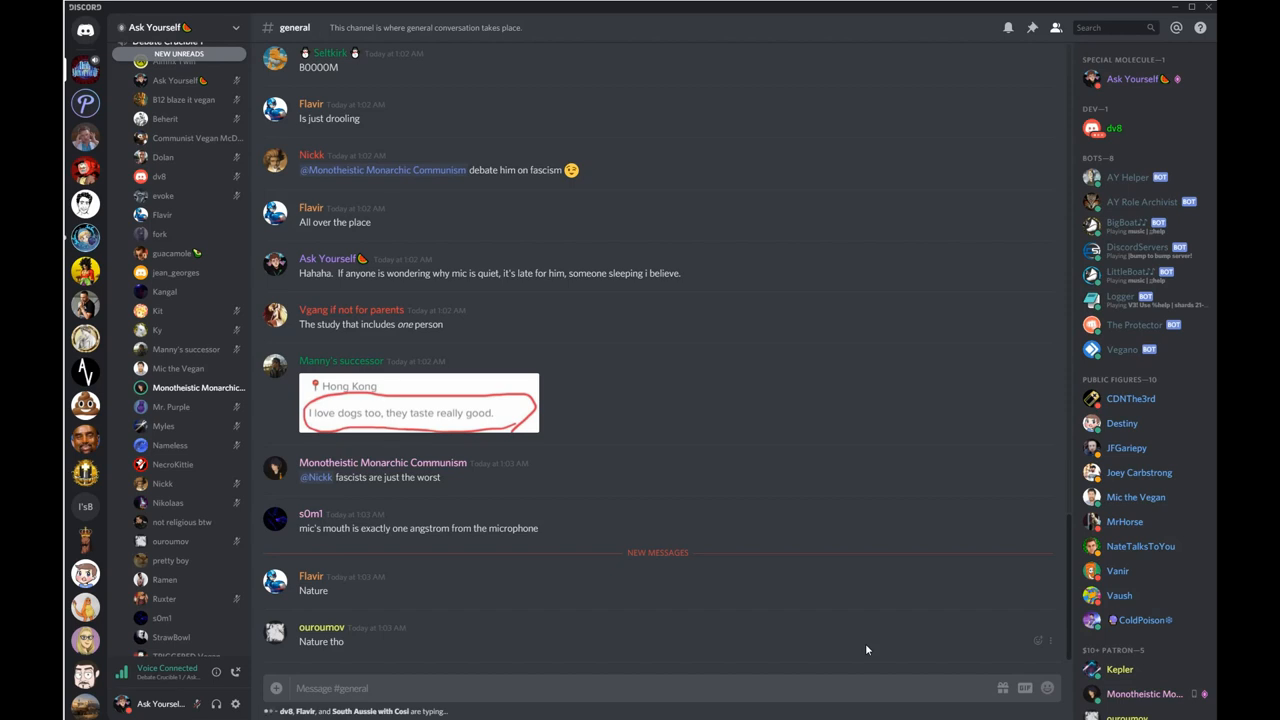
{"action": "scroll", "scroll_direction": "down", "scroll_amount": 3}
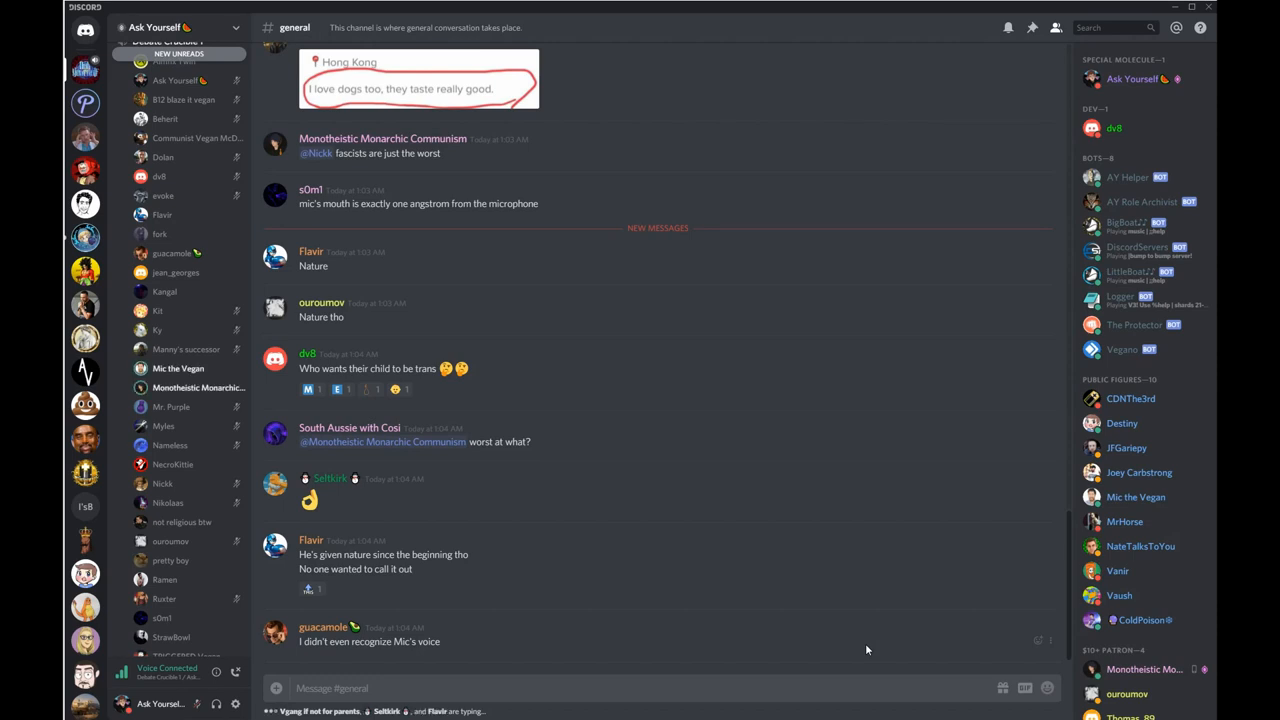
{"action": "scroll", "scroll_direction": "down", "scroll_amount": 3}
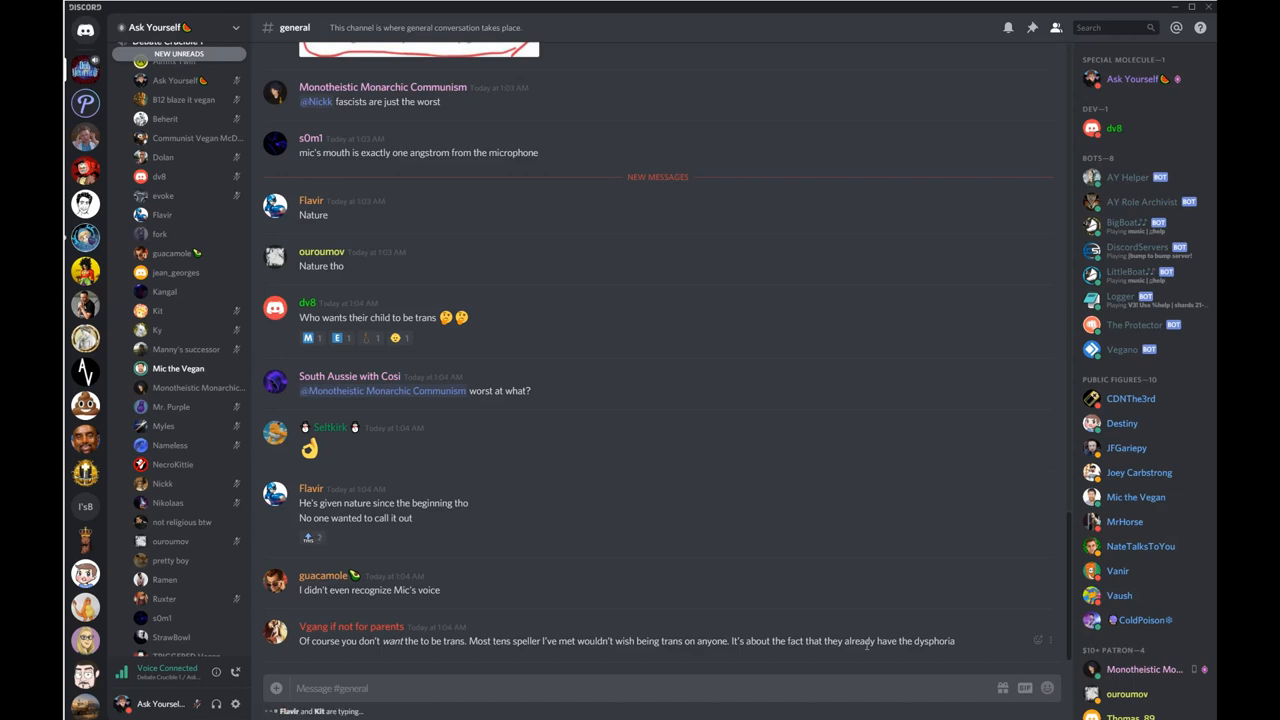
{"action": "scroll", "scroll_direction": "down", "scroll_amount": 3}
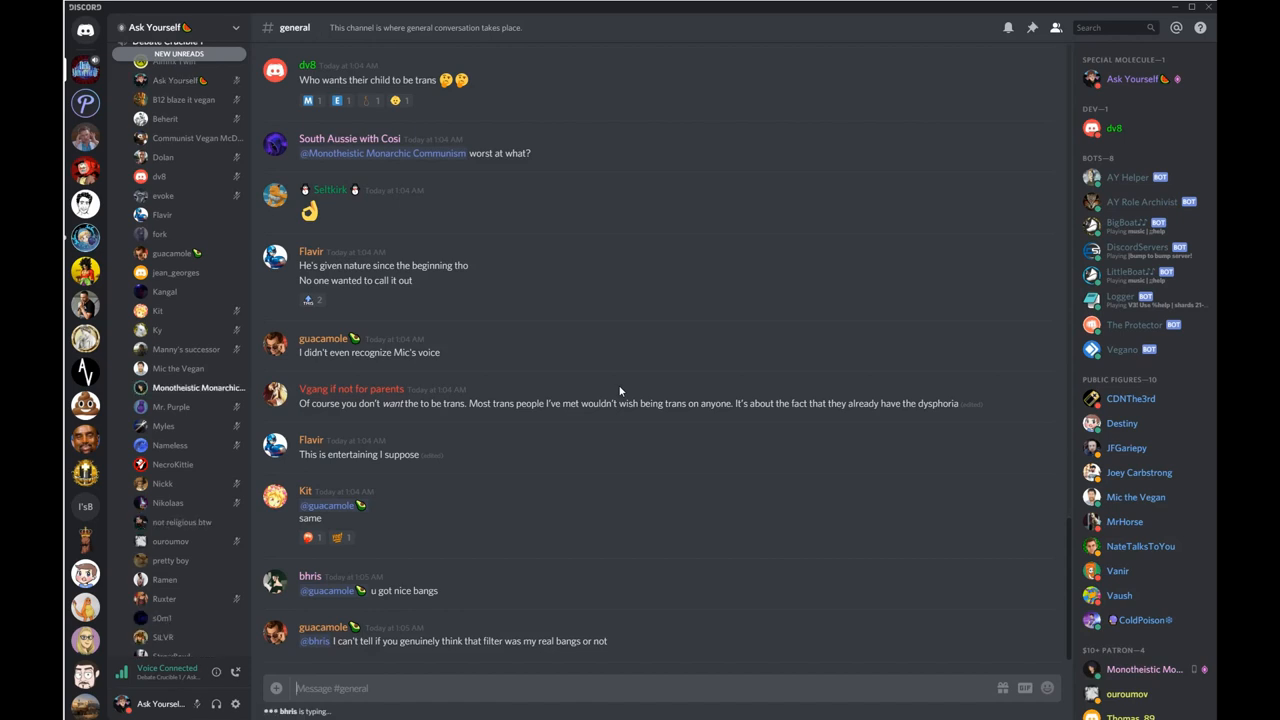
{"action": "scroll", "scroll_direction": "up", "scroll_amount": 3}
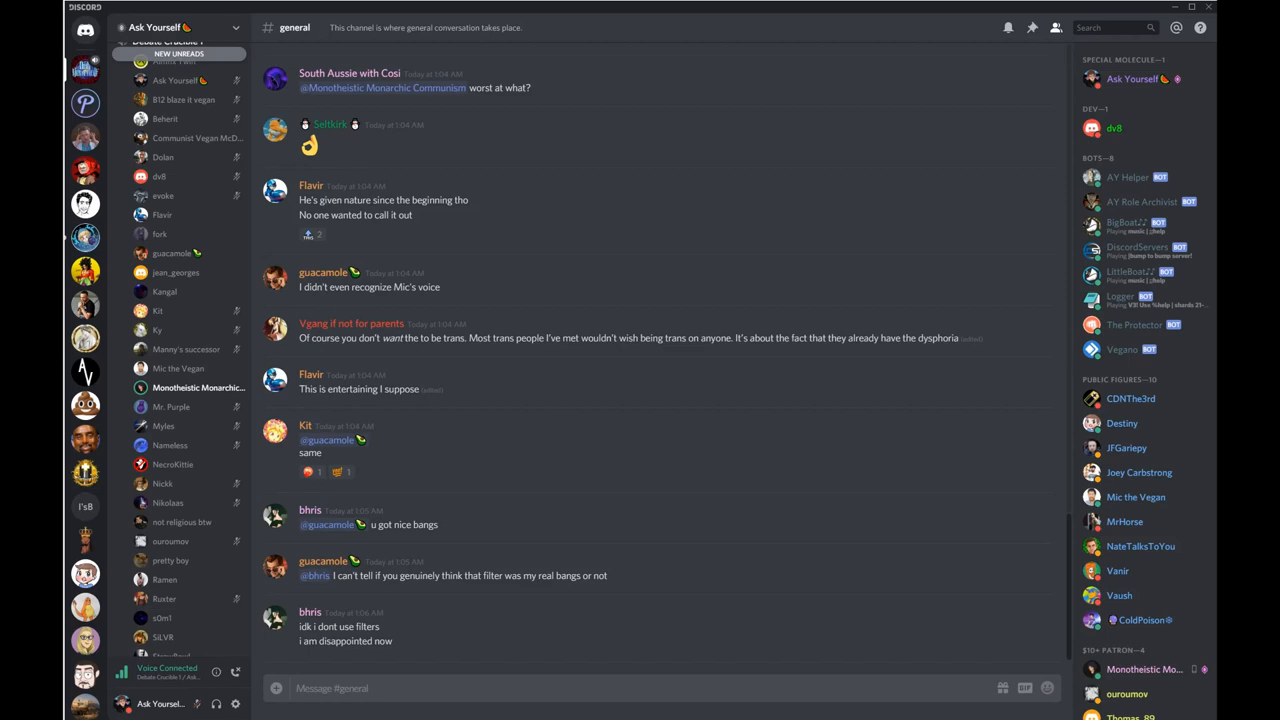
{"action": "mouse_move", "coordinate": [876, 640]}
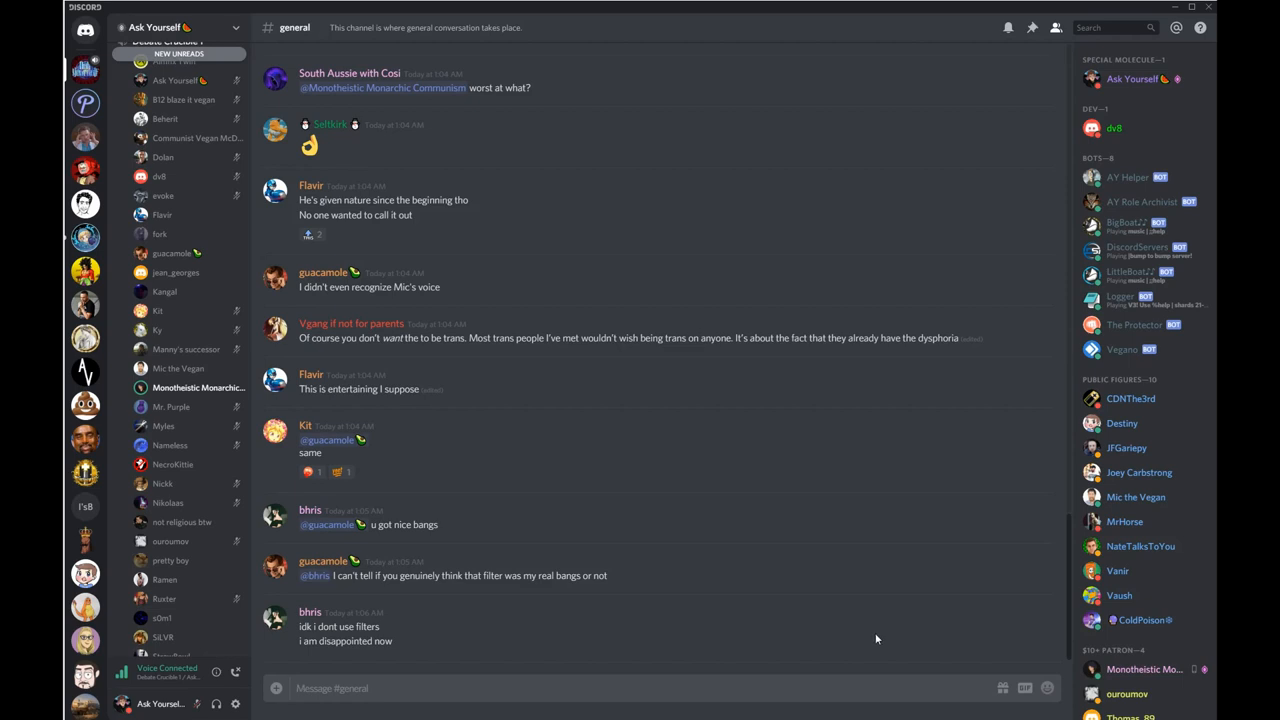
{"action": "type", "text": "@ramen"}
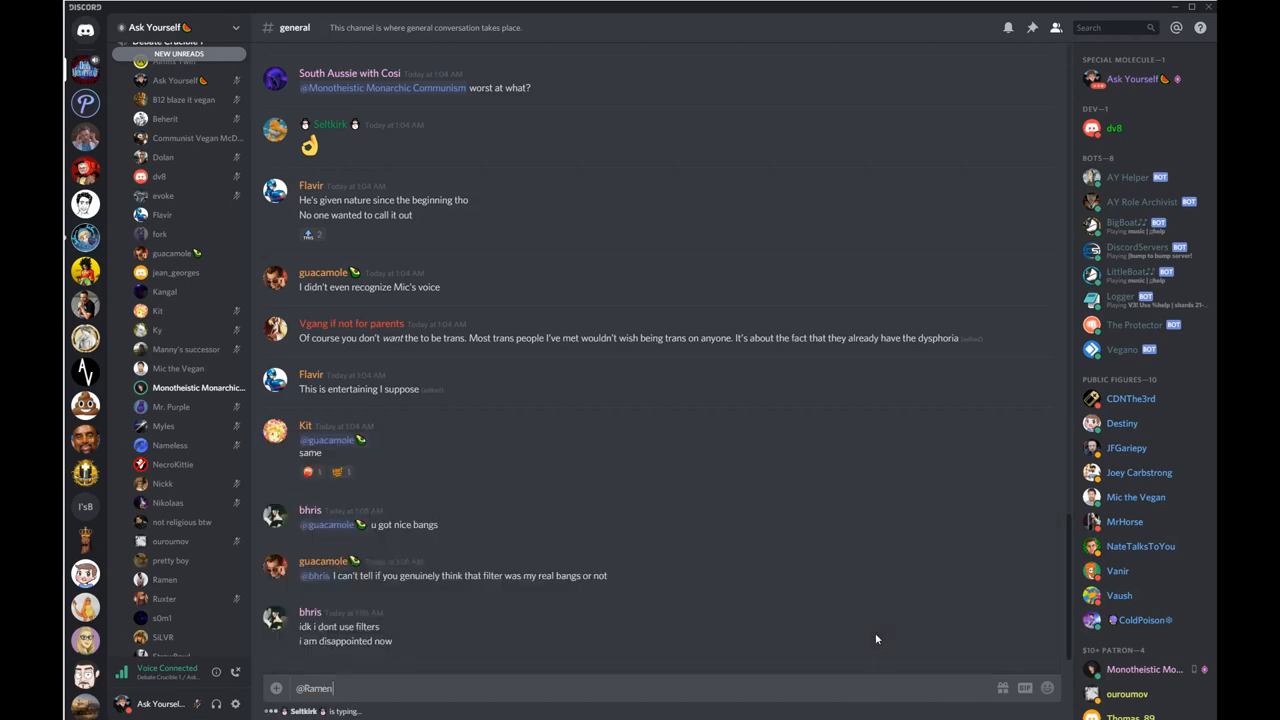
{"action": "type", "text": "- You should hop on mic, help your side"}
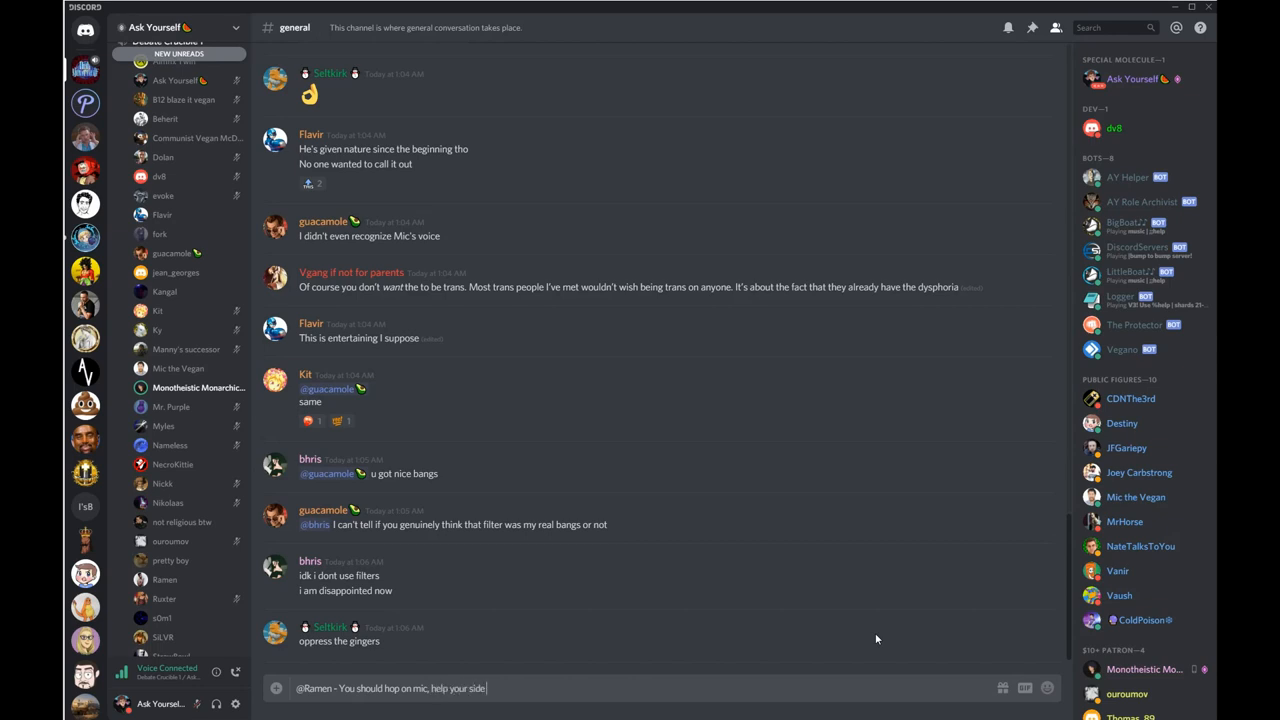
{"action": "type", "text": "@mi"}
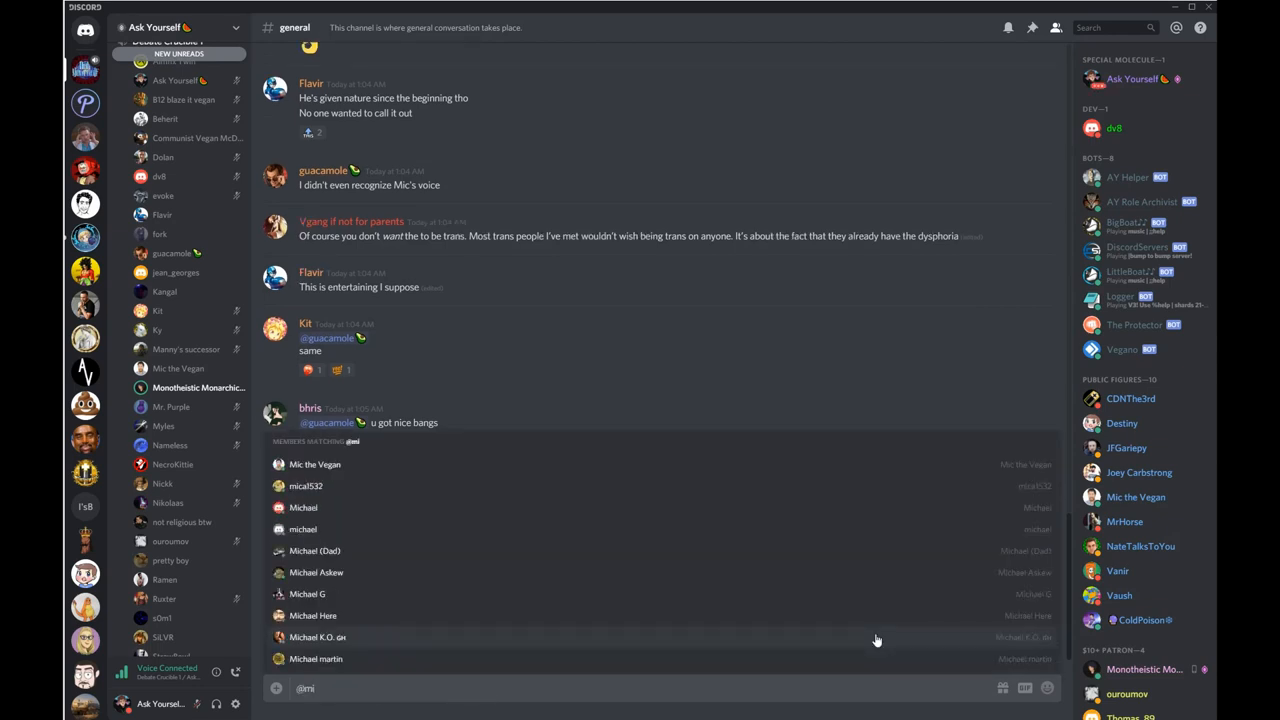
{"action": "type", "text": "k"}
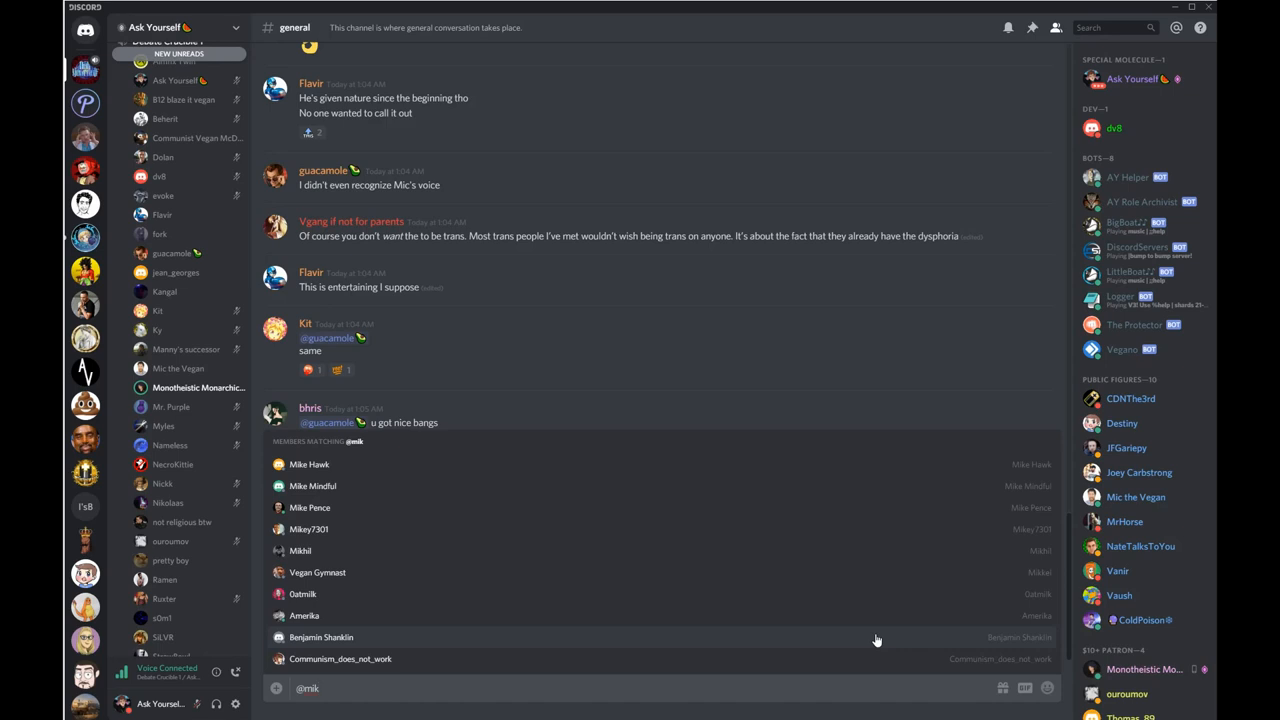
{"action": "type", "text": "ol"}
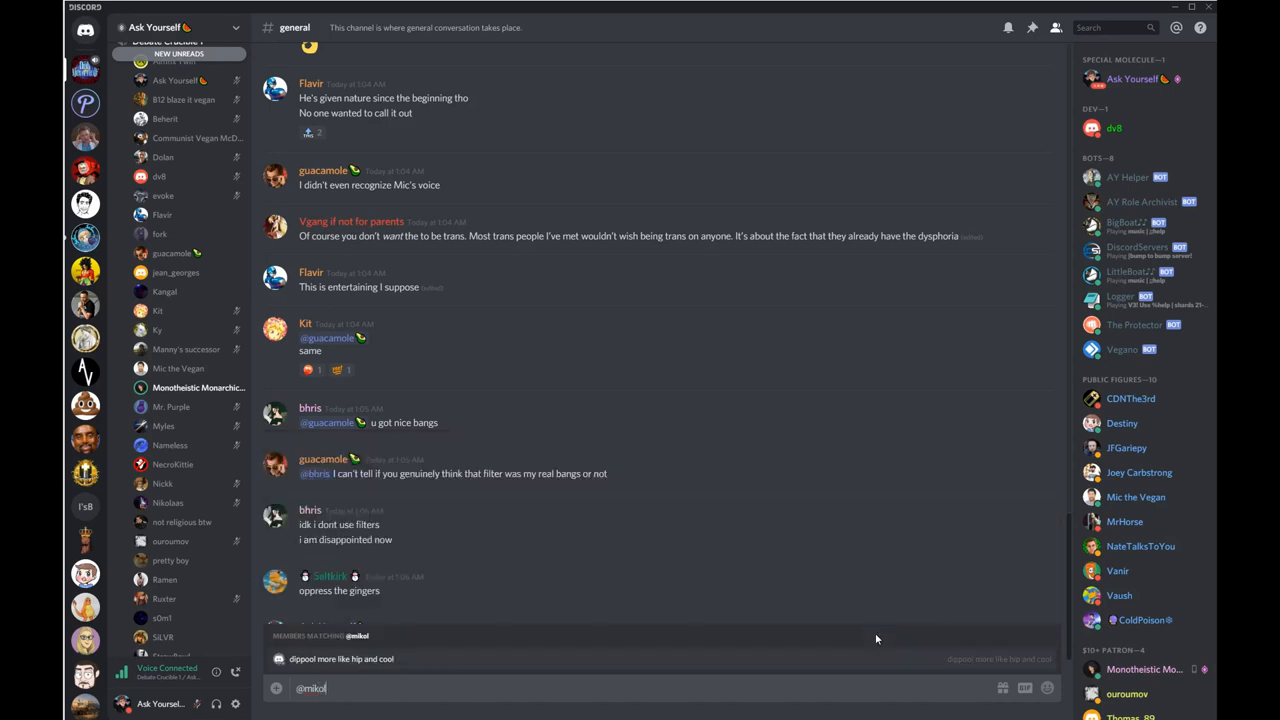
{"action": "key", "text": "backspace"}
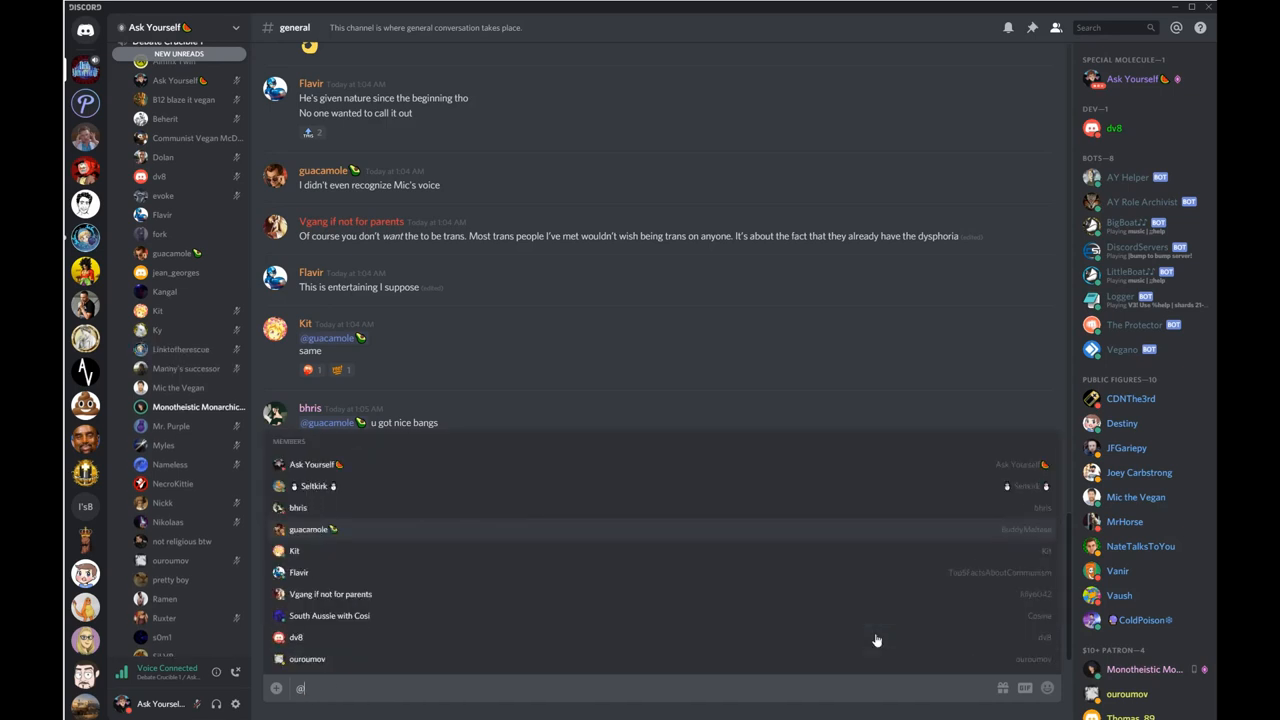
{"action": "type", "text": "nikola"}
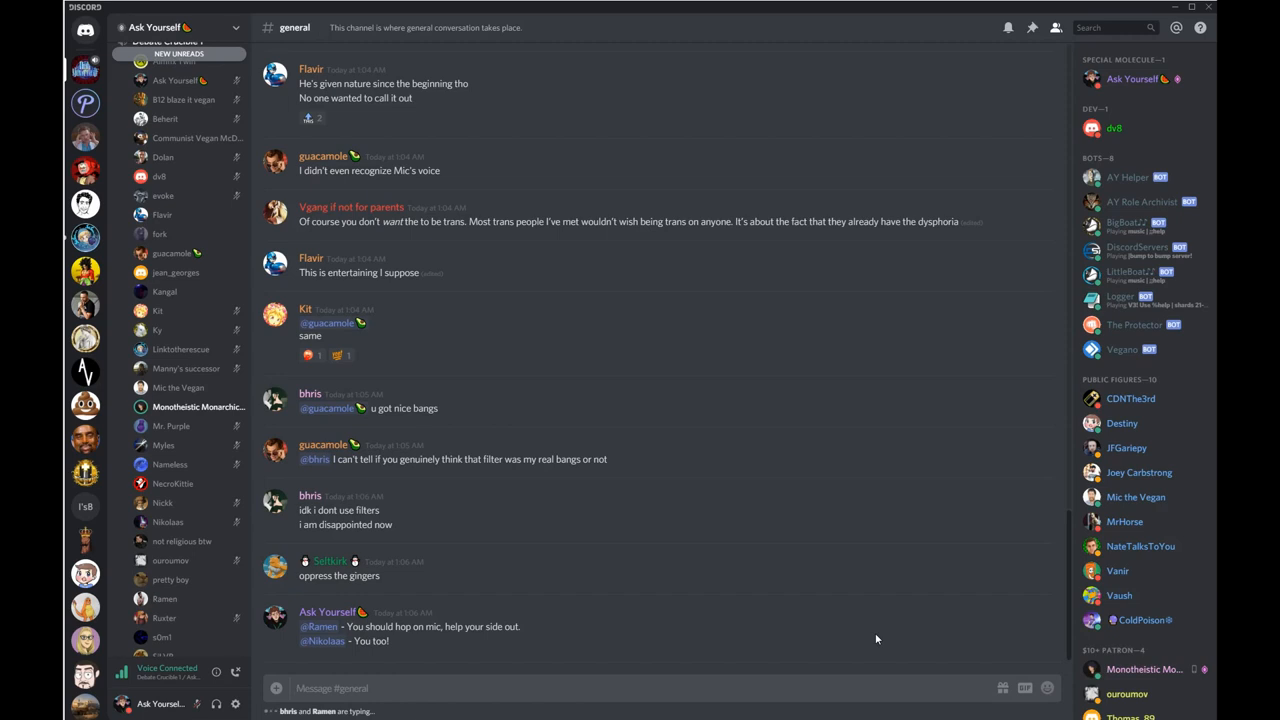
Step: Post 'Make your variation of the case.' and 'The more the merrier.' in general
{"action": "scroll", "scroll_direction": "down", "scroll_amount": 3}
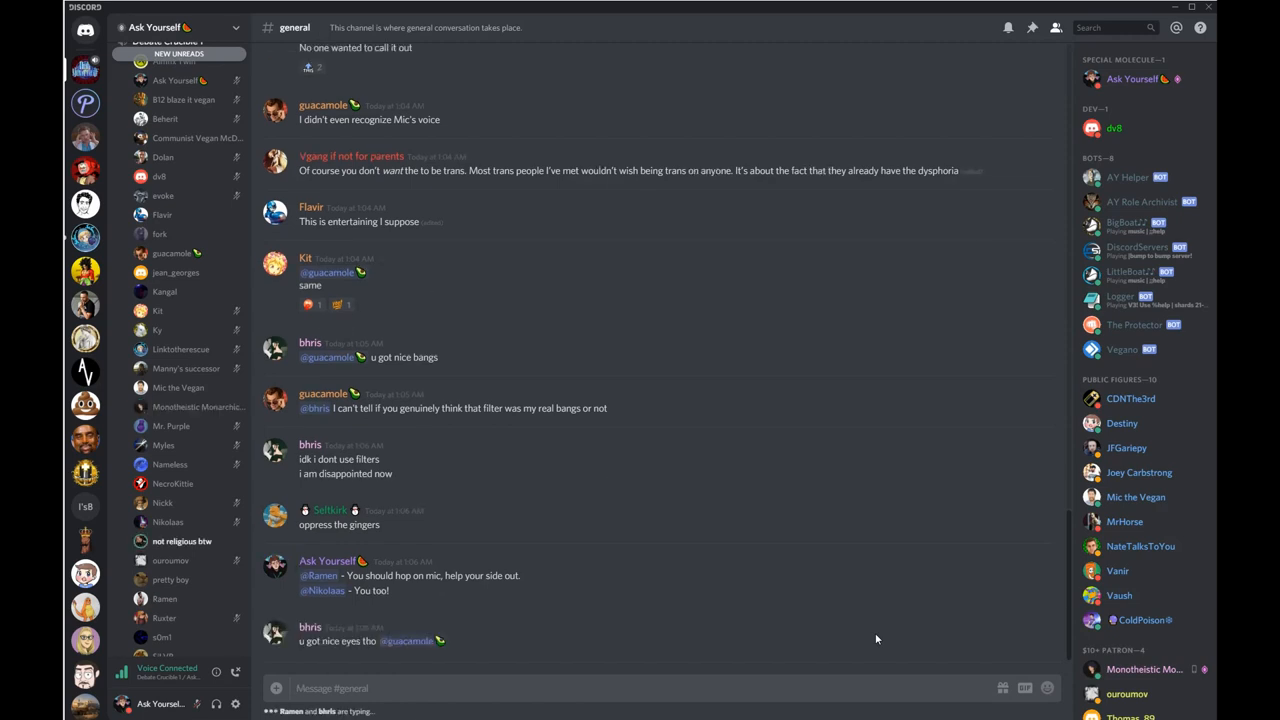
{"action": "scroll", "scroll_direction": "down", "scroll_amount": 3}
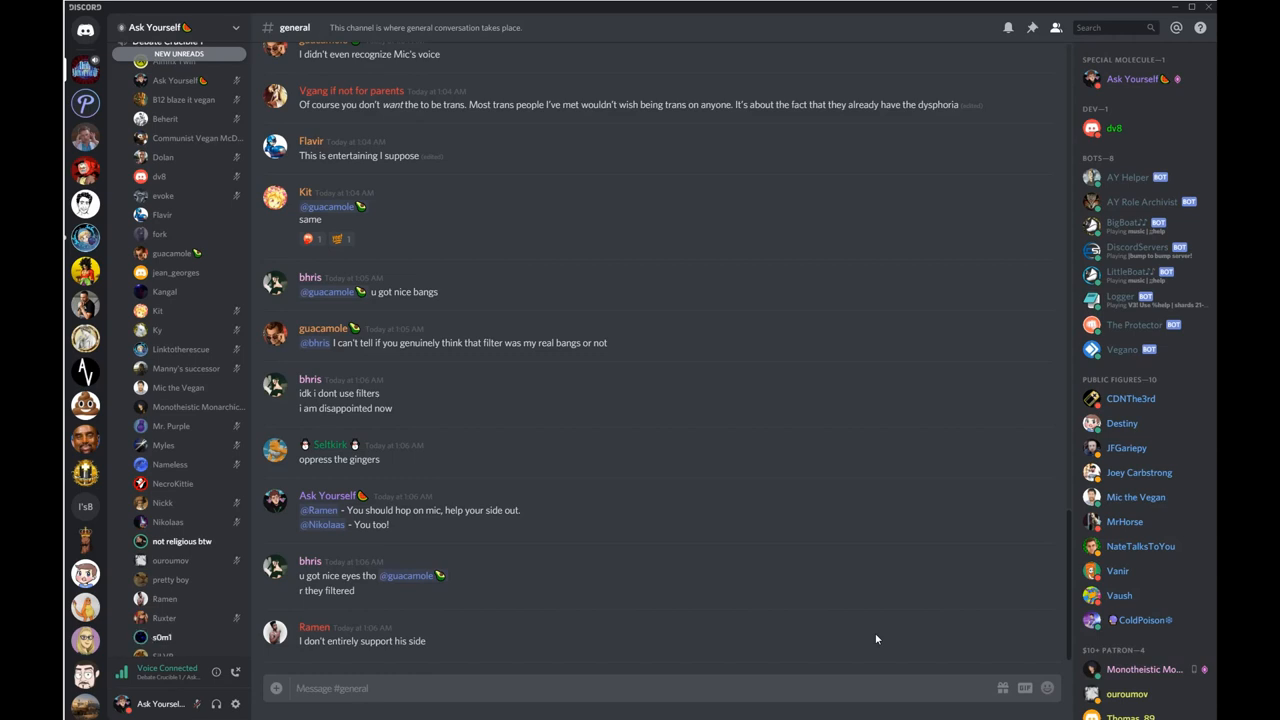
{"action": "type", "text": "Make yo"}
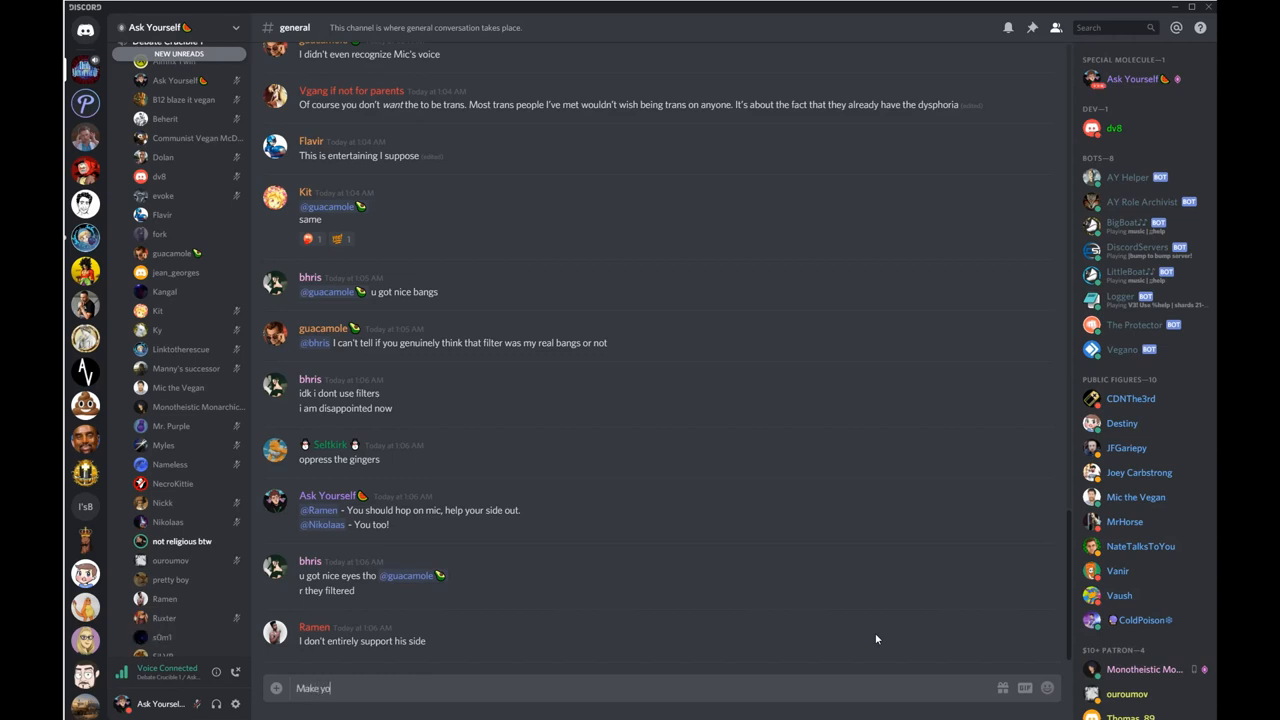
{"action": "type", "text": "ur variation of the"}
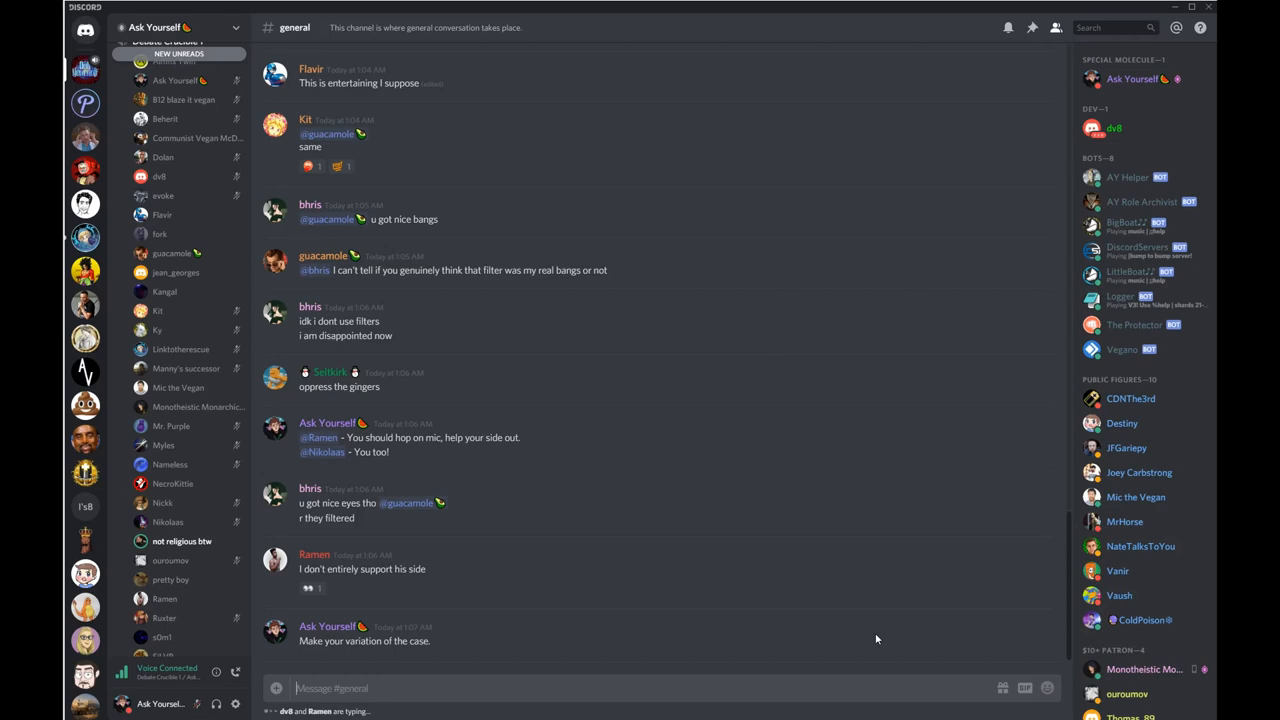
{"action": "type", "text": "The more the"}
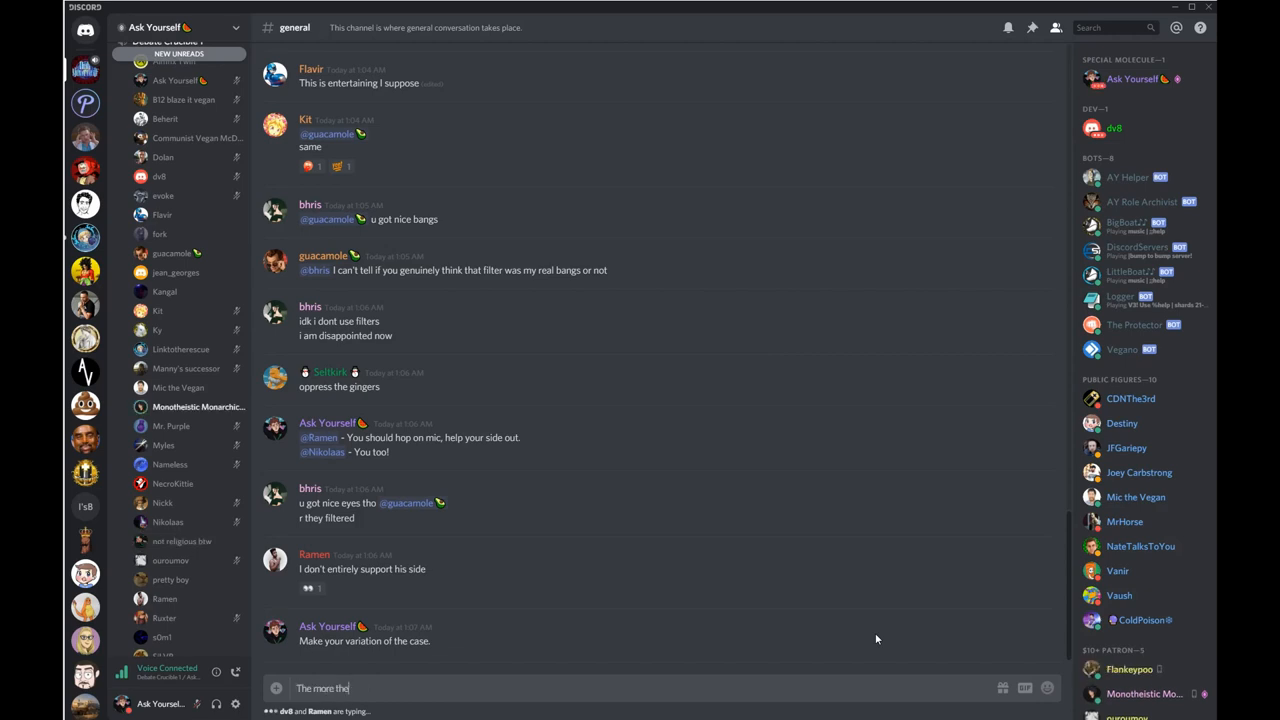
{"action": "key", "text": "Return"}
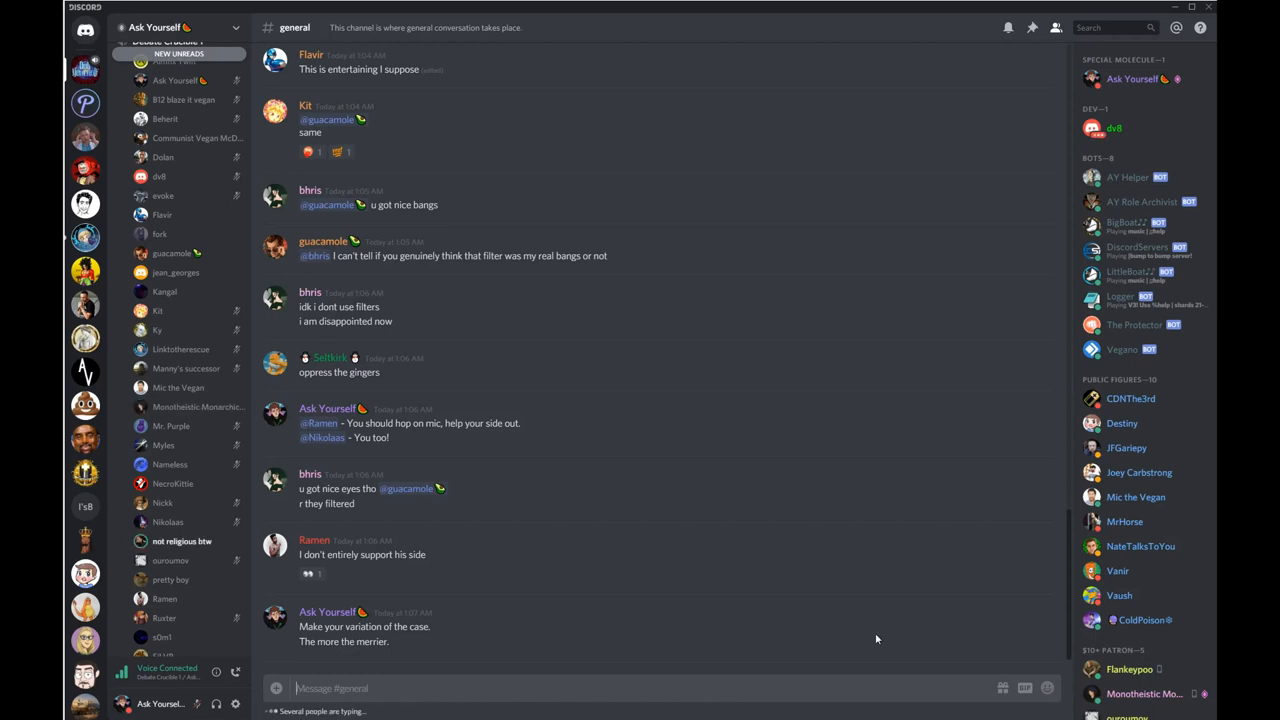
{"action": "scroll", "scroll_direction": "down", "scroll_amount": 3}
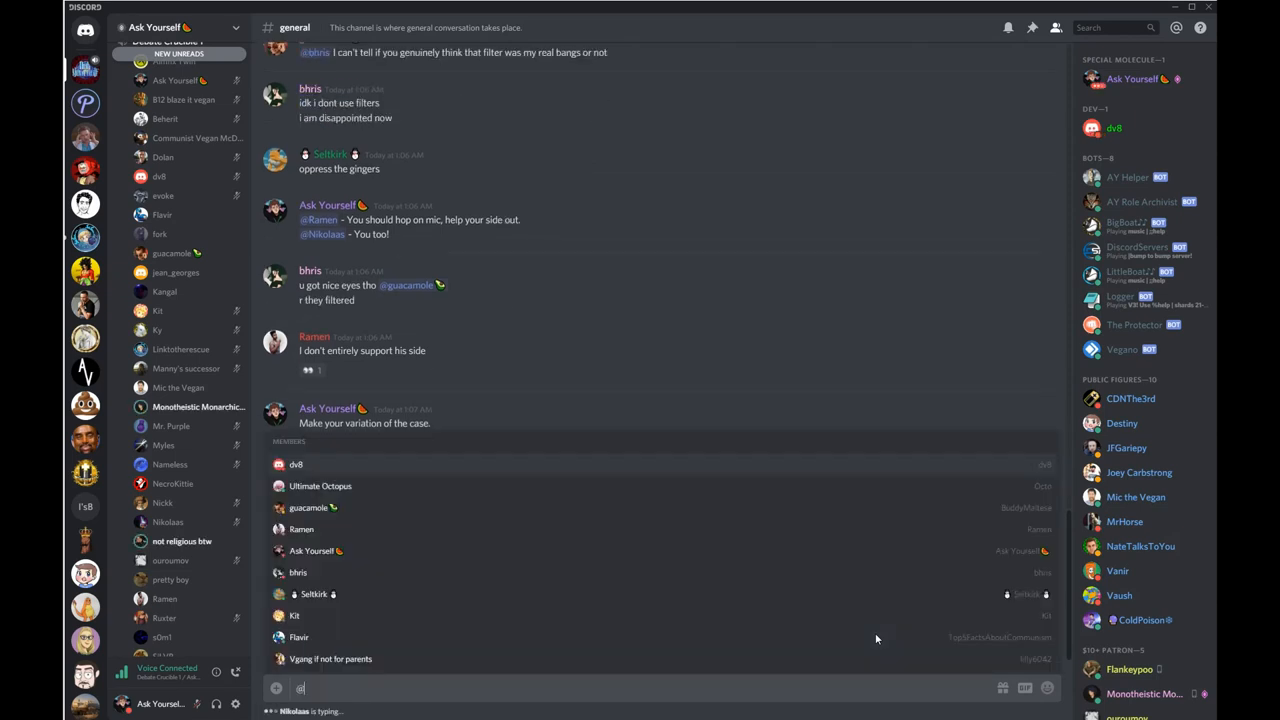
{"action": "type", "text": "Ramen"}
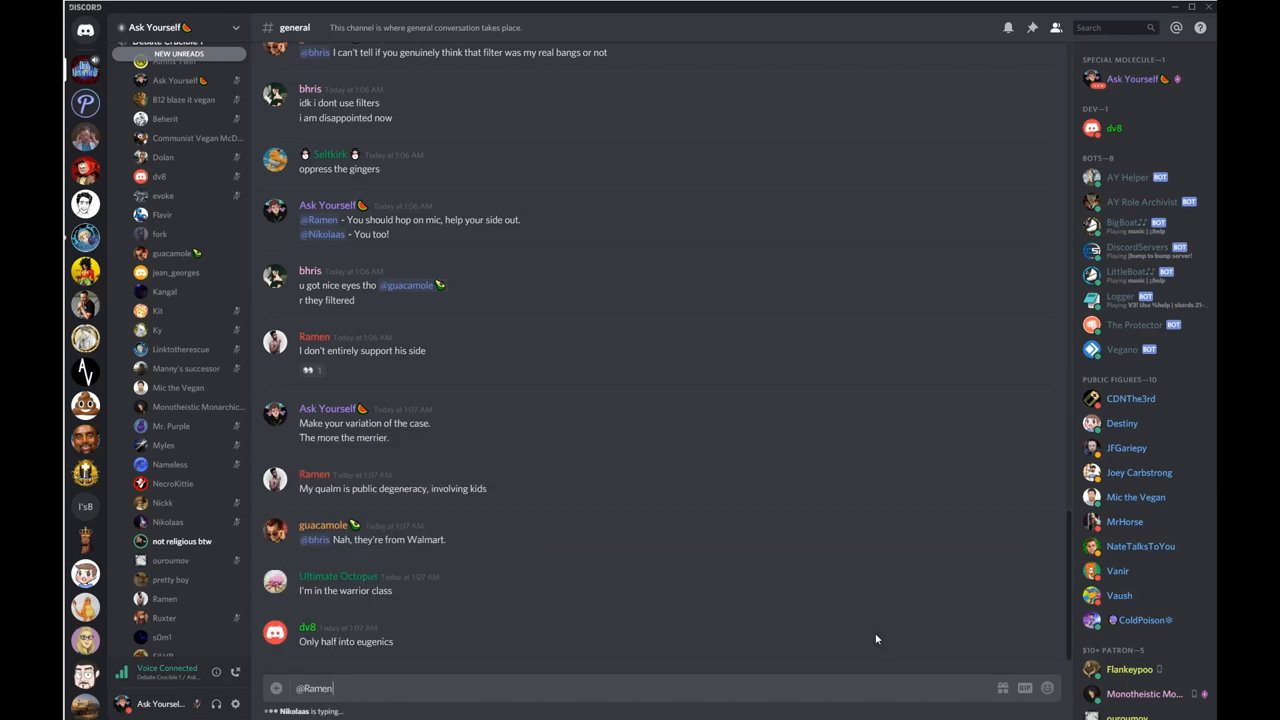
{"action": "type", "text": "- I'll tag you in."}
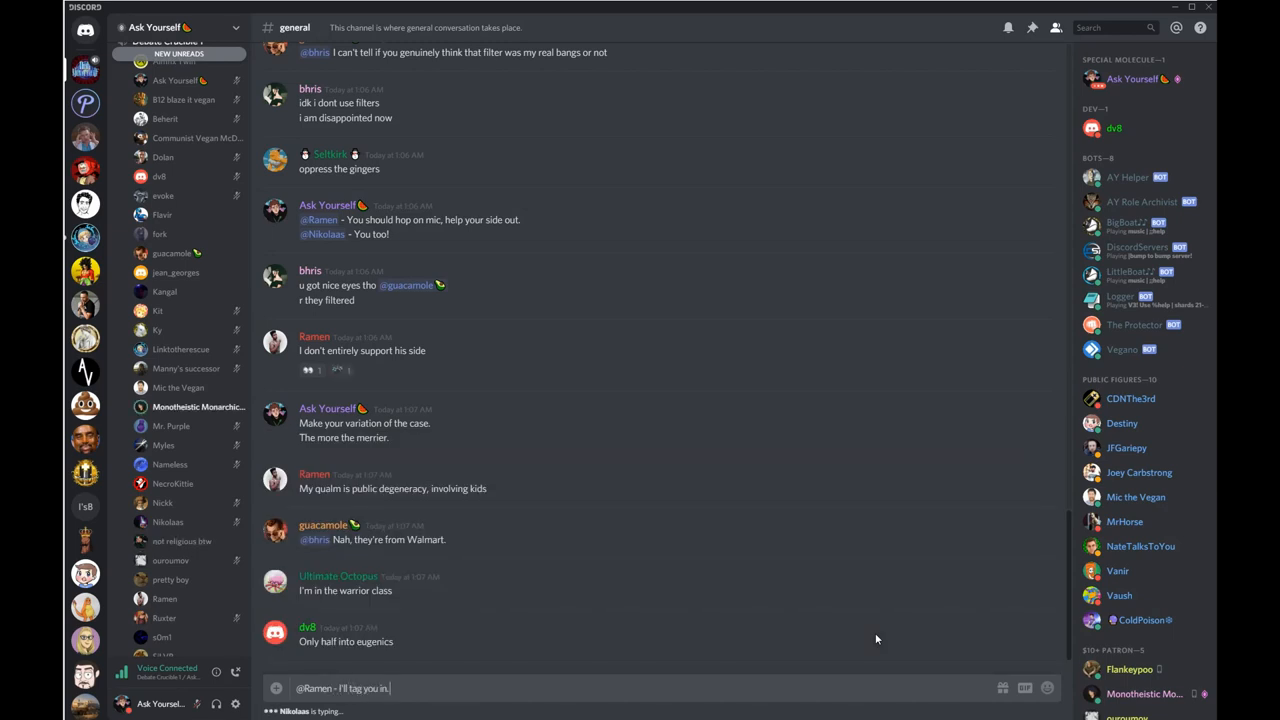
{"action": "key", "text": "Return"}
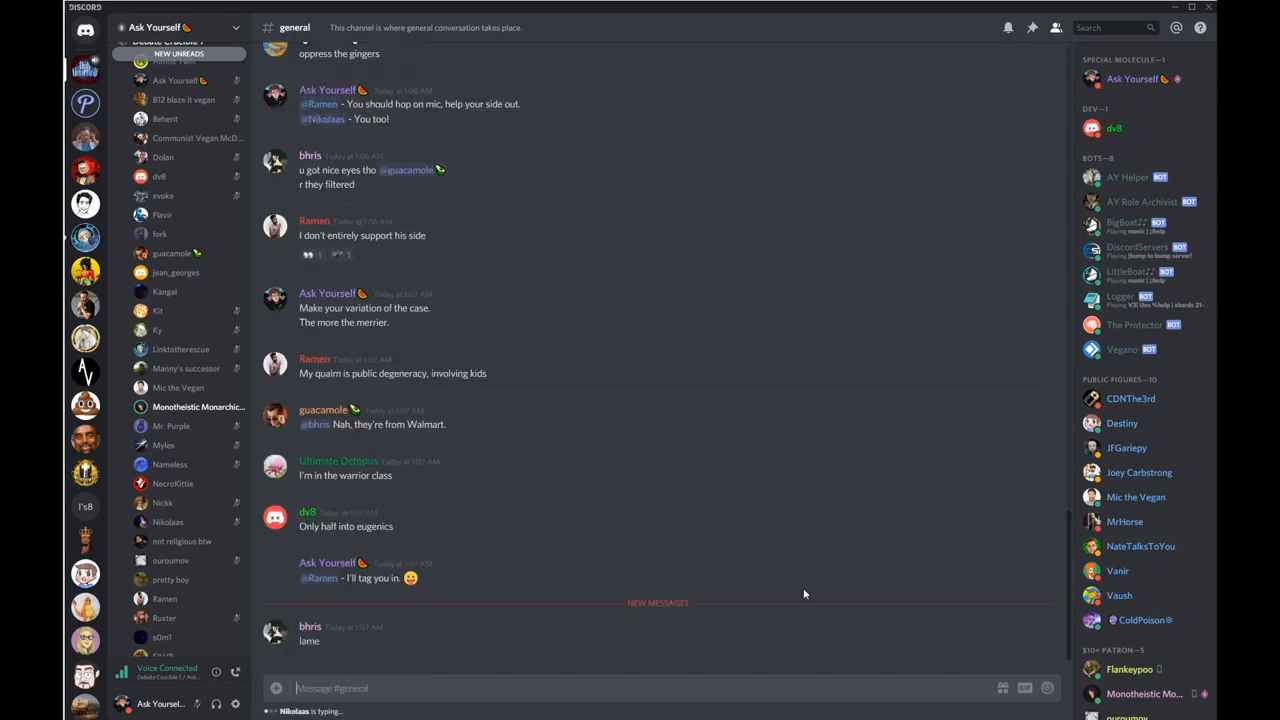
{"action": "mouse_move", "coordinate": [740, 500]}
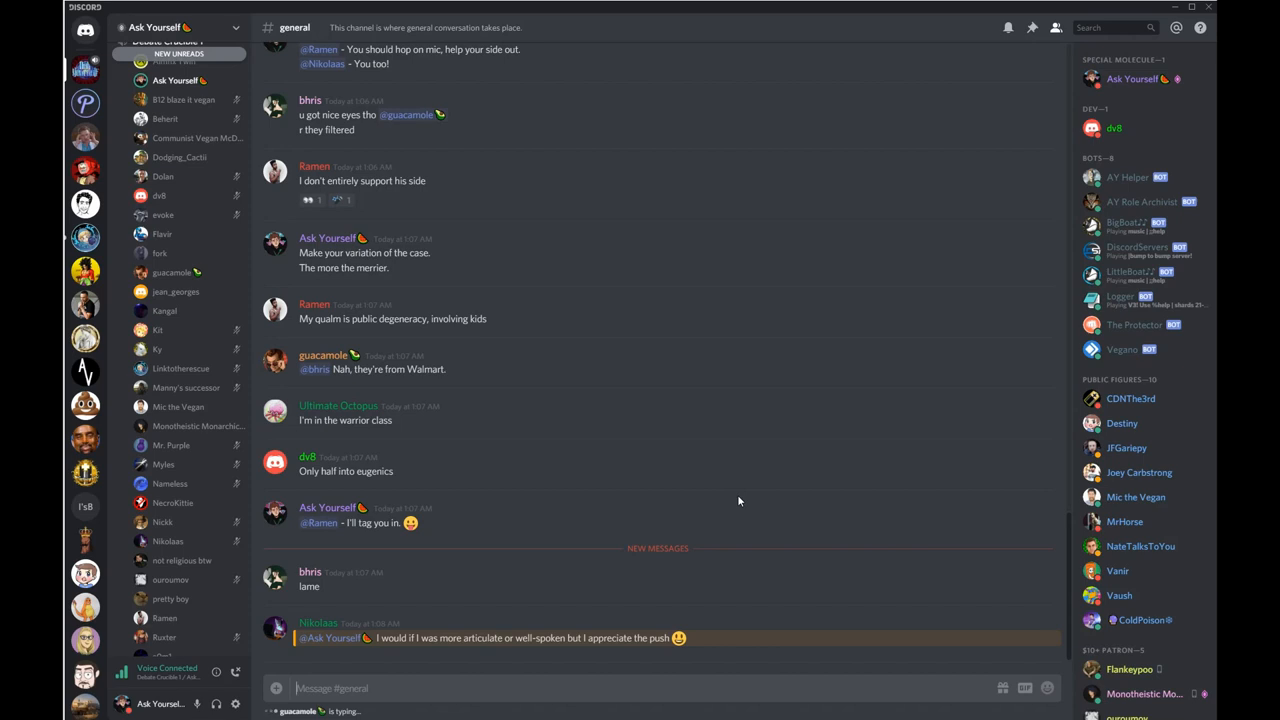
Step: Follow the hypotheticals discussion, then post "There's ramen!" with a smiling emoji in general
{"action": "scroll", "scroll_direction": "down", "scroll_amount": 3}
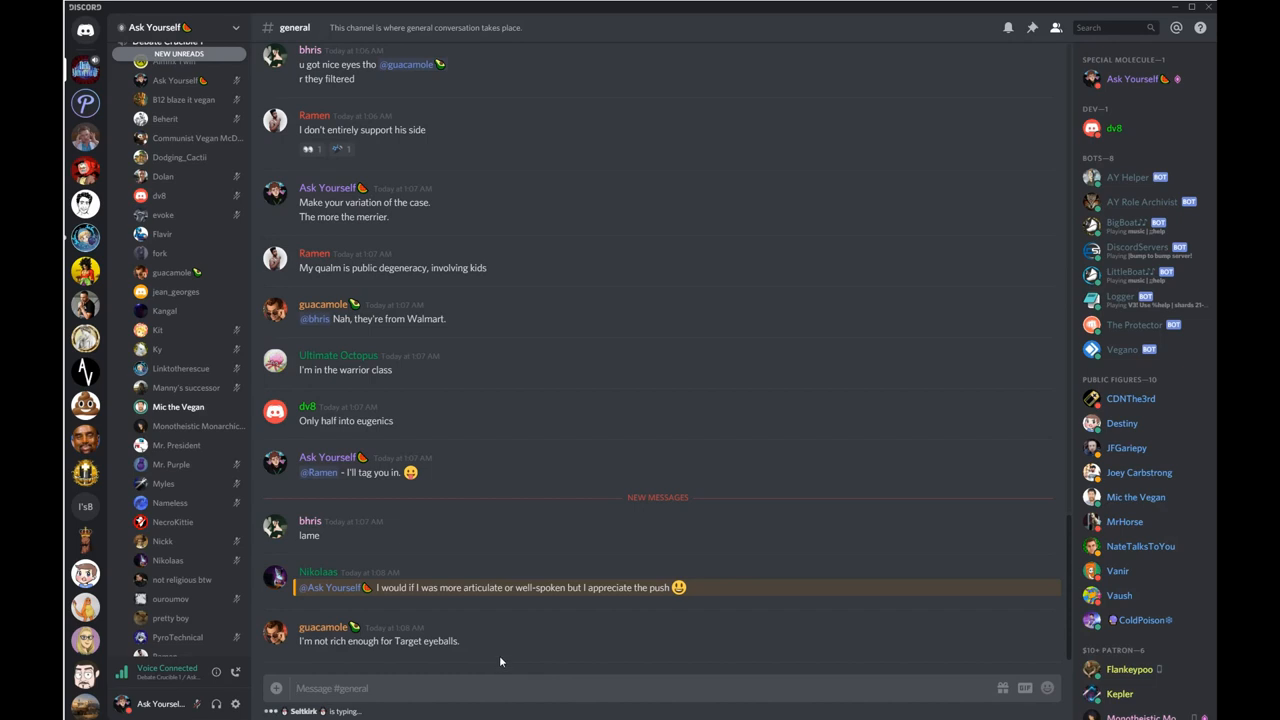
{"action": "mouse_move", "coordinate": [546, 658]}
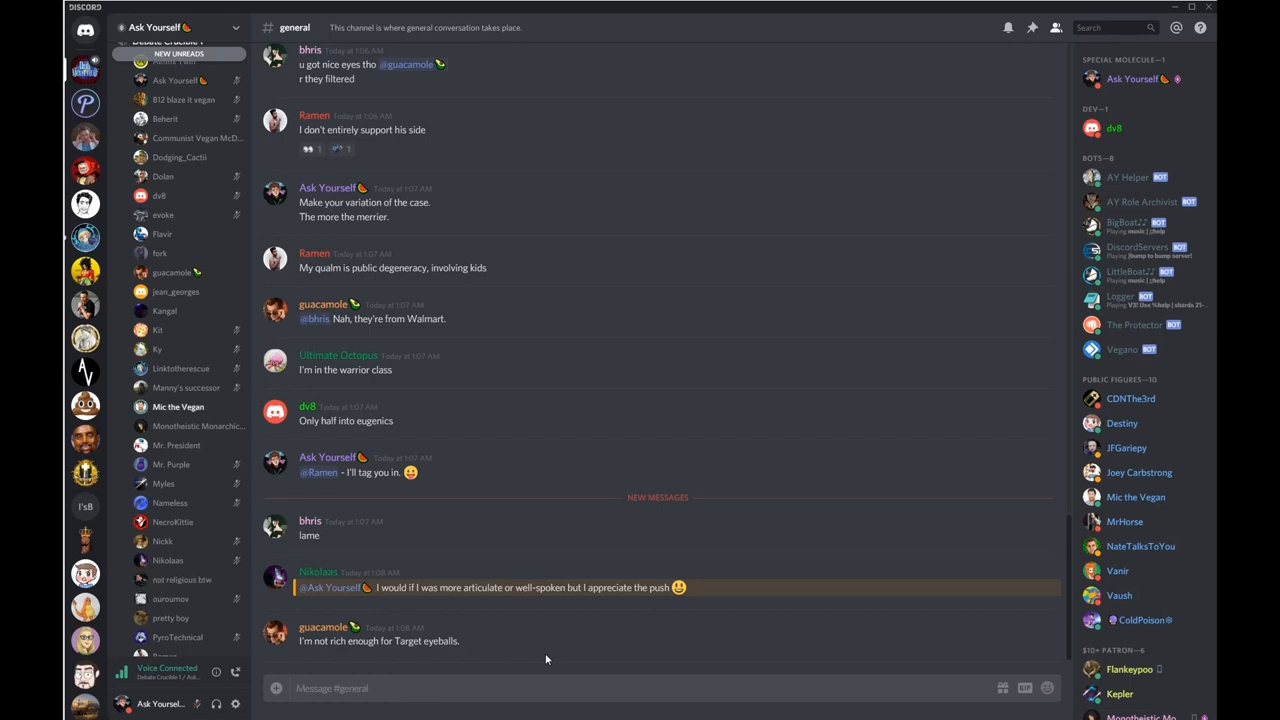
{"action": "scroll", "scroll_direction": "down", "scroll_amount": 3}
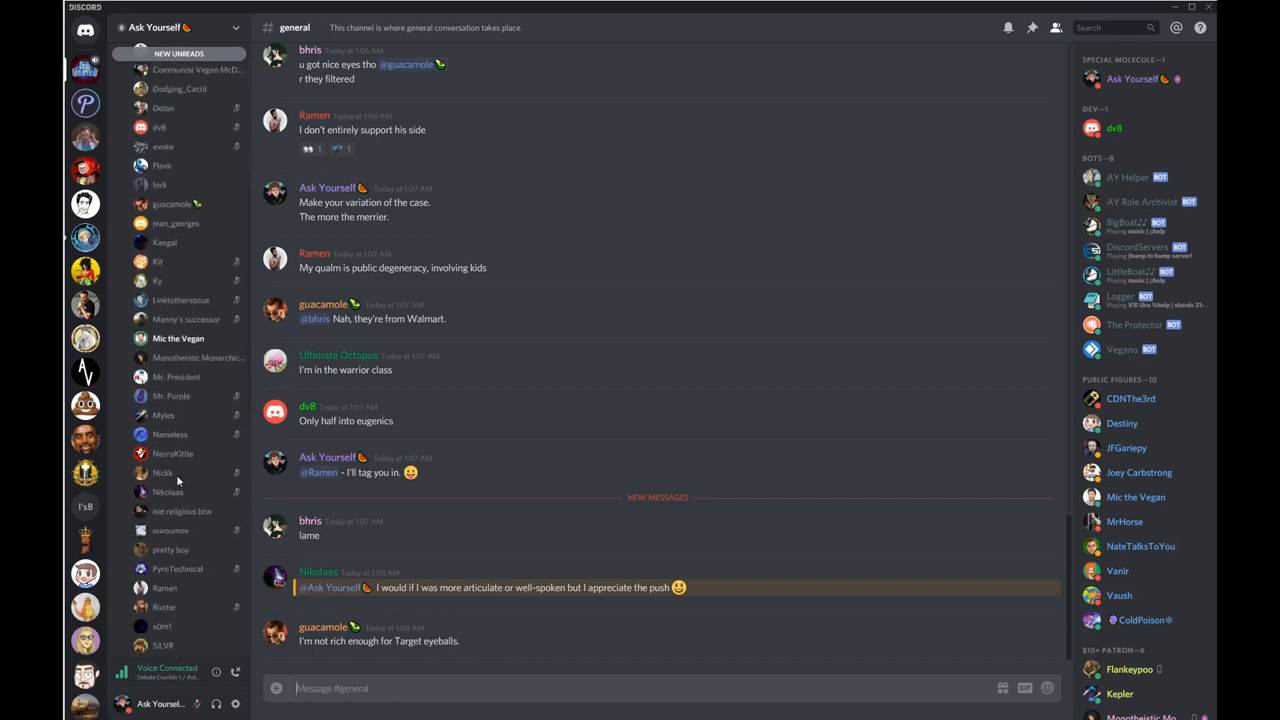
{"action": "scroll", "scroll_direction": "down", "scroll_amount": 3}
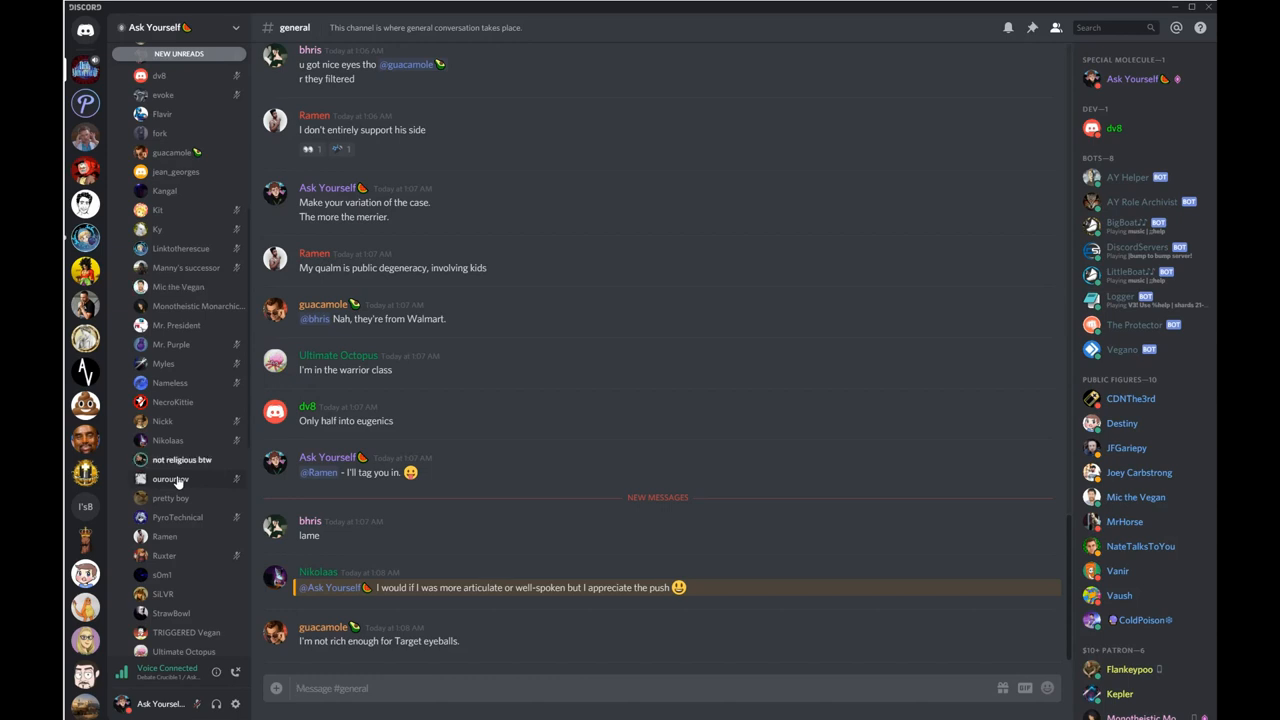
{"action": "mouse_move", "coordinate": [598, 408]}
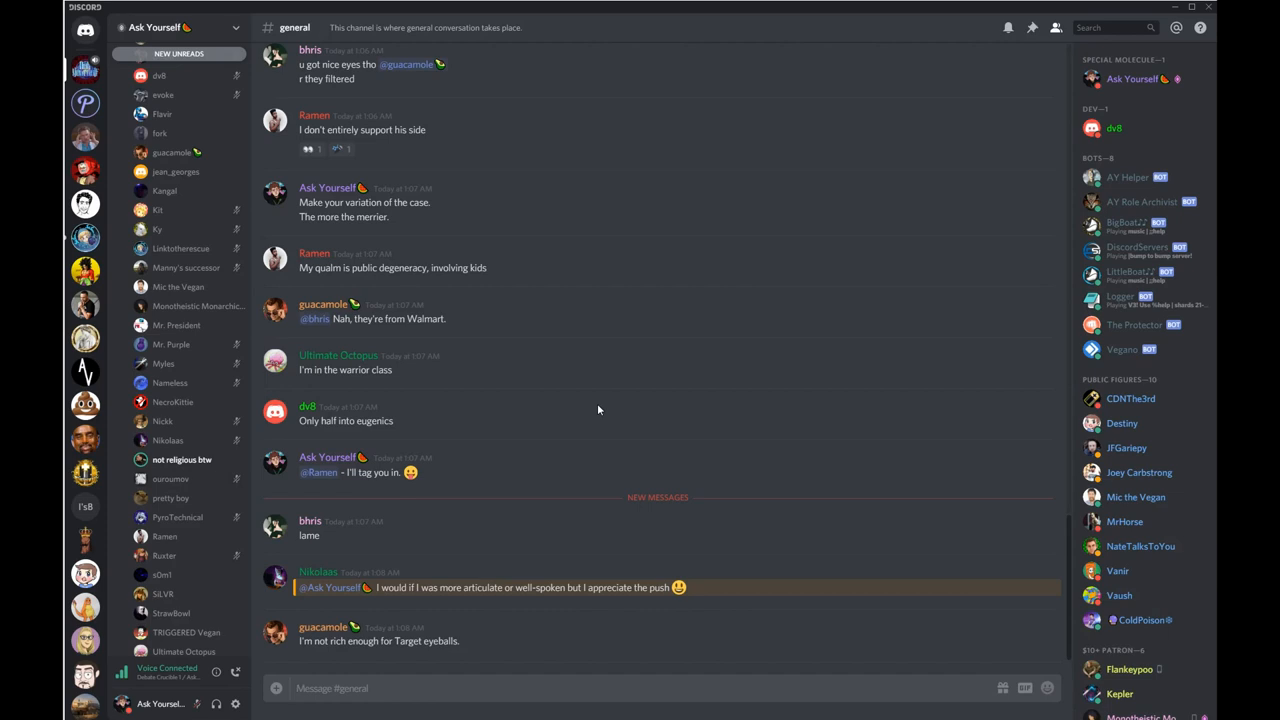
{"action": "scroll", "scroll_direction": "down", "scroll_amount": 3}
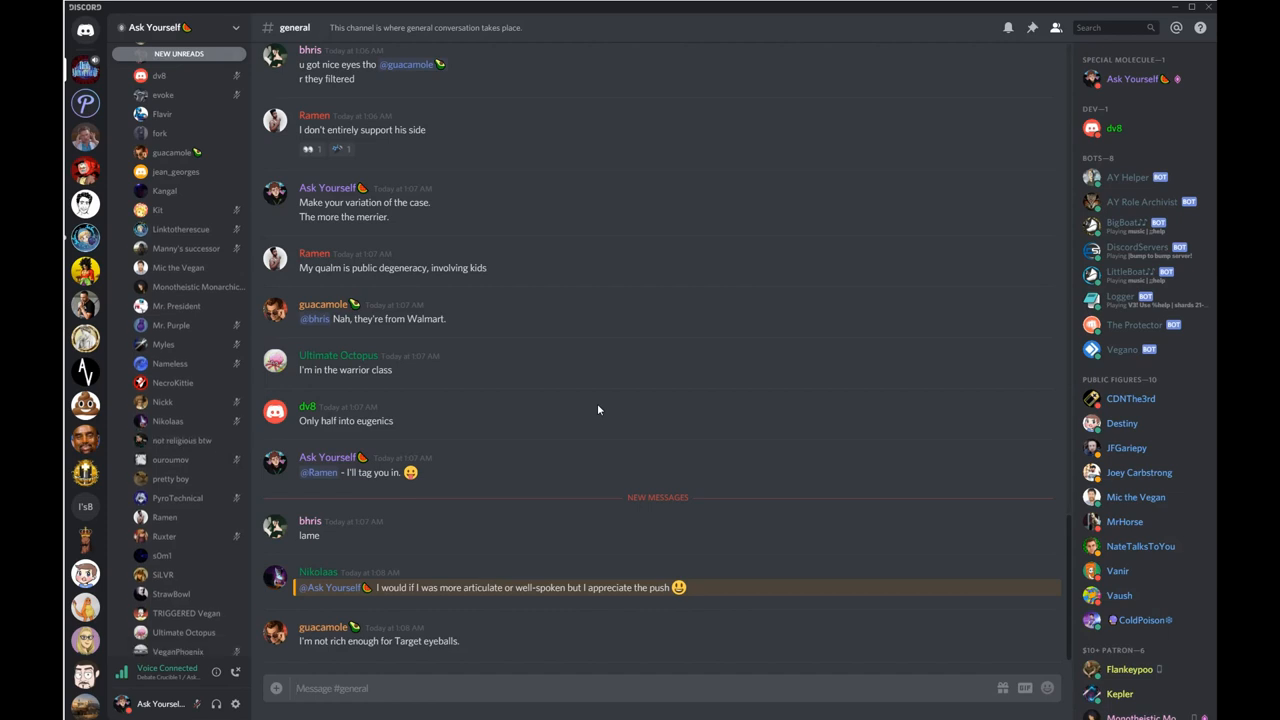
{"action": "mouse_move", "coordinate": [178, 268]}
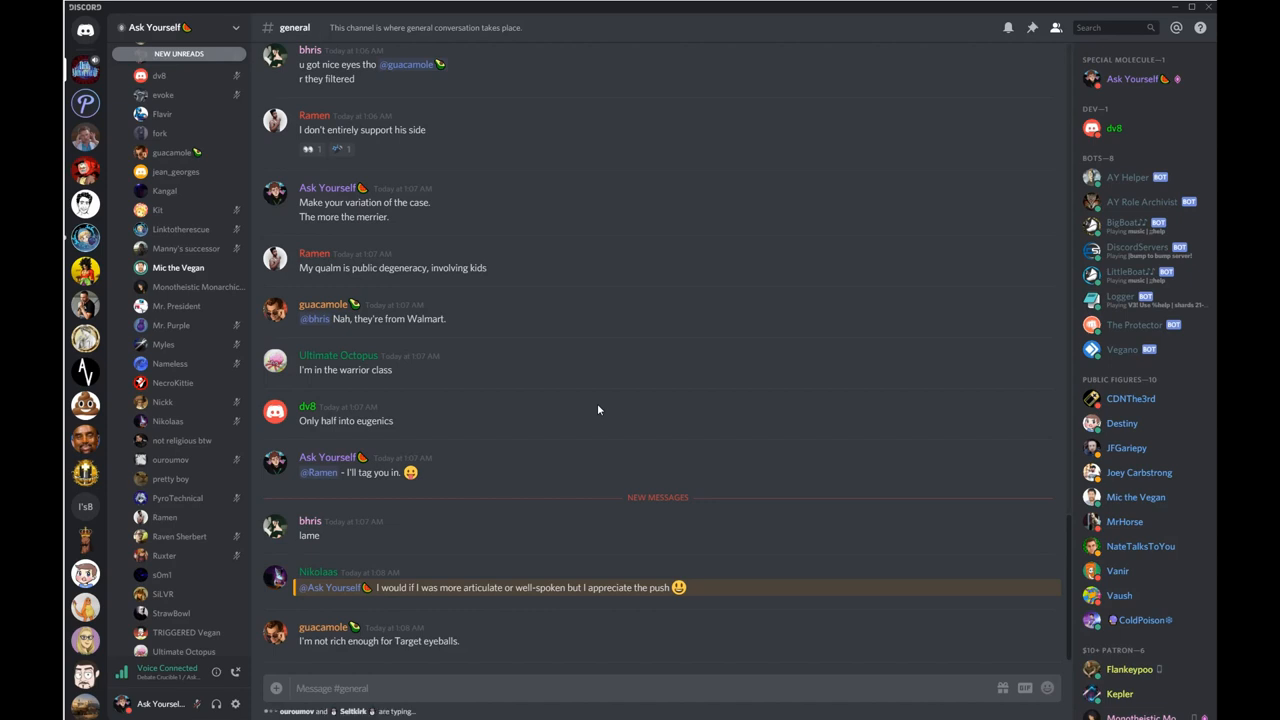
{"action": "scroll", "scroll_direction": "down", "scroll_amount": 3}
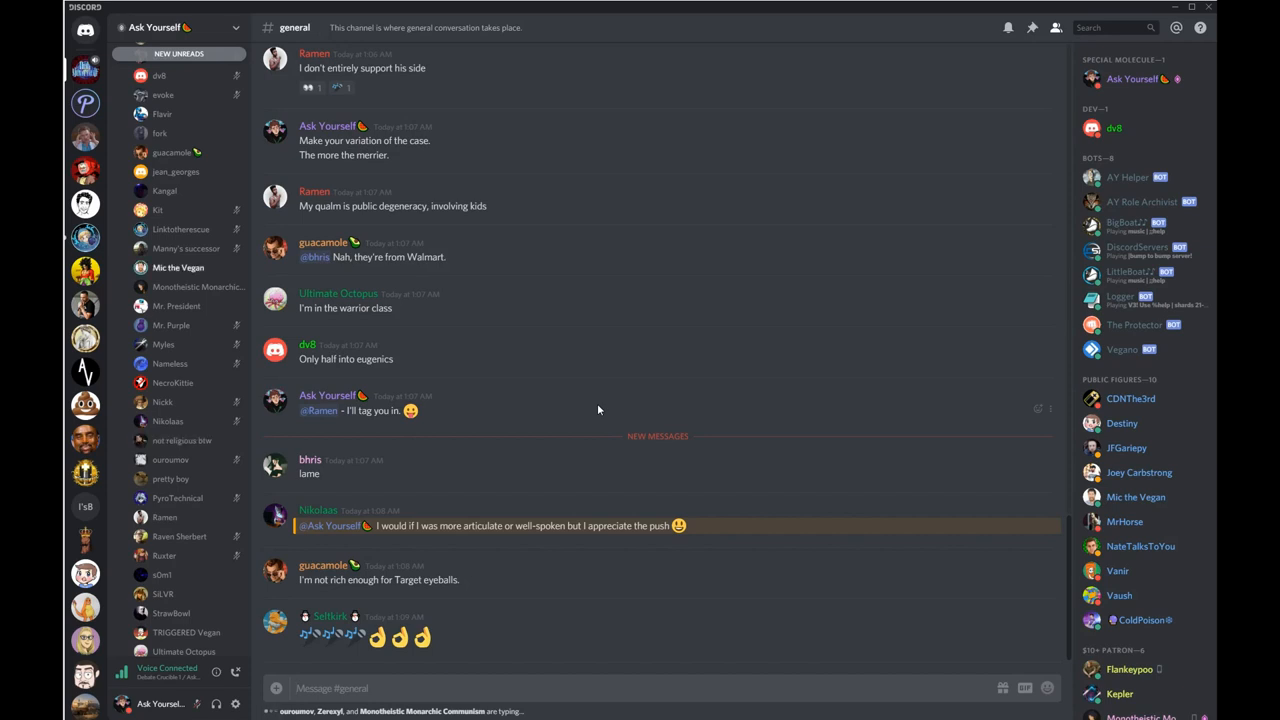
{"action": "scroll", "scroll_direction": "down", "scroll_amount": 3}
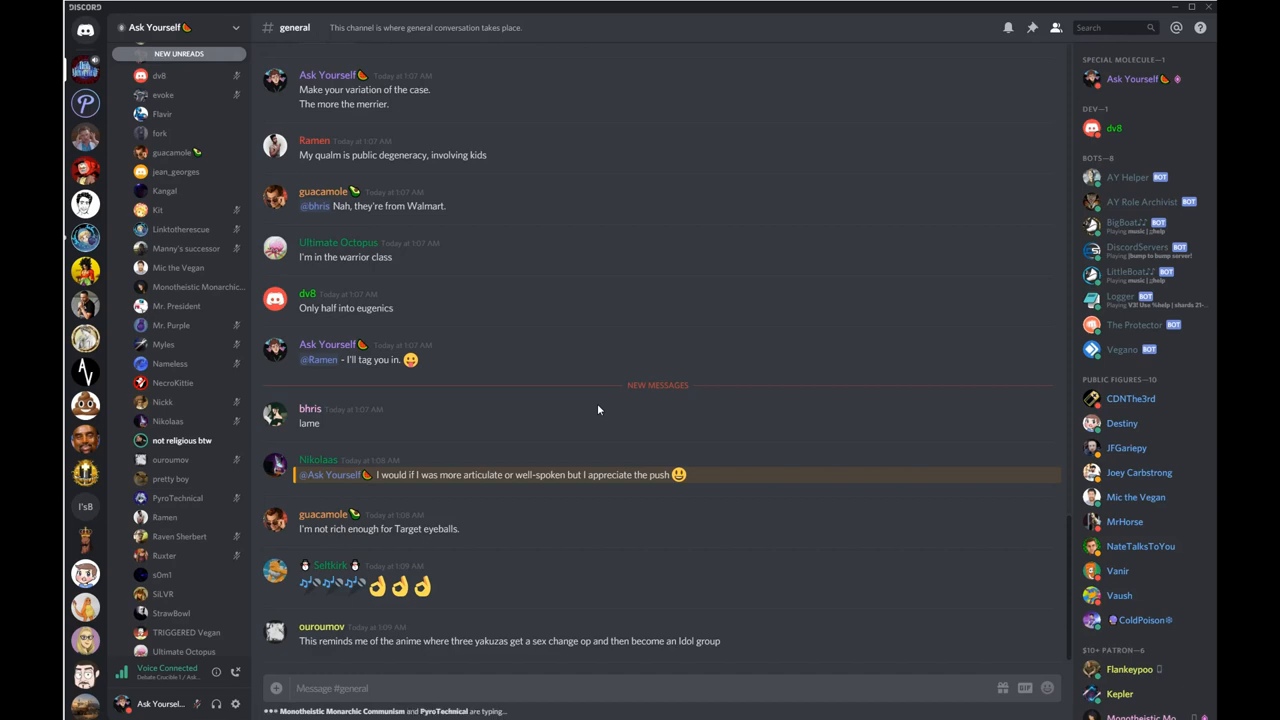
{"action": "scroll", "scroll_direction": "down", "scroll_amount": 3}
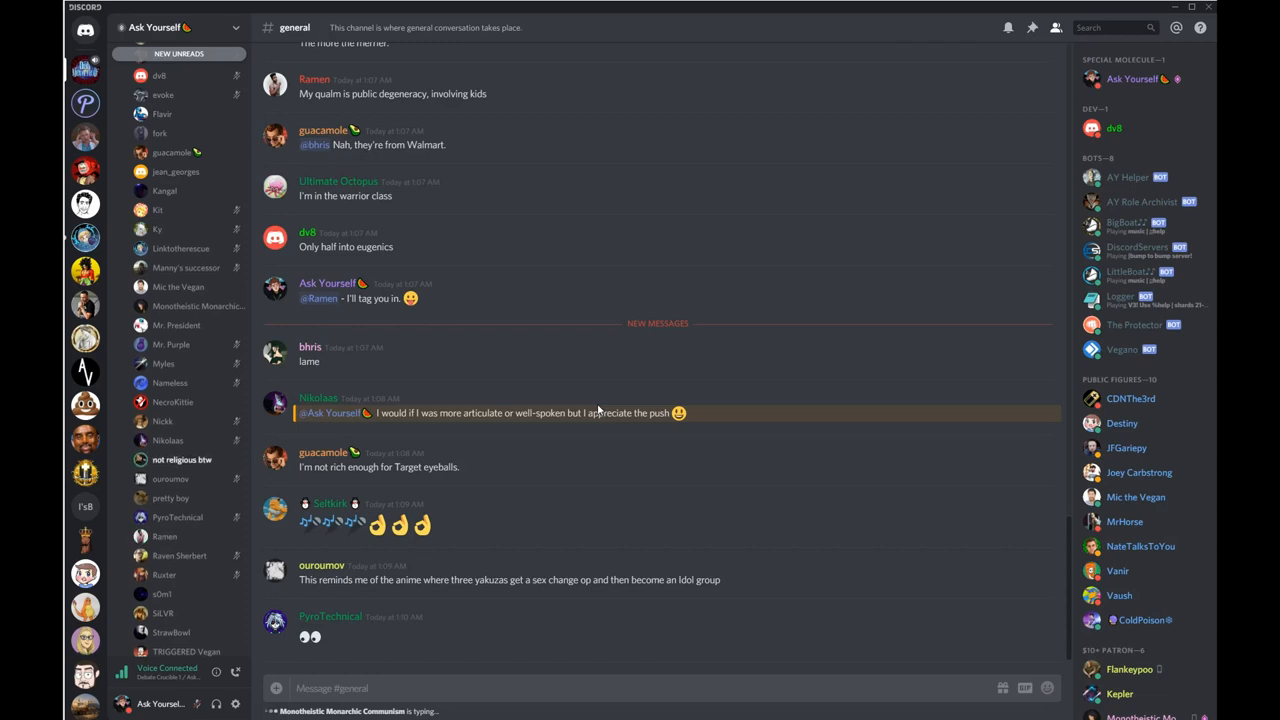
{"action": "type", "text": "Th"}
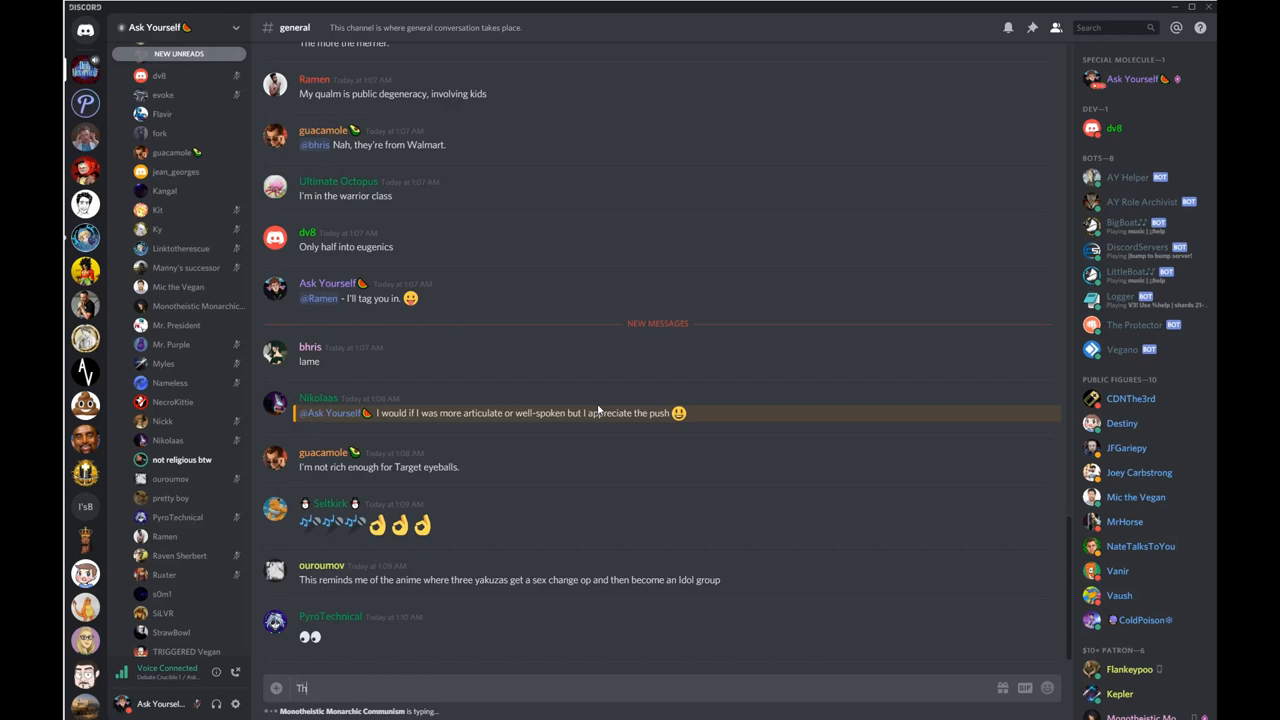
{"action": "type", "text": "There's ra"}
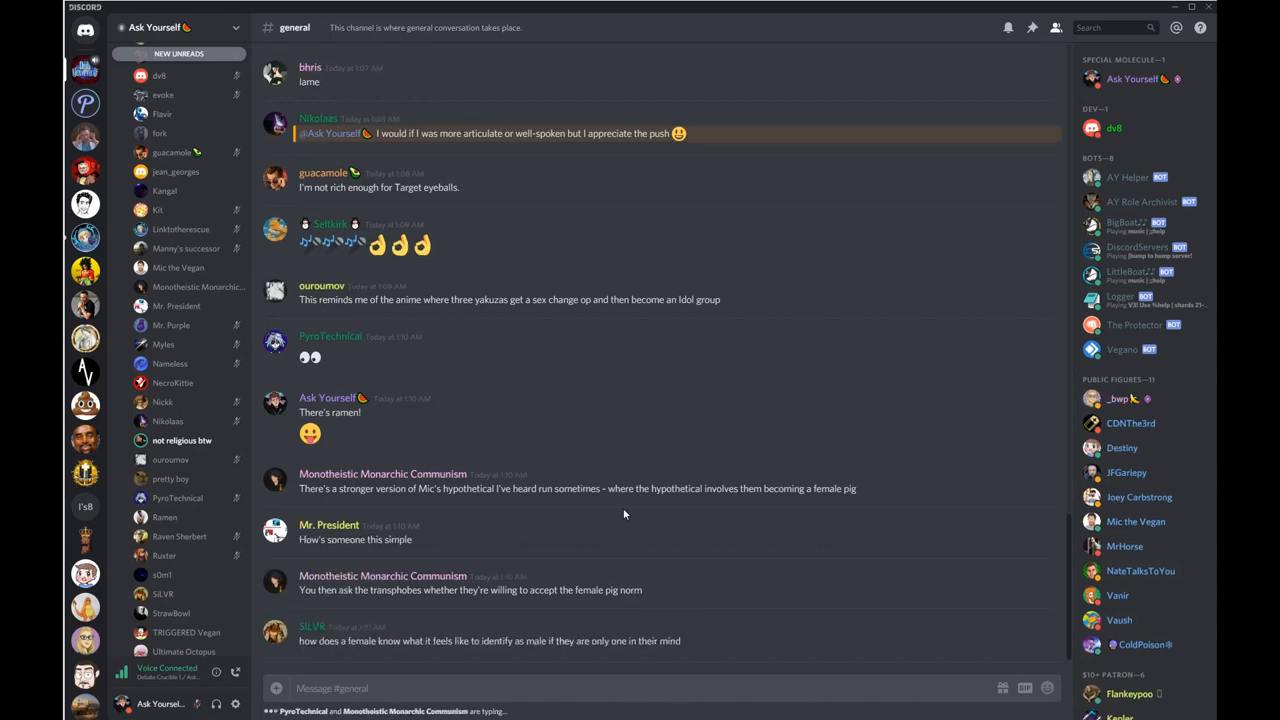
{"action": "scroll", "scroll_direction": "down", "scroll_amount": 3}
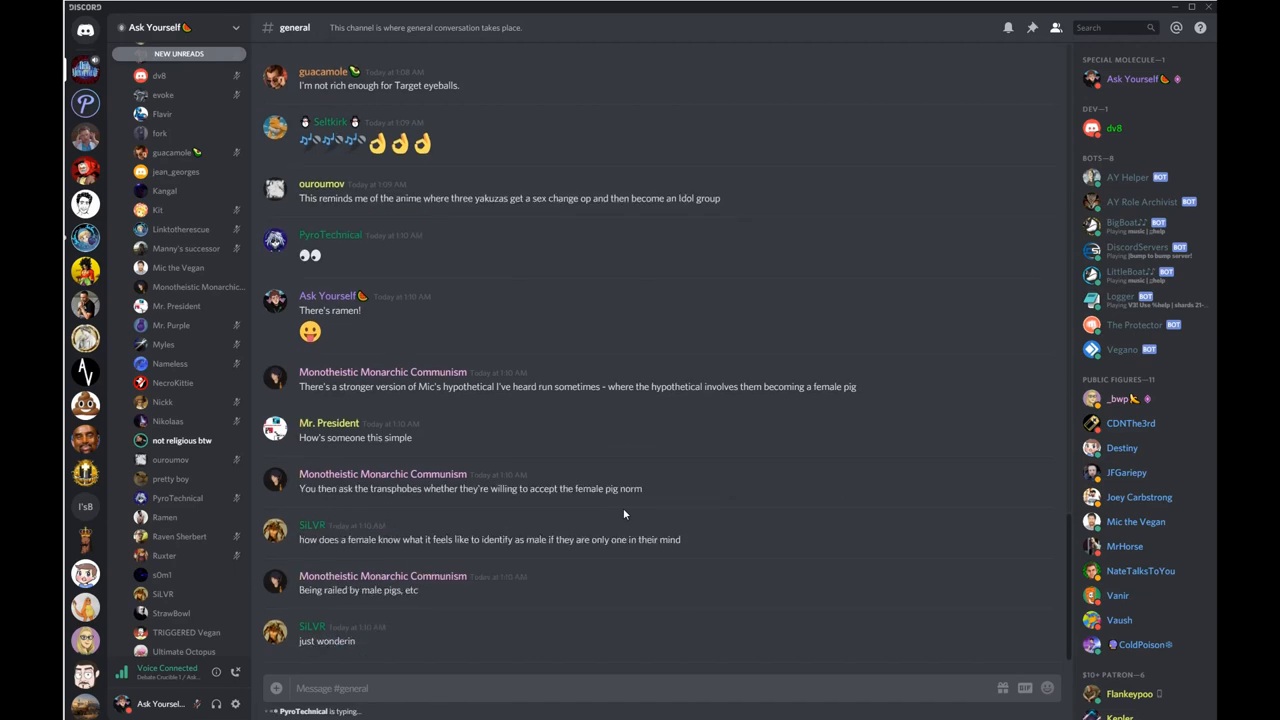
{"action": "scroll", "scroll_direction": "up", "scroll_amount": 3}
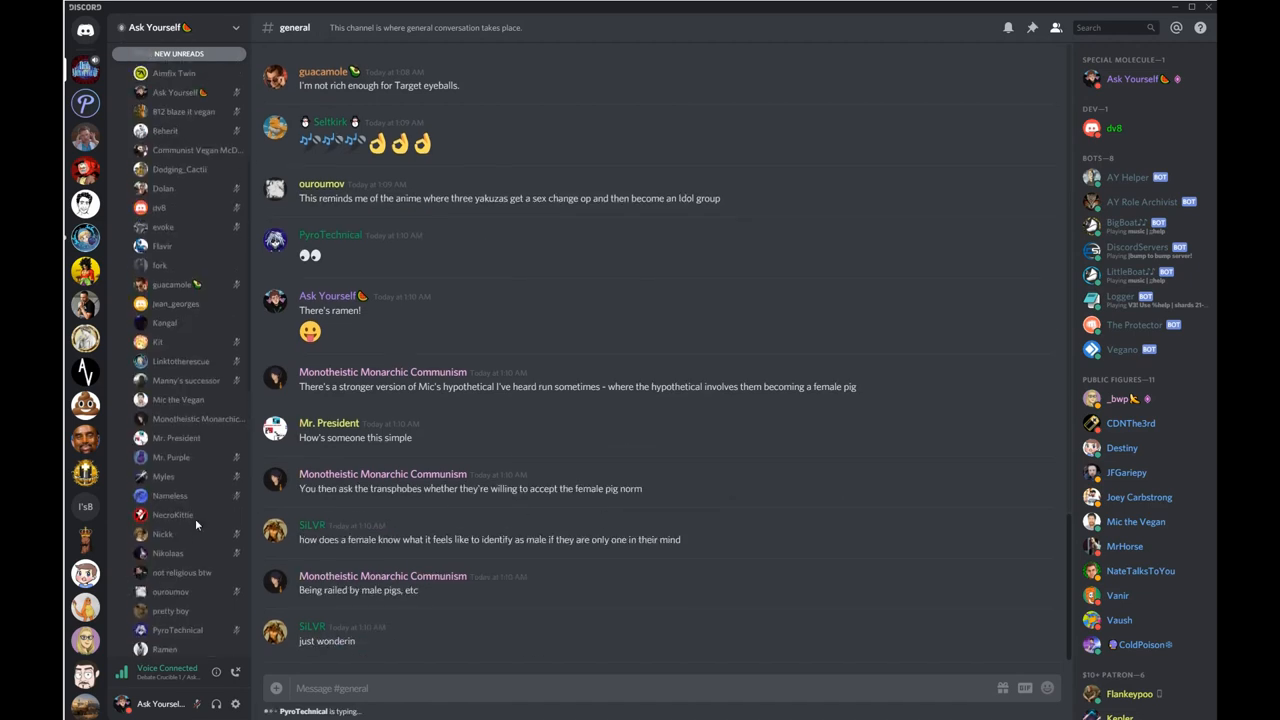
{"action": "scroll", "scroll_direction": "down", "scroll_amount": 3}
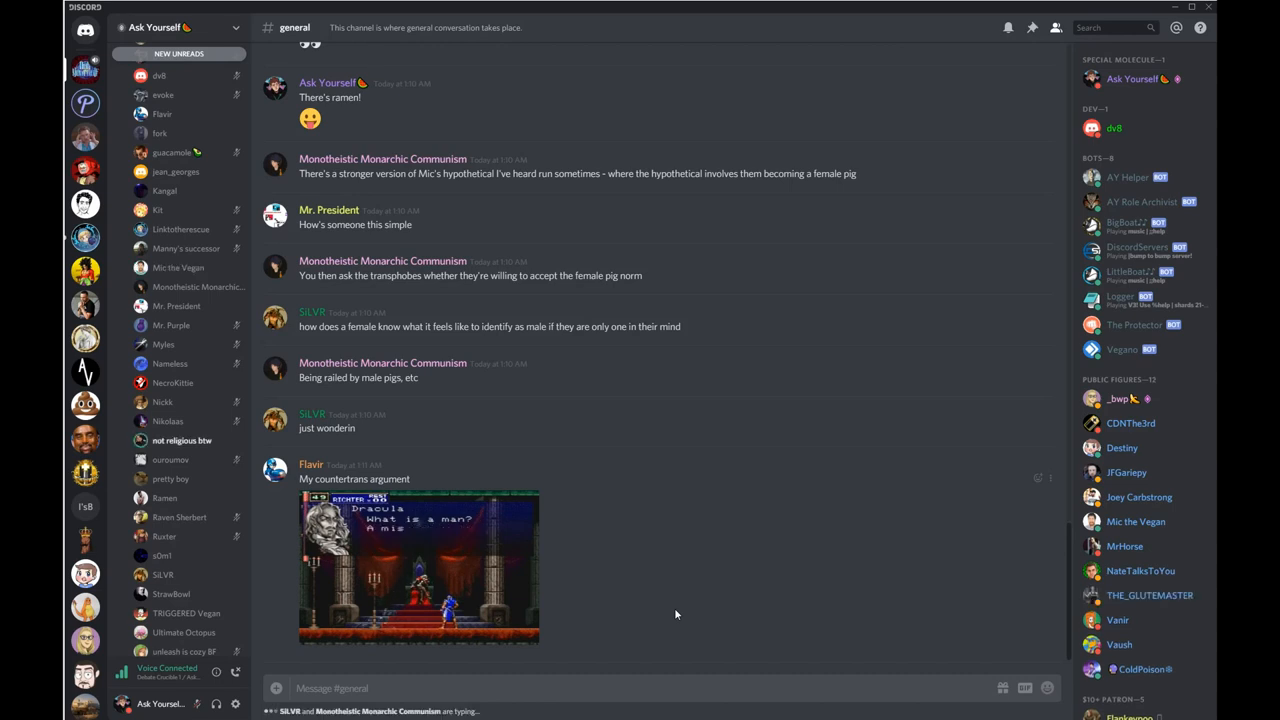
{"action": "scroll", "scroll_direction": "down", "scroll_amount": 3}
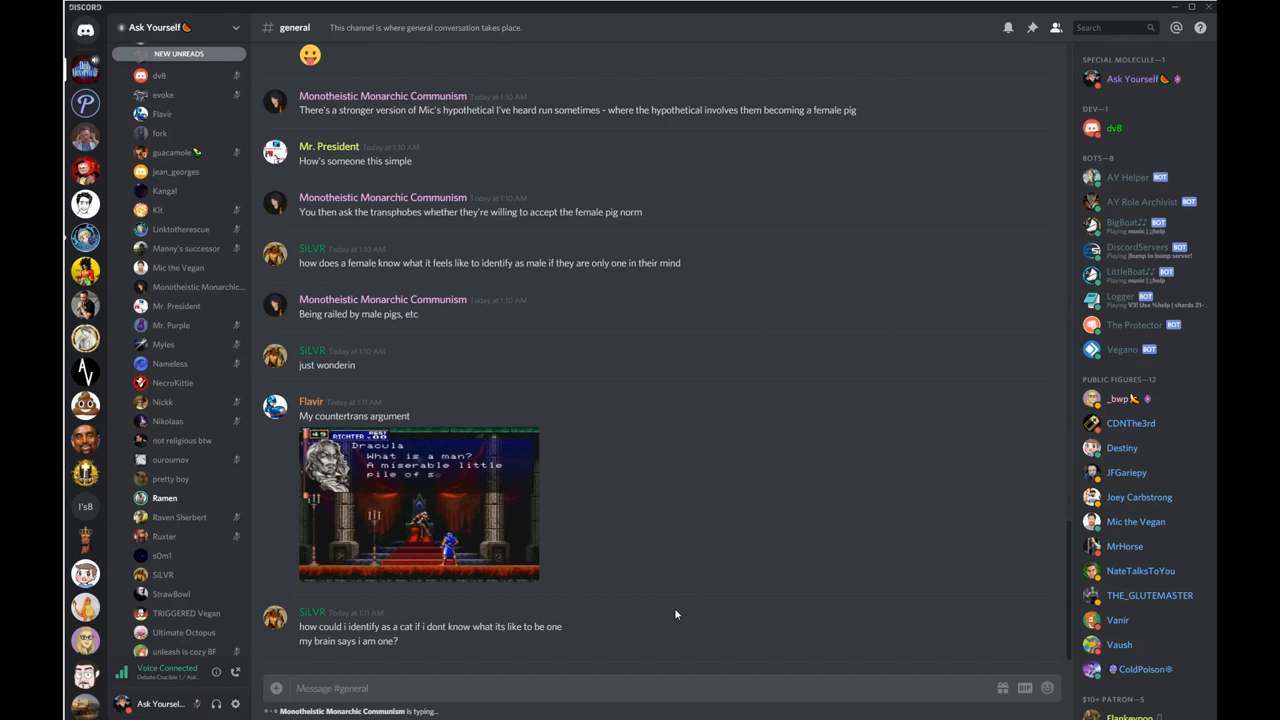
{"action": "scroll", "scroll_direction": "down", "scroll_amount": 3}
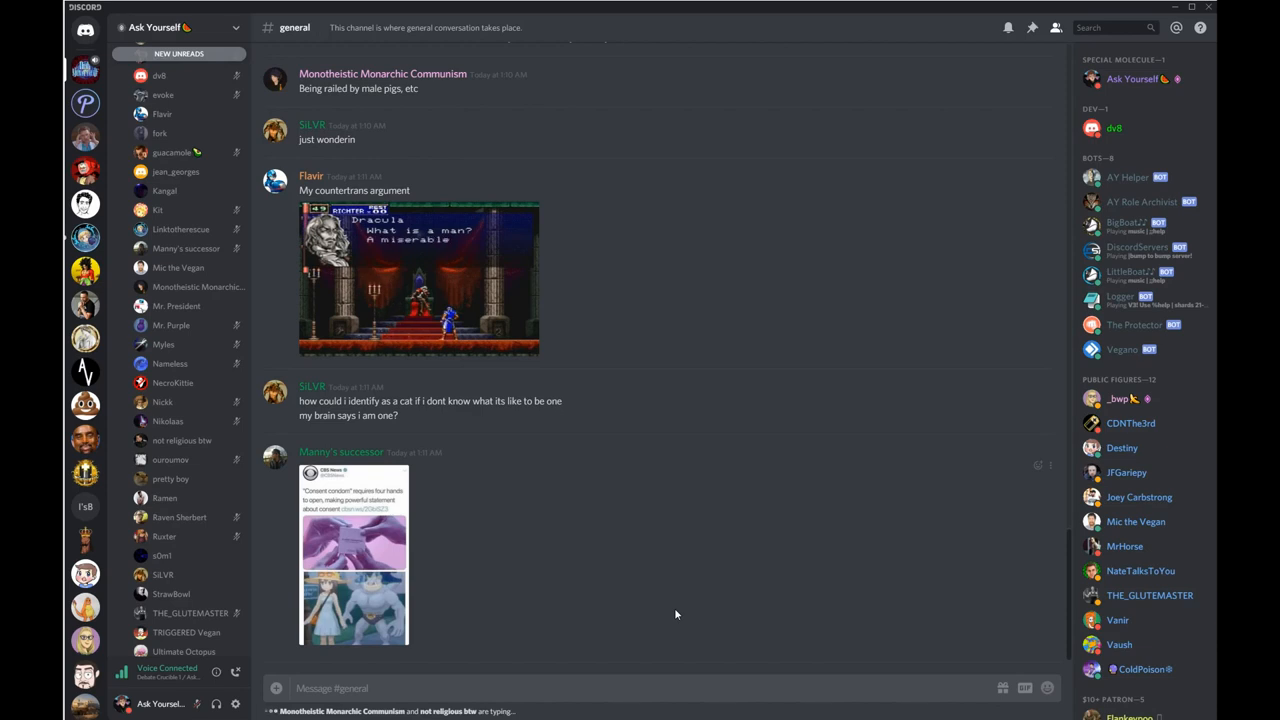
{"action": "mouse_move", "coordinate": [178, 268]}
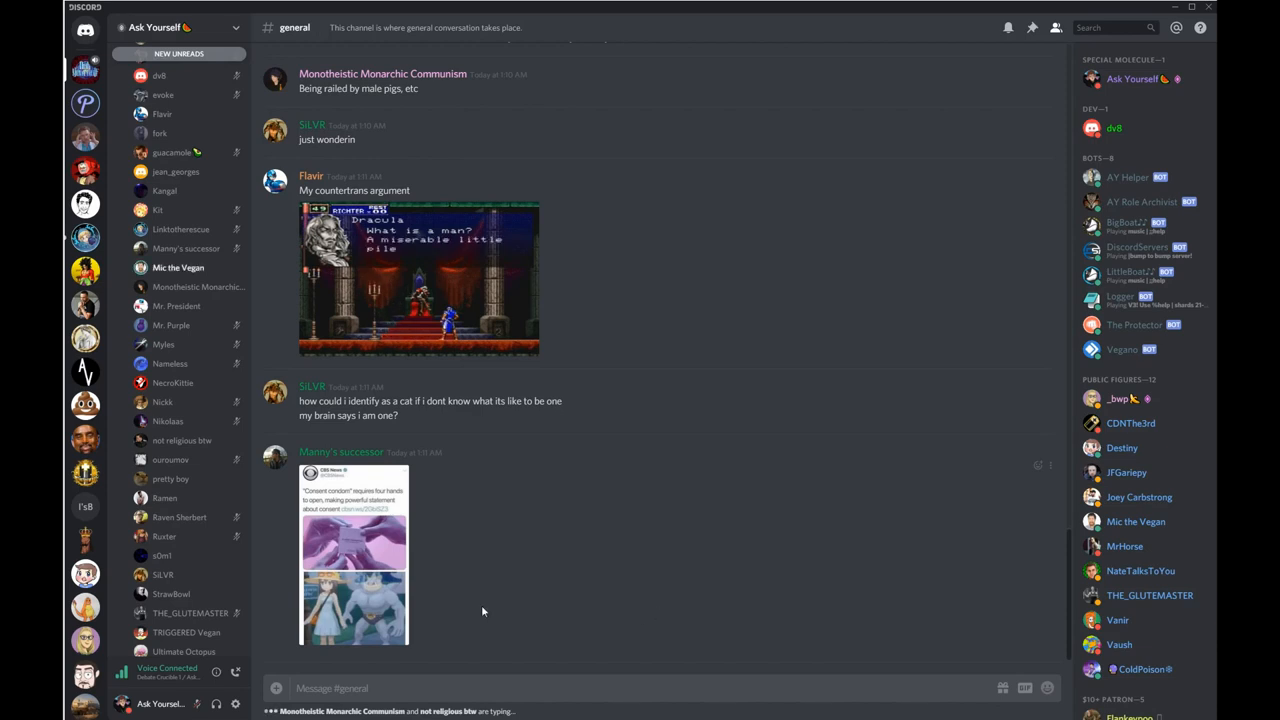
{"action": "left_click", "coordinate": [354, 556]}
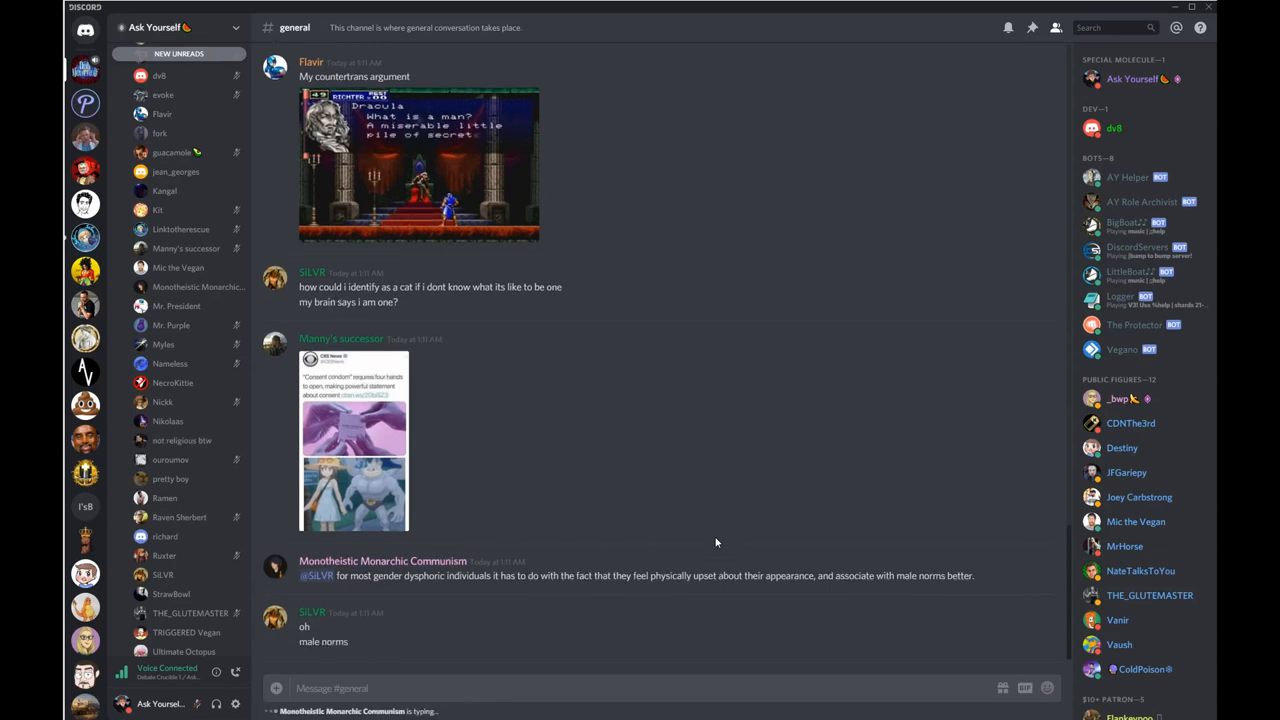
{"action": "scroll", "scroll_direction": "down", "scroll_amount": 3}
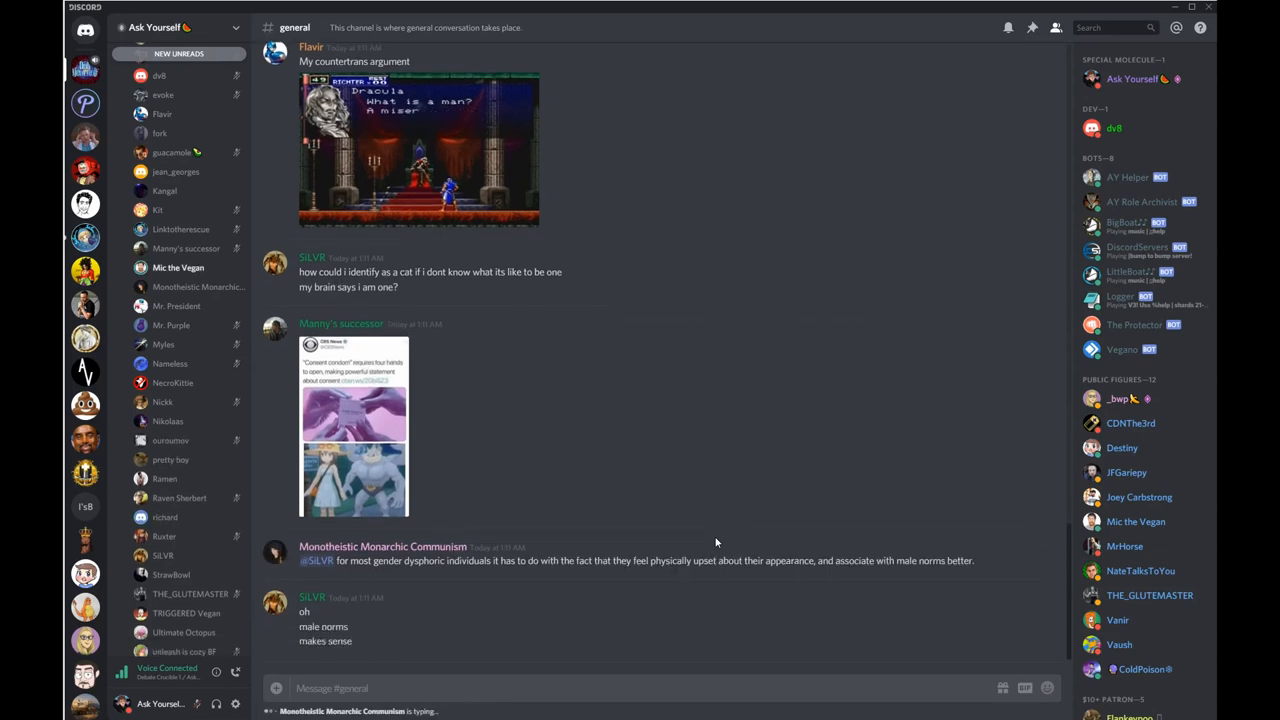
{"action": "scroll", "scroll_direction": "down", "scroll_amount": 3}
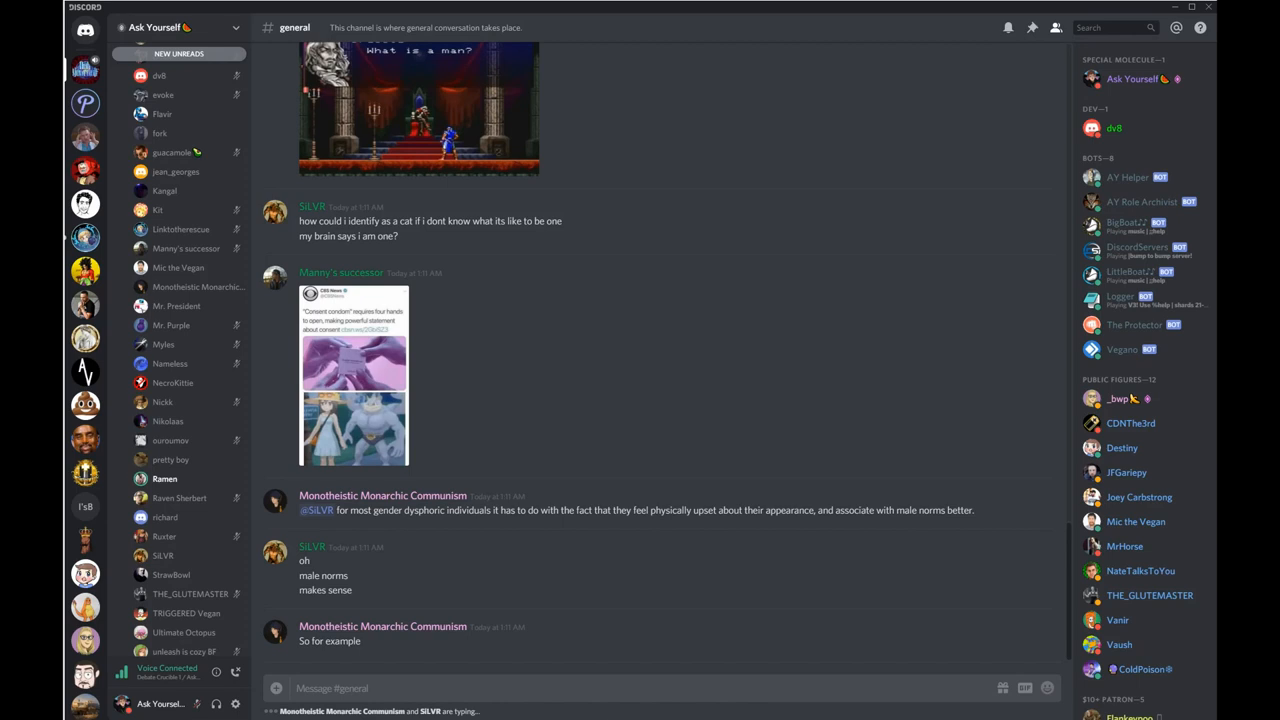
{"action": "mouse_move", "coordinate": [760, 628]}
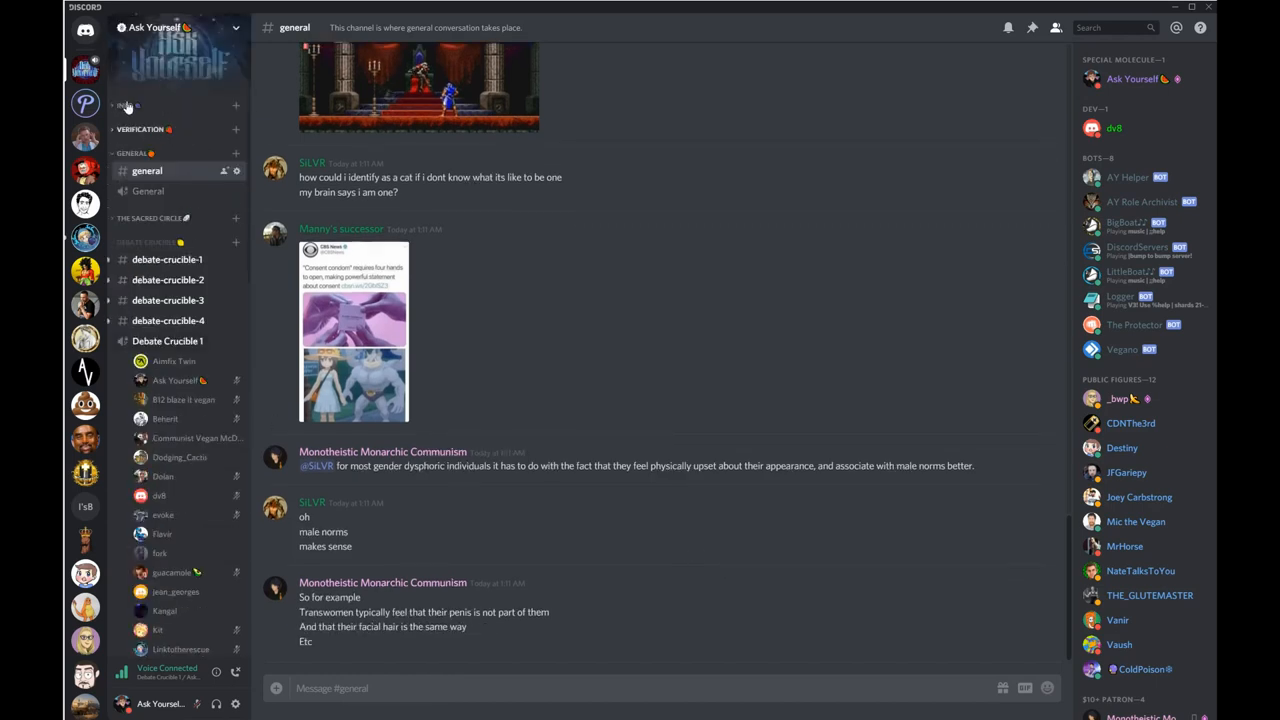
{"action": "left_click", "coordinate": [128, 104]}
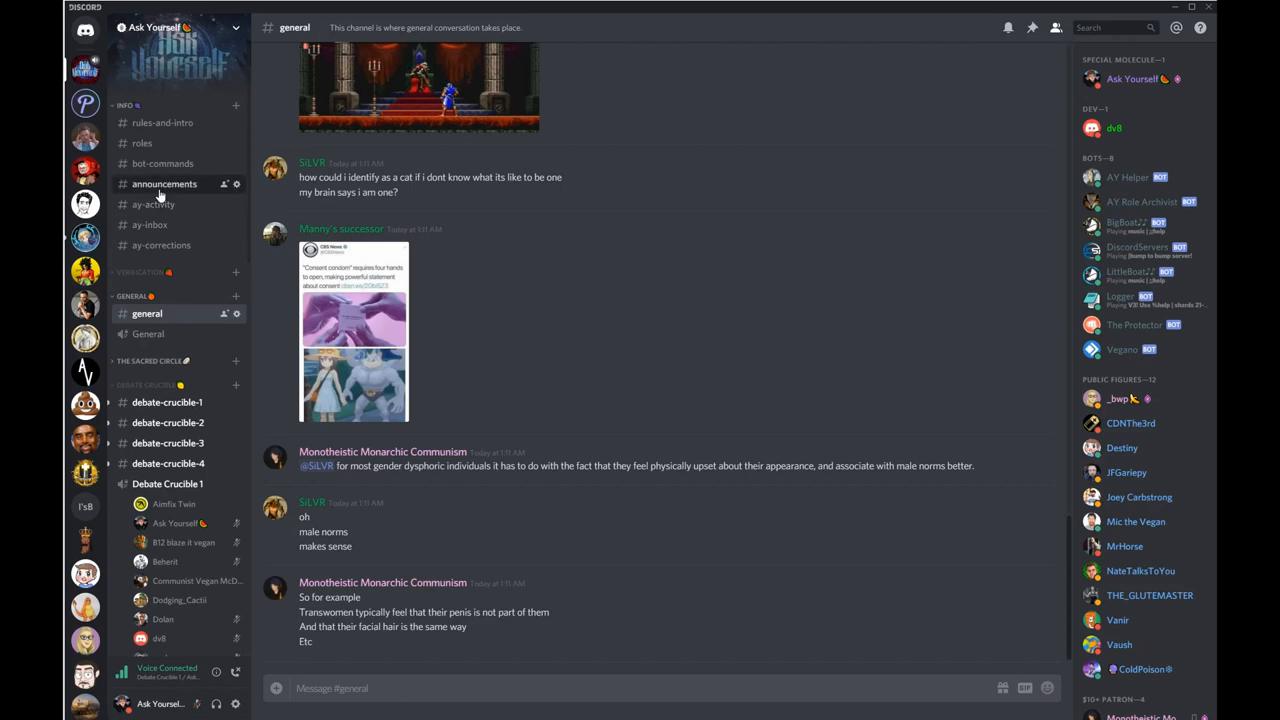
{"action": "left_click", "coordinate": [164, 184]}
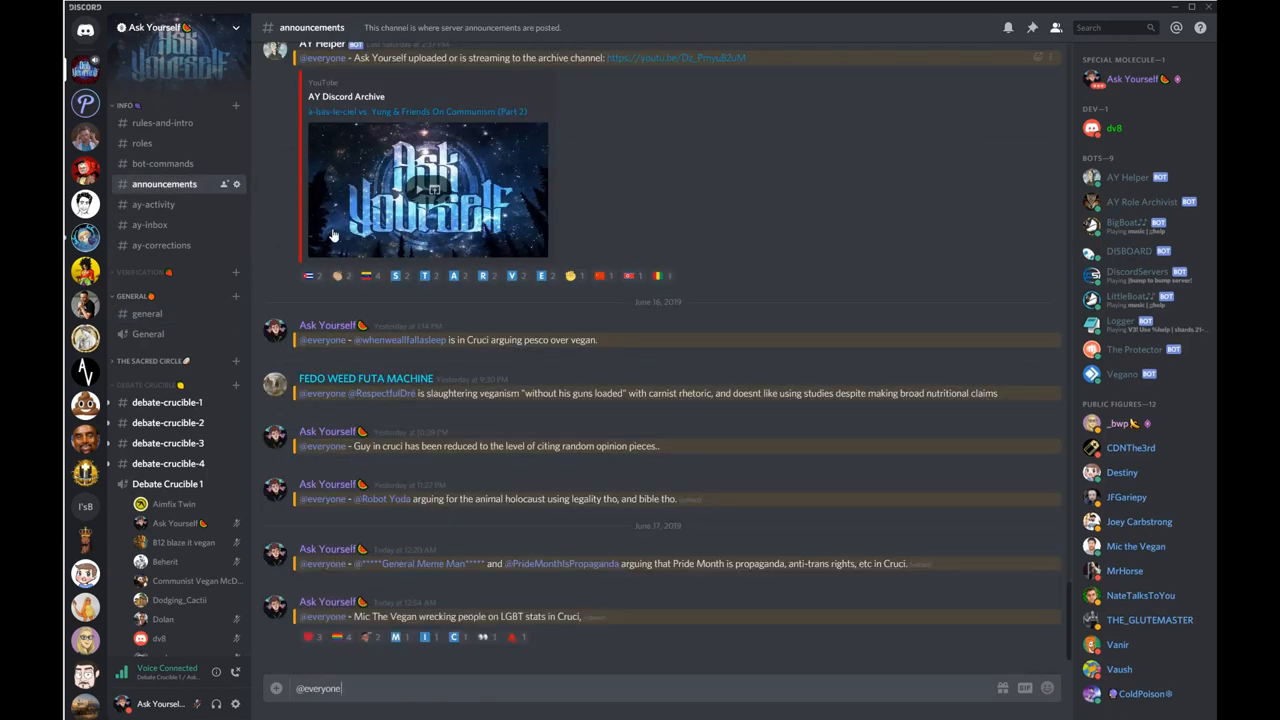
{"action": "type", "text": "- NOw it's"}
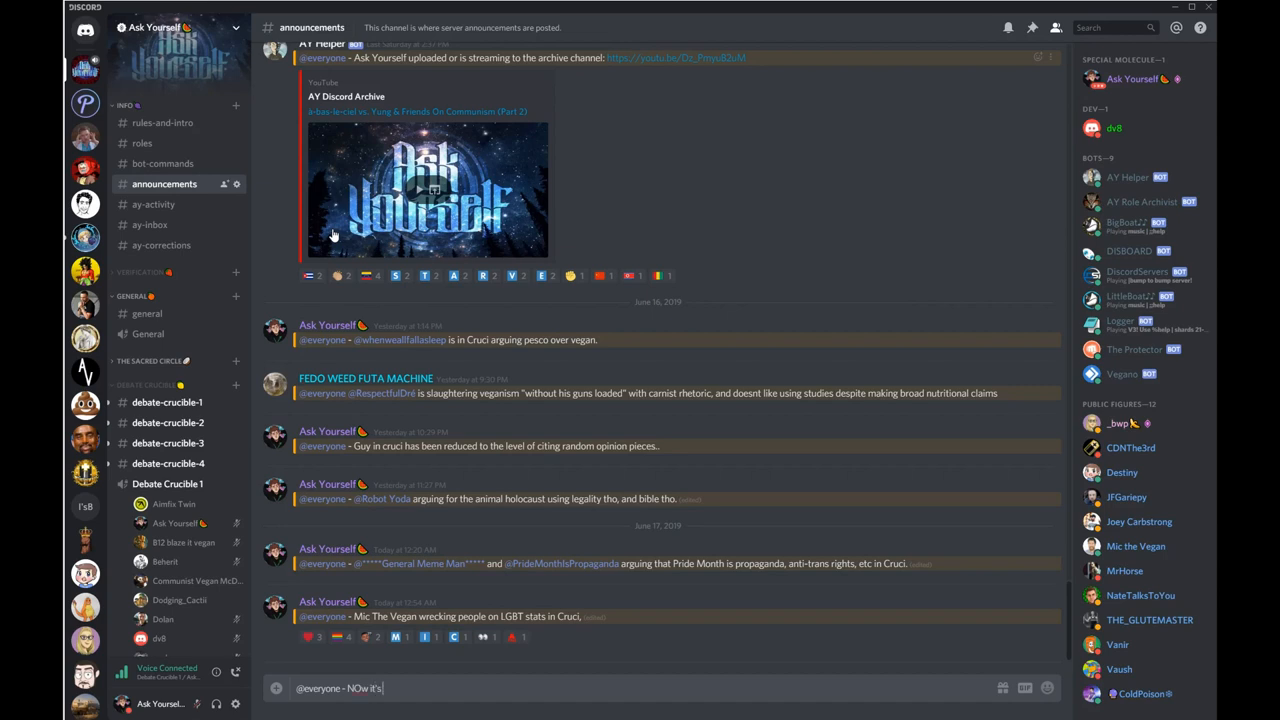
{"action": "type", "text": "Mic The Vegan vs. Ramen o"}
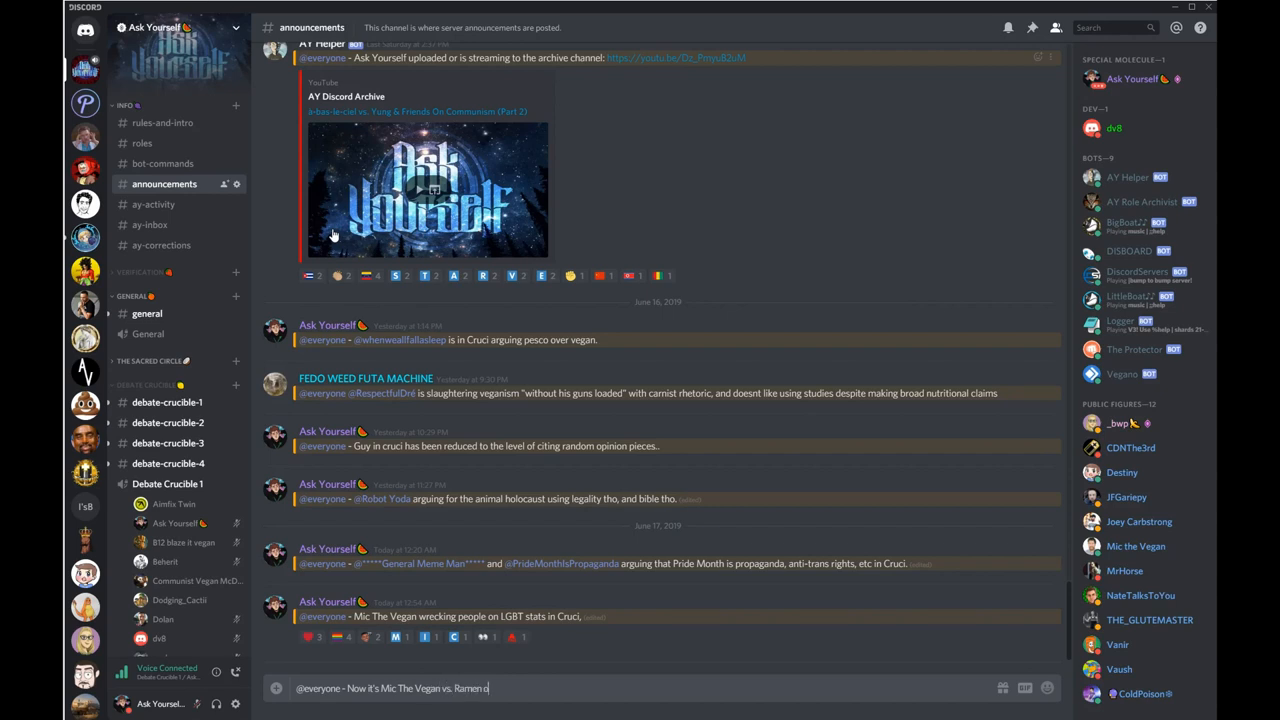
{"action": "type", "text": "n trans"}
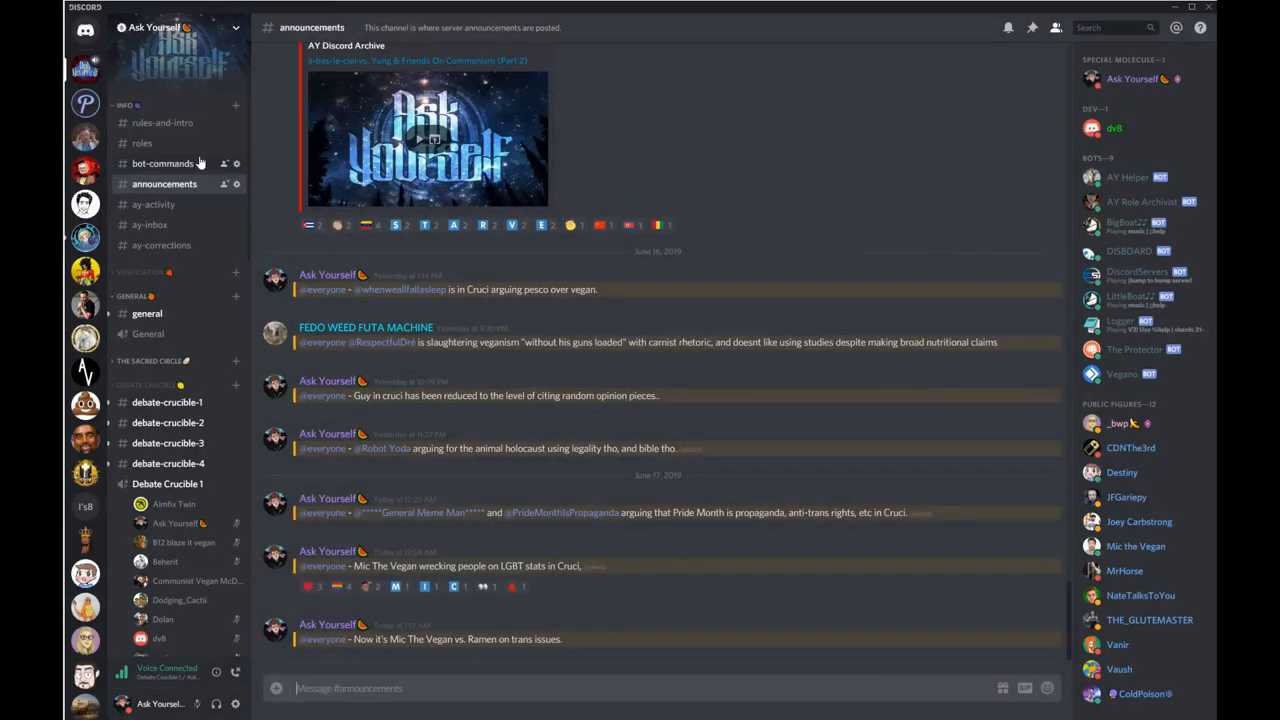
{"action": "left_click", "coordinate": [148, 312]}
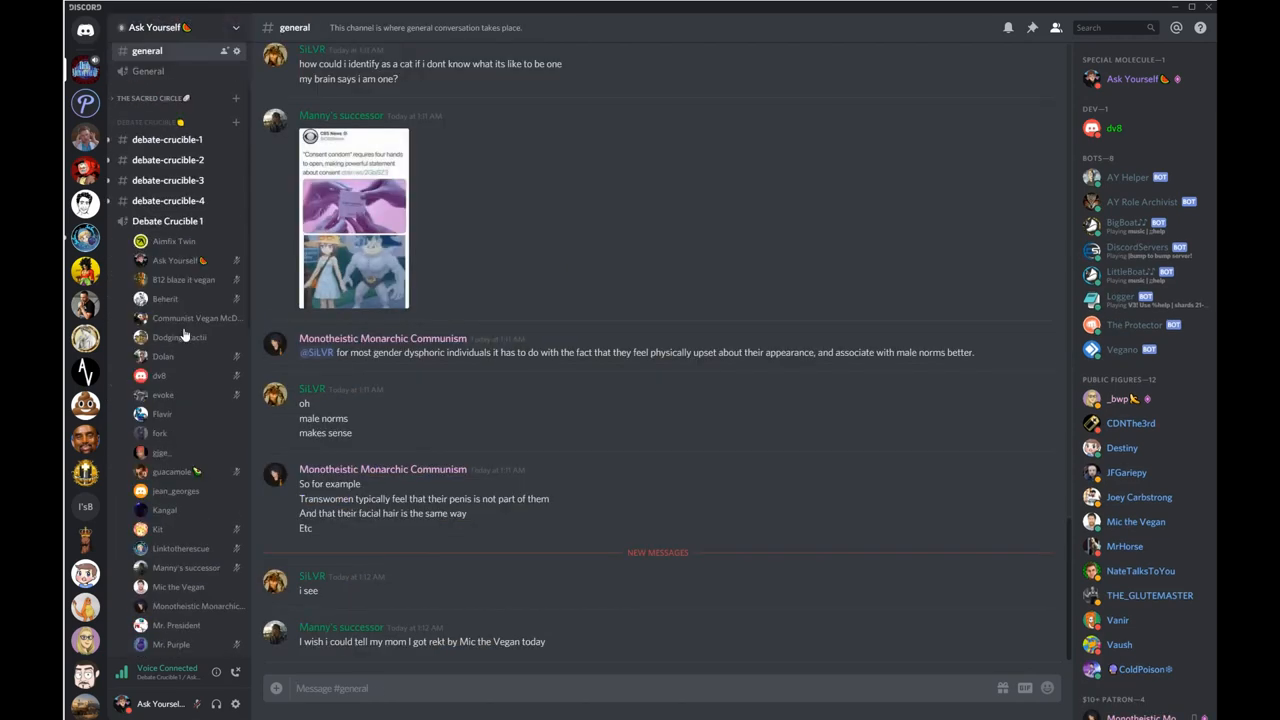
{"action": "scroll", "scroll_direction": "down", "scroll_amount": 3}
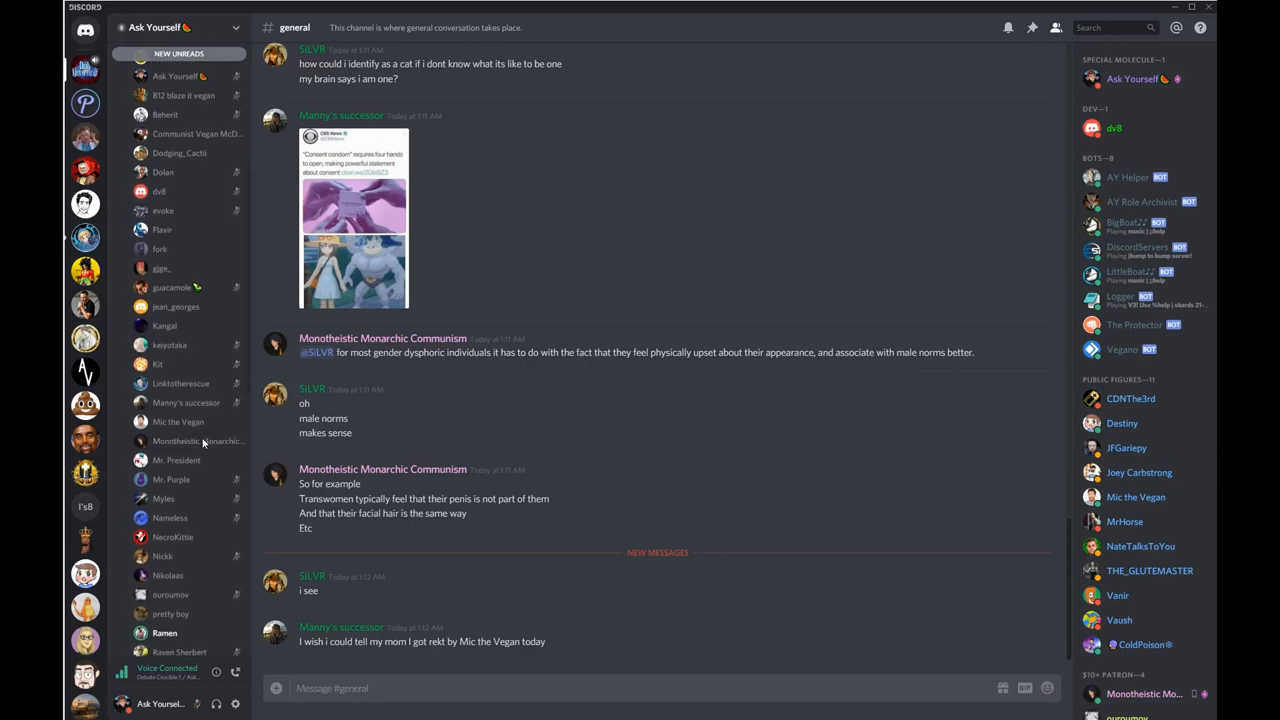
{"action": "scroll", "scroll_direction": "down", "scroll_amount": 3}
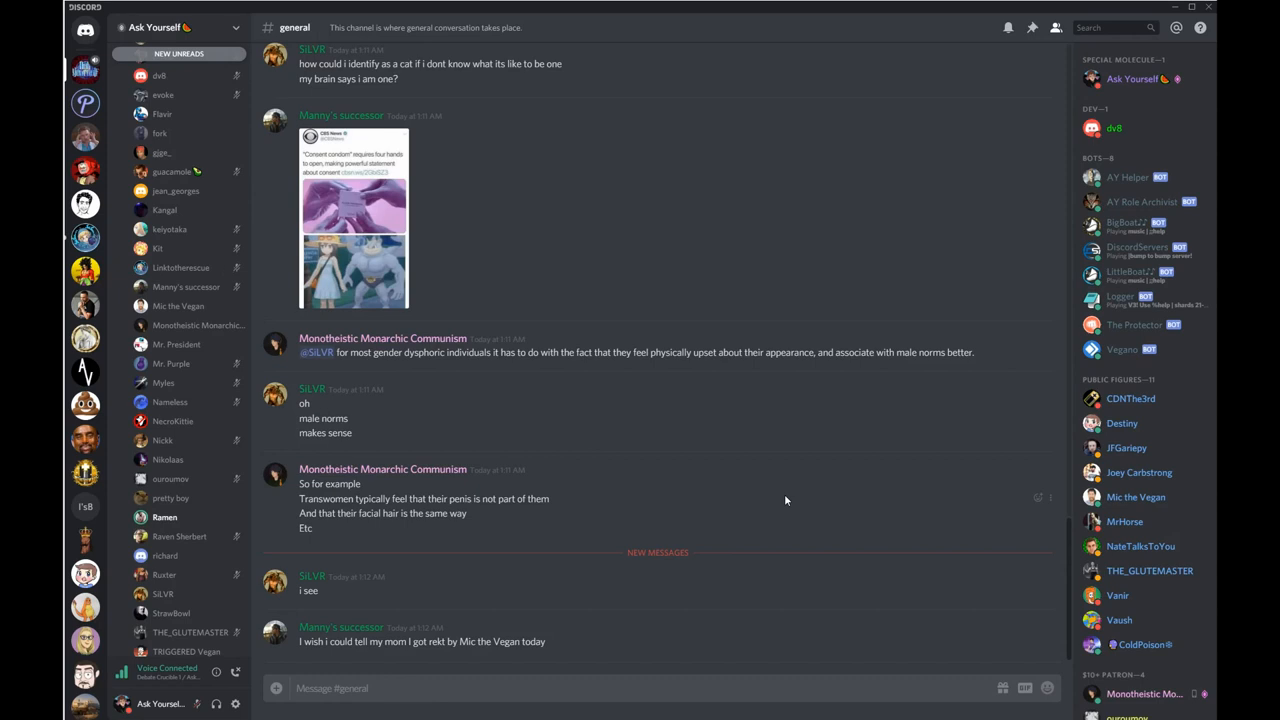
{"action": "mouse_move", "coordinate": [178, 306]}
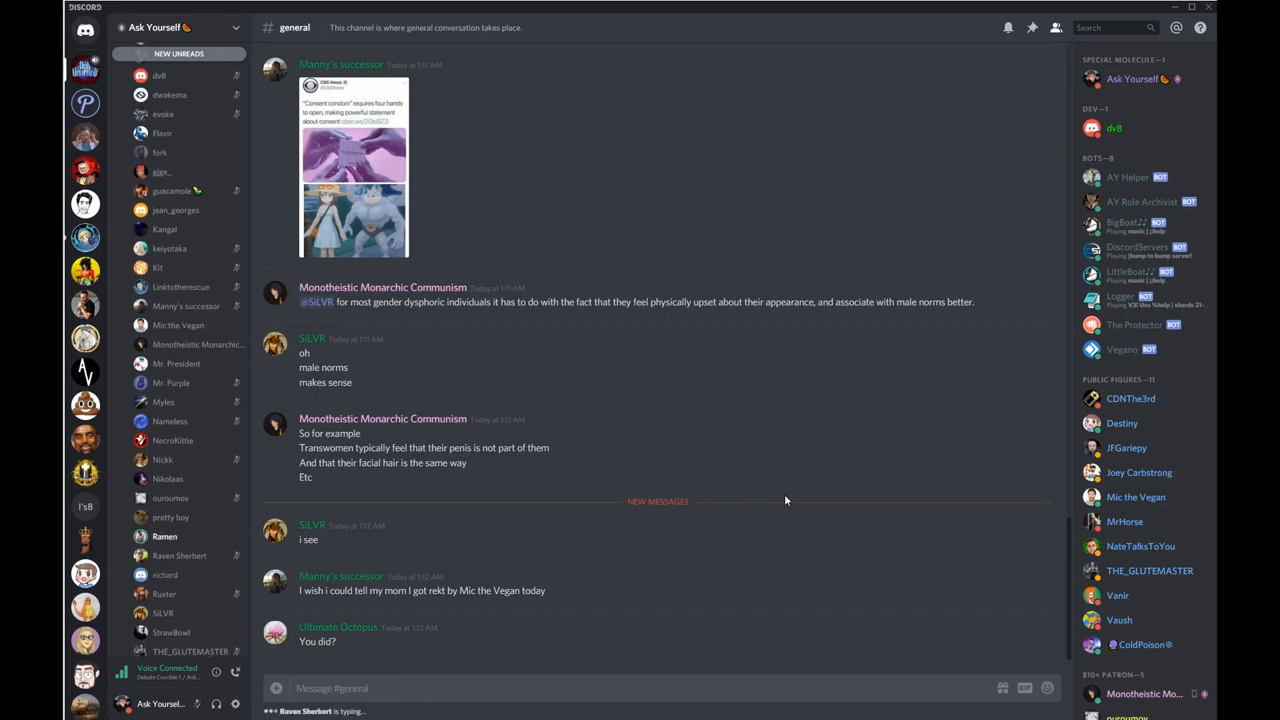
{"action": "scroll", "scroll_direction": "down", "scroll_amount": 3}
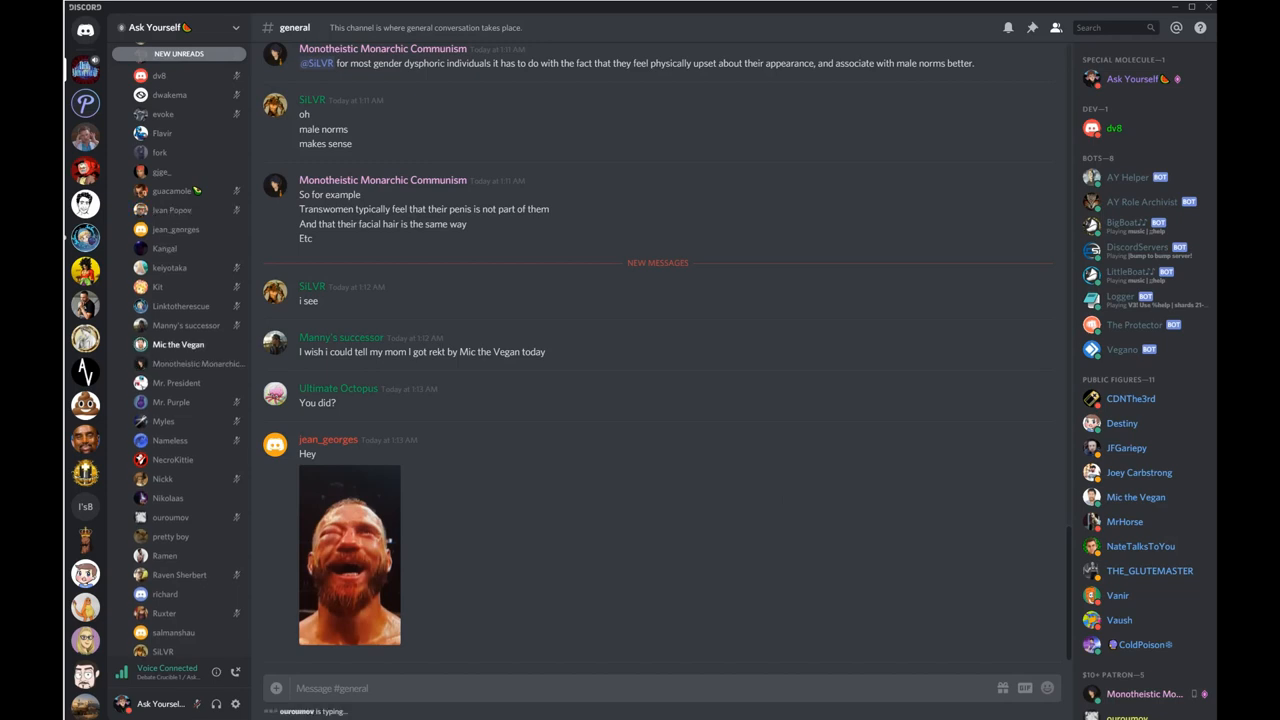
{"action": "mouse_move", "coordinate": [784, 500]}
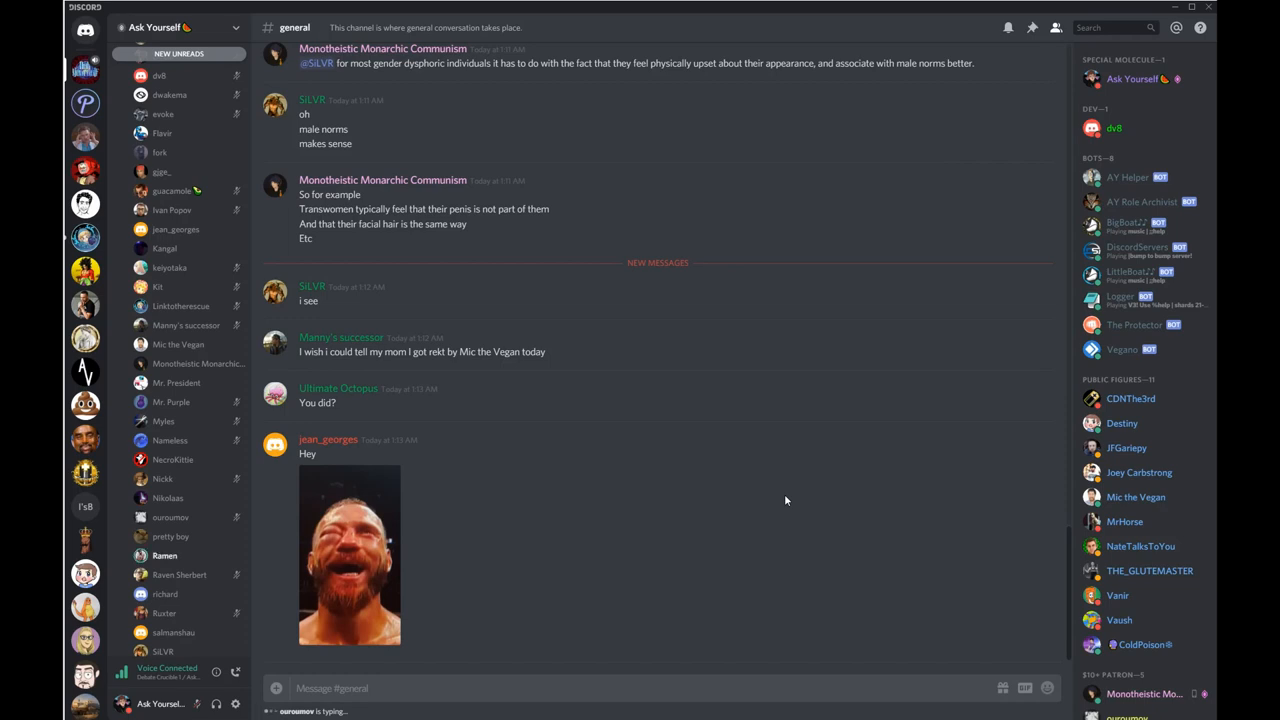
{"action": "scroll", "scroll_direction": "down", "scroll_amount": 3}
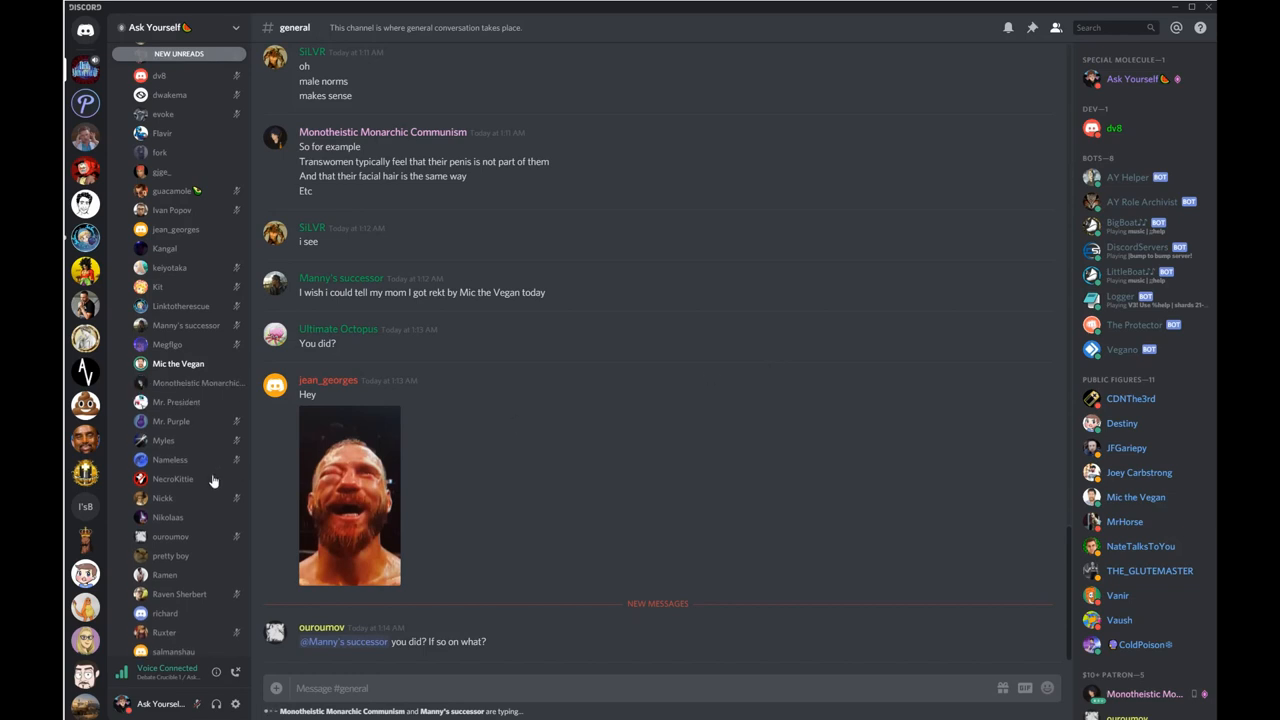
{"action": "scroll", "scroll_direction": "down", "scroll_amount": 3}
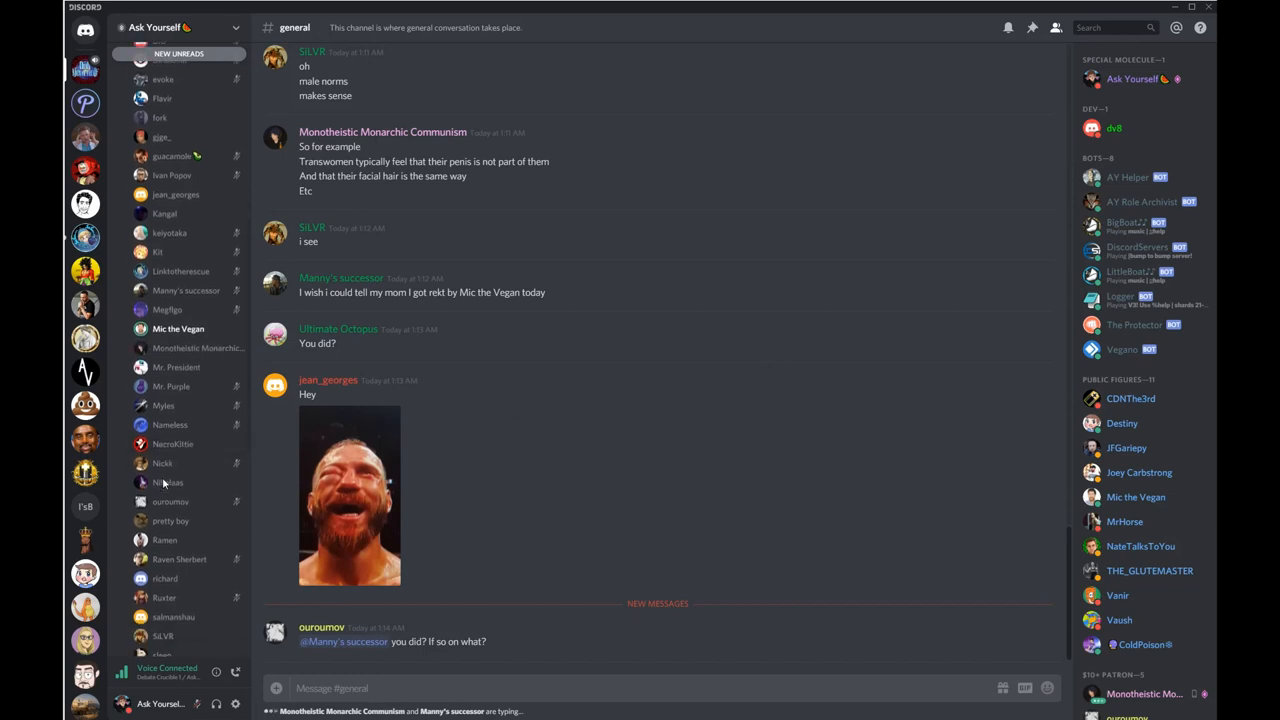
{"action": "scroll", "scroll_direction": "down", "scroll_amount": 3}
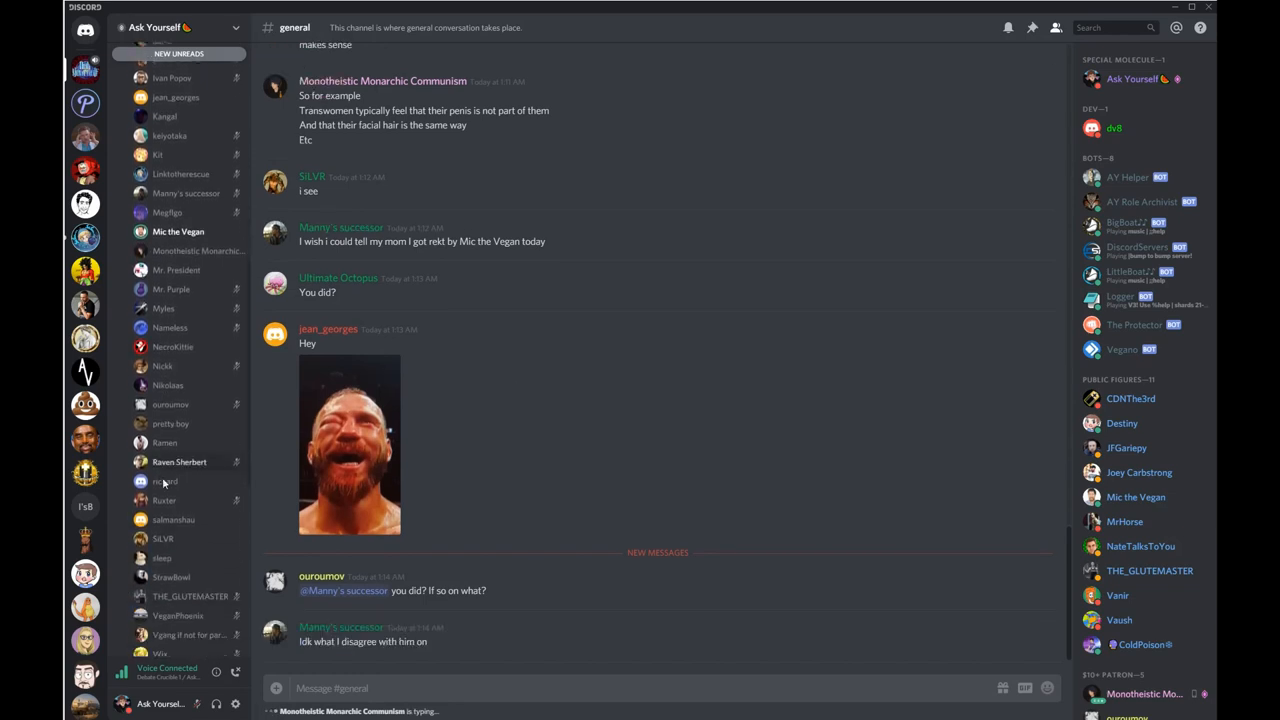
{"action": "scroll", "scroll_direction": "down", "scroll_amount": 3}
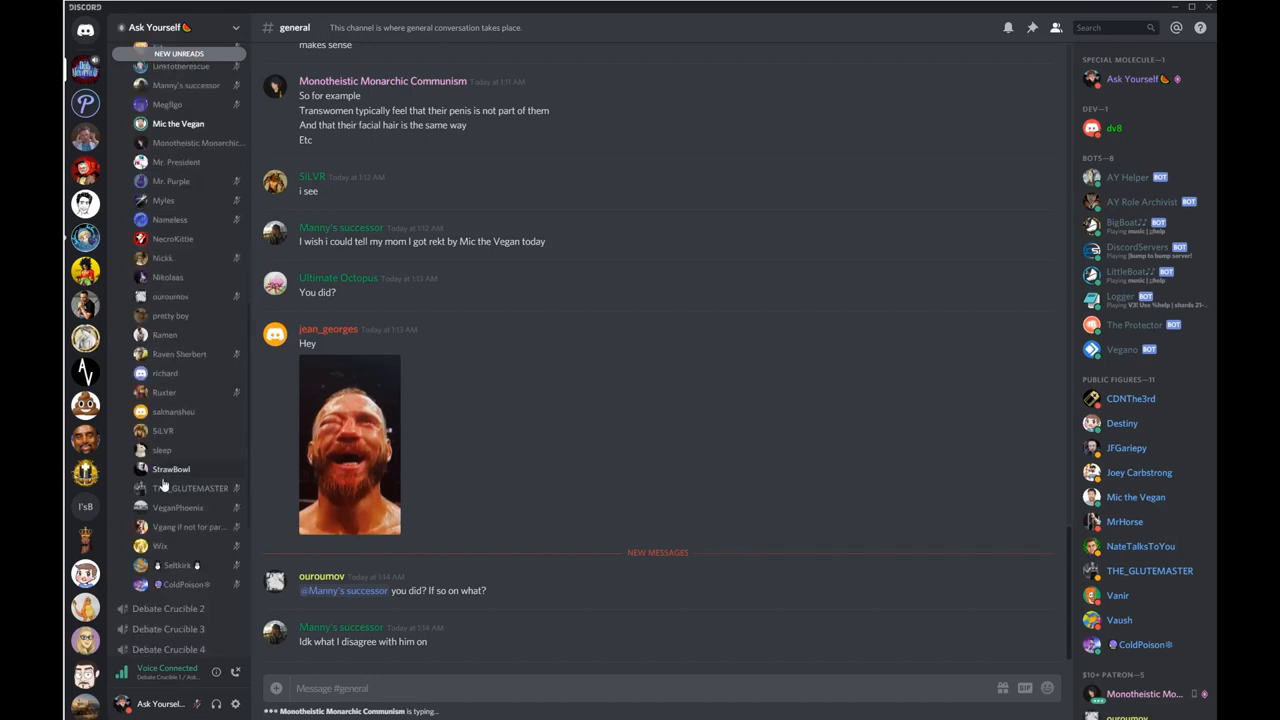
{"action": "scroll", "scroll_direction": "up", "scroll_amount": 3}
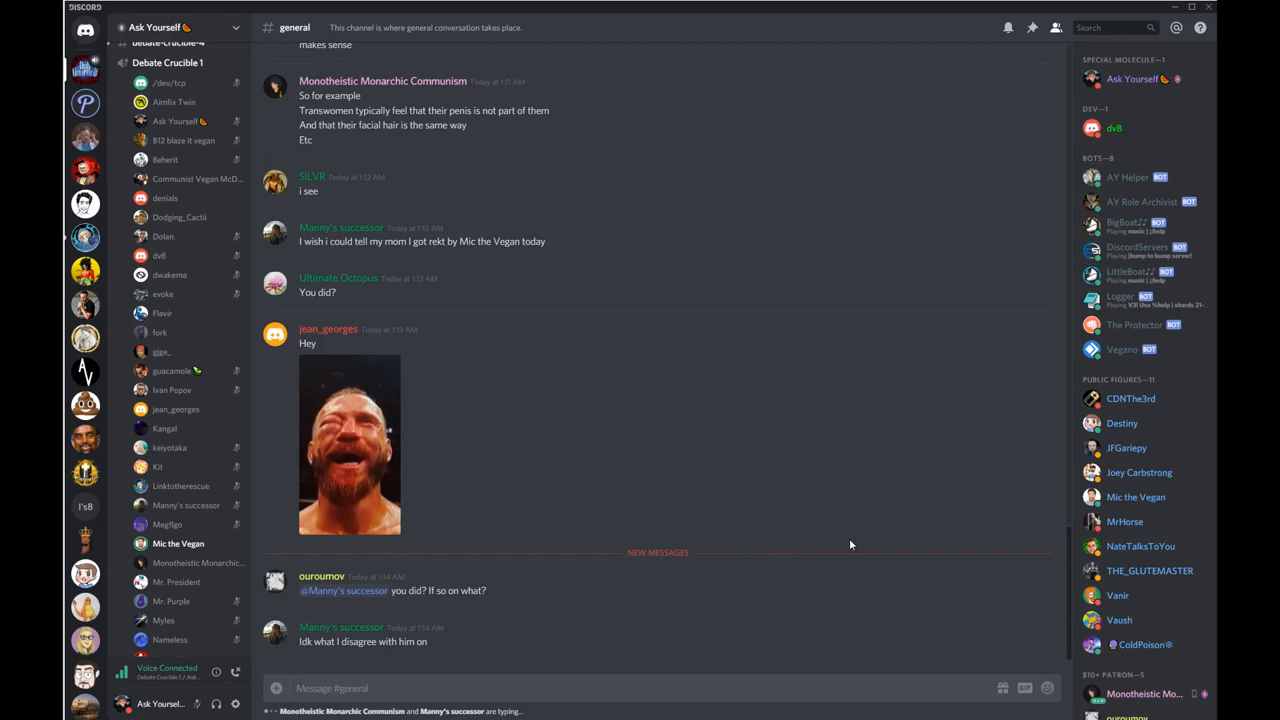
{"action": "mouse_move", "coordinate": [430, 512]}
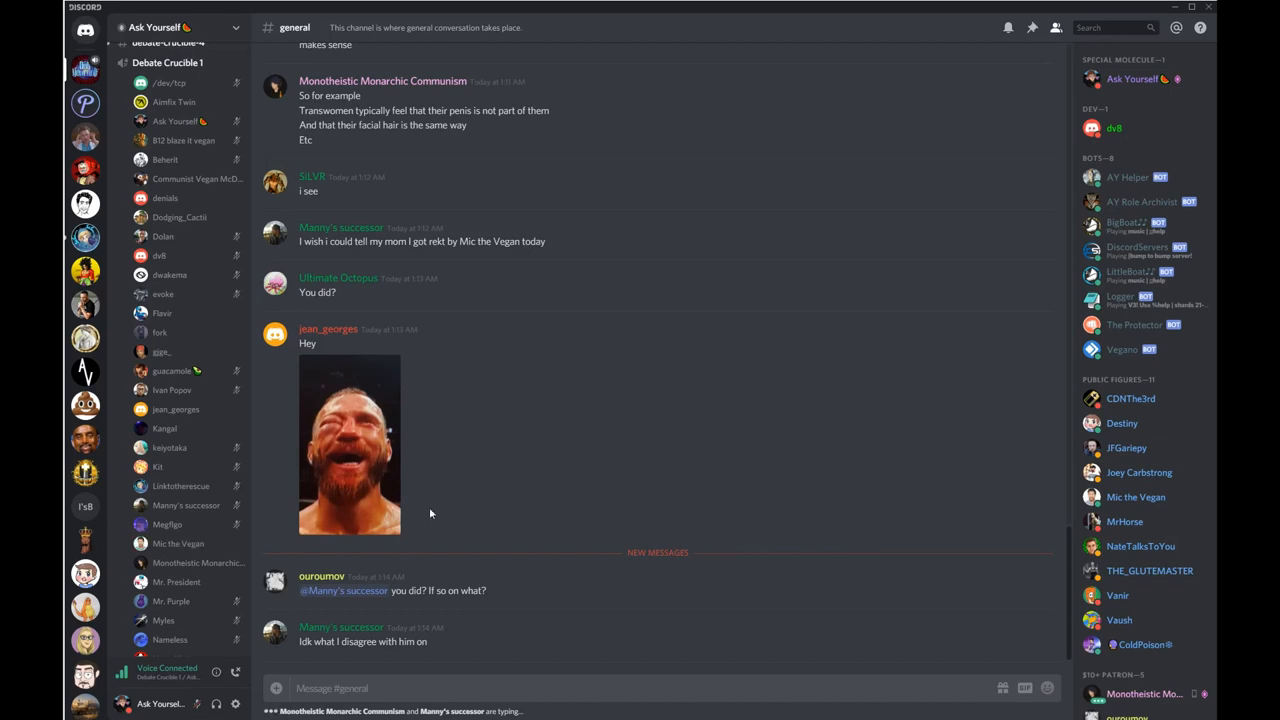
{"action": "scroll", "scroll_direction": "down", "scroll_amount": 3}
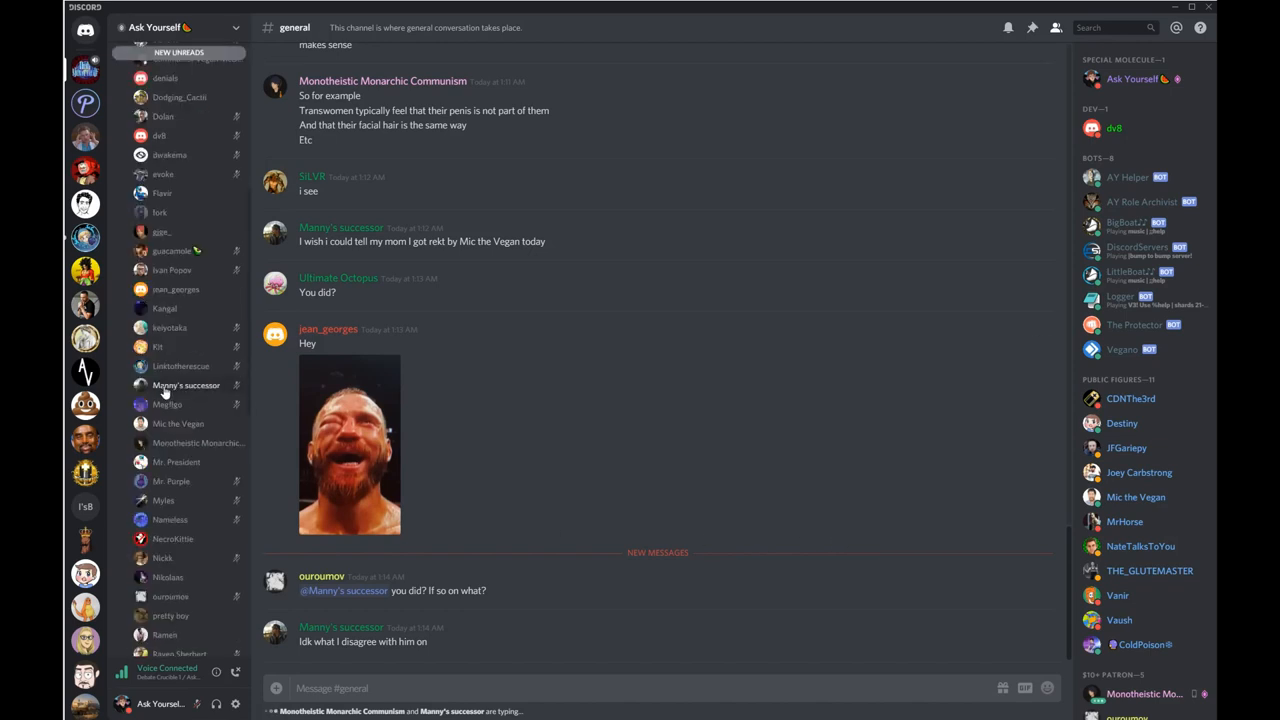
{"action": "scroll", "scroll_direction": "down", "scroll_amount": 3}
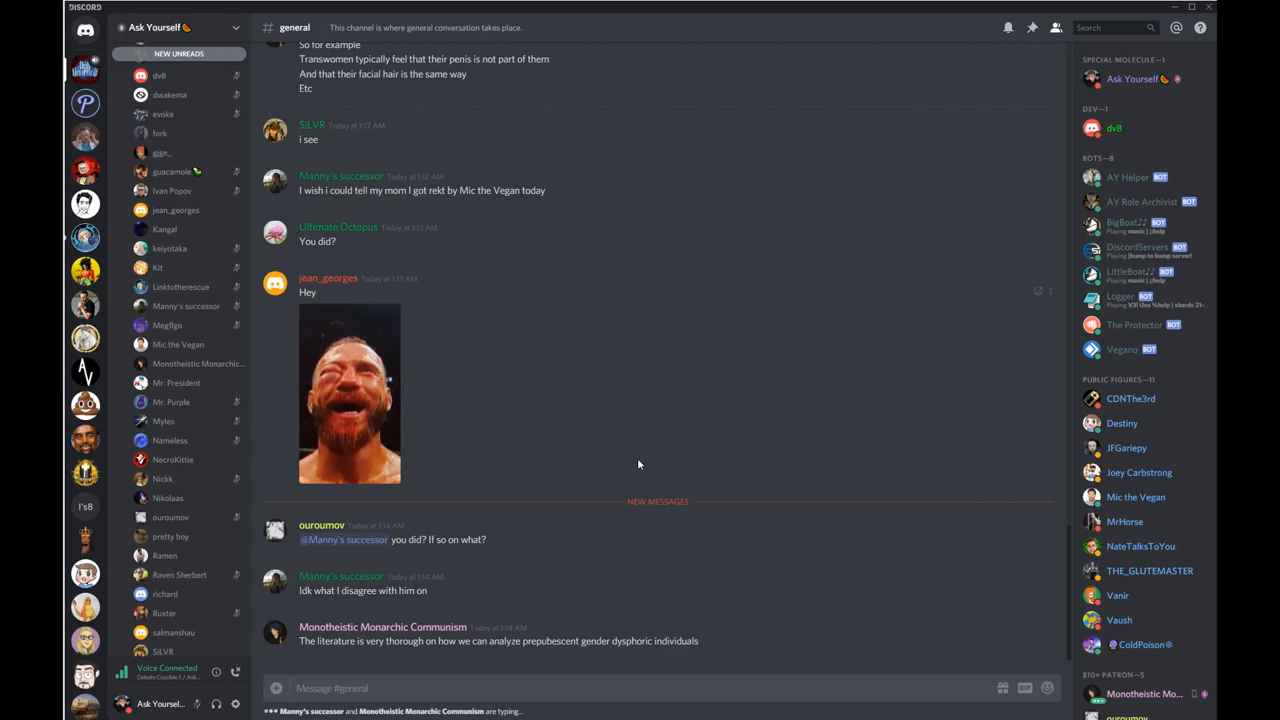
{"action": "scroll", "scroll_direction": "down", "scroll_amount": 3}
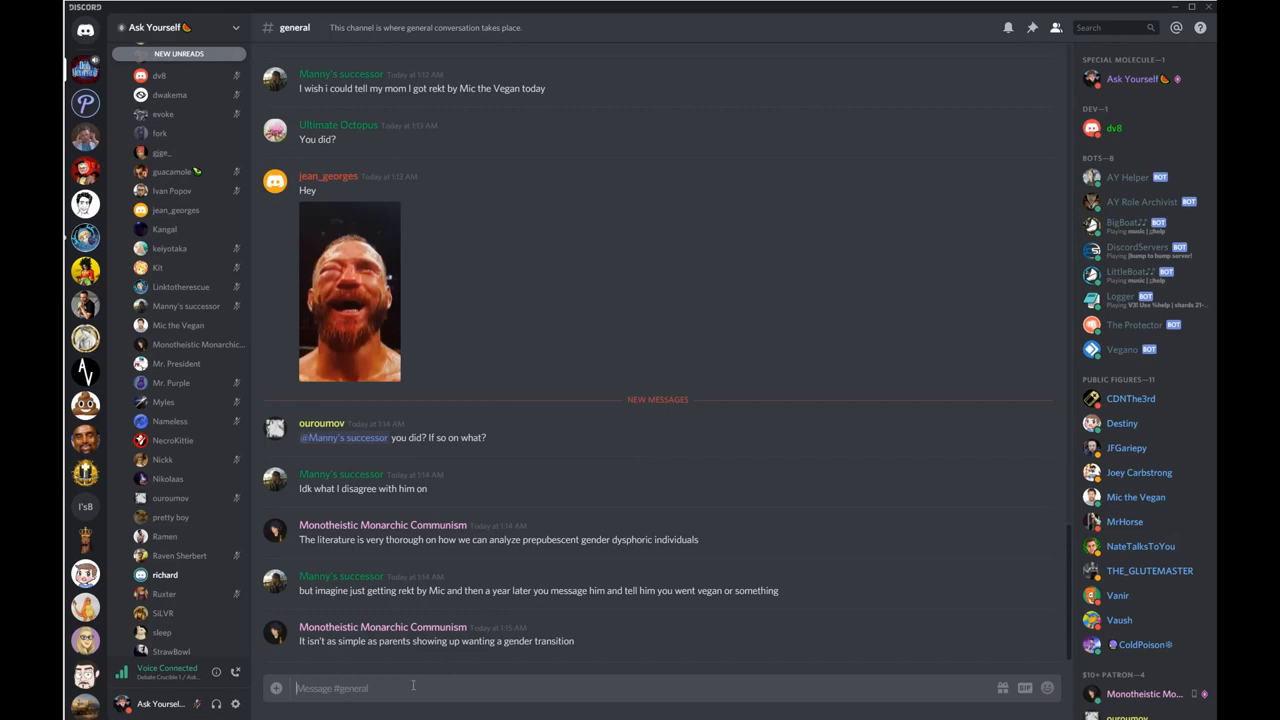
{"action": "type", "text": "@_BEYOND"}
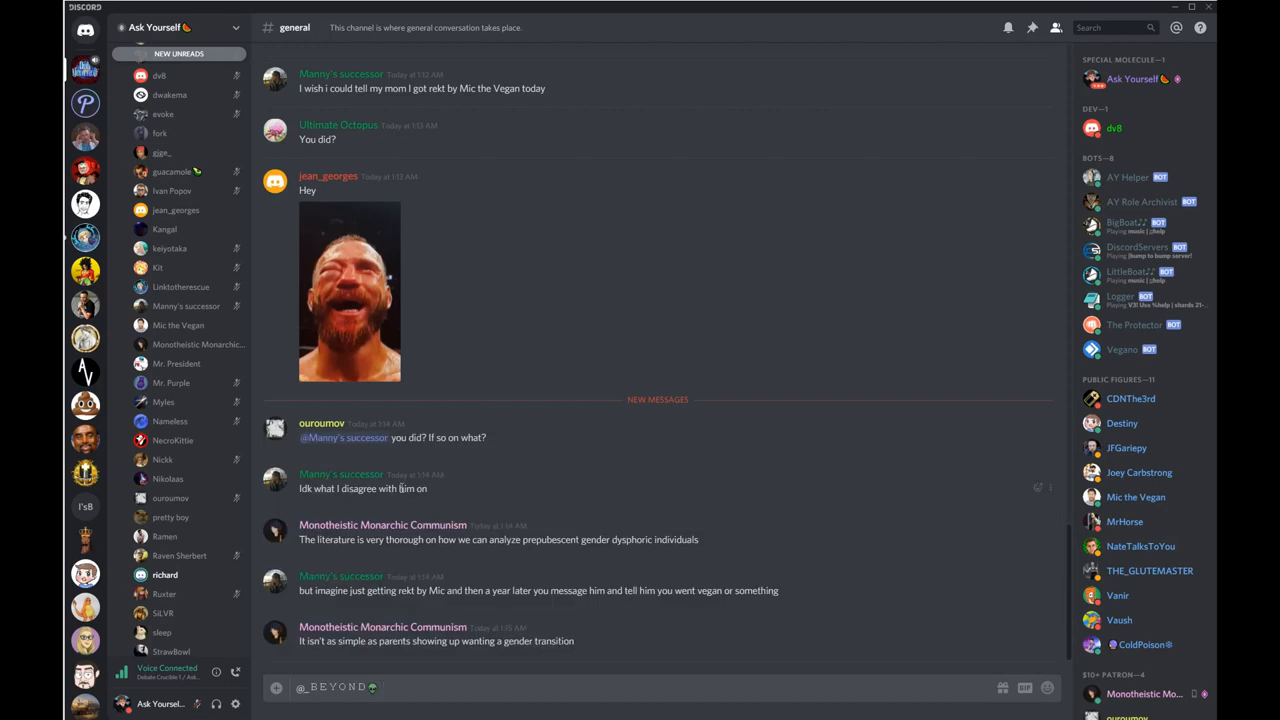
{"action": "type", "text": "-People t"}
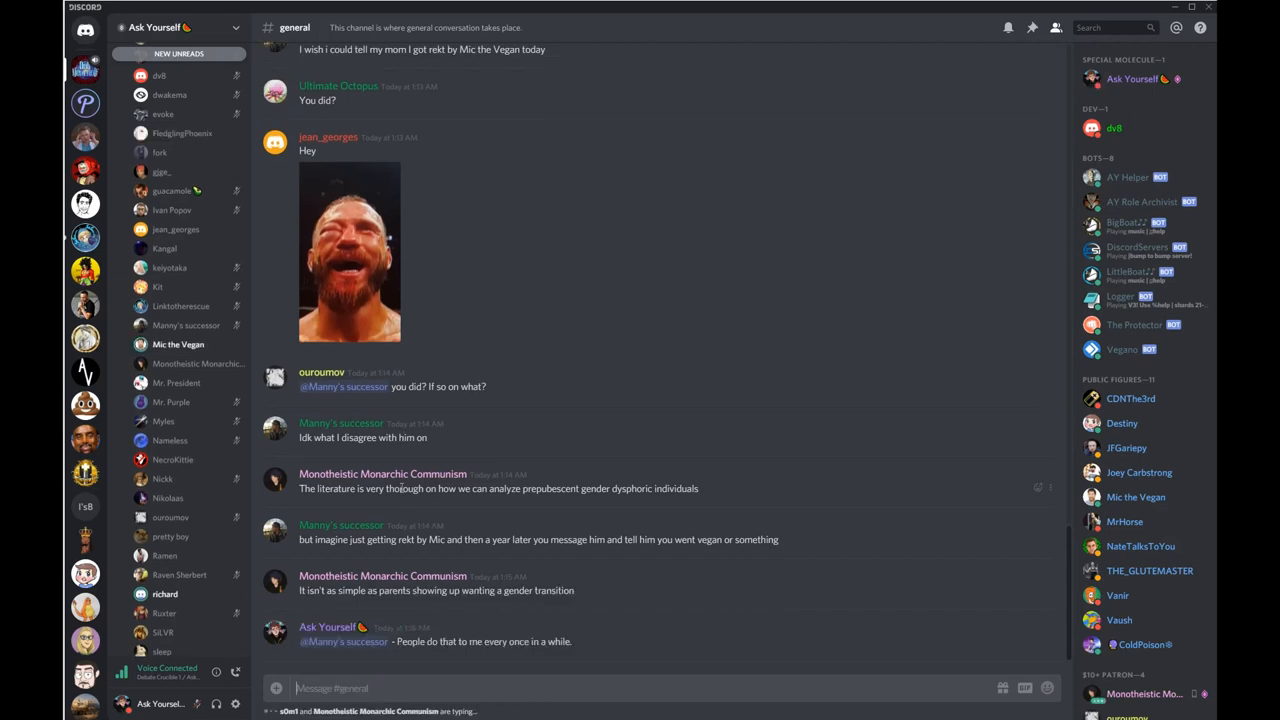
{"action": "type", "text": "WRT veg"}
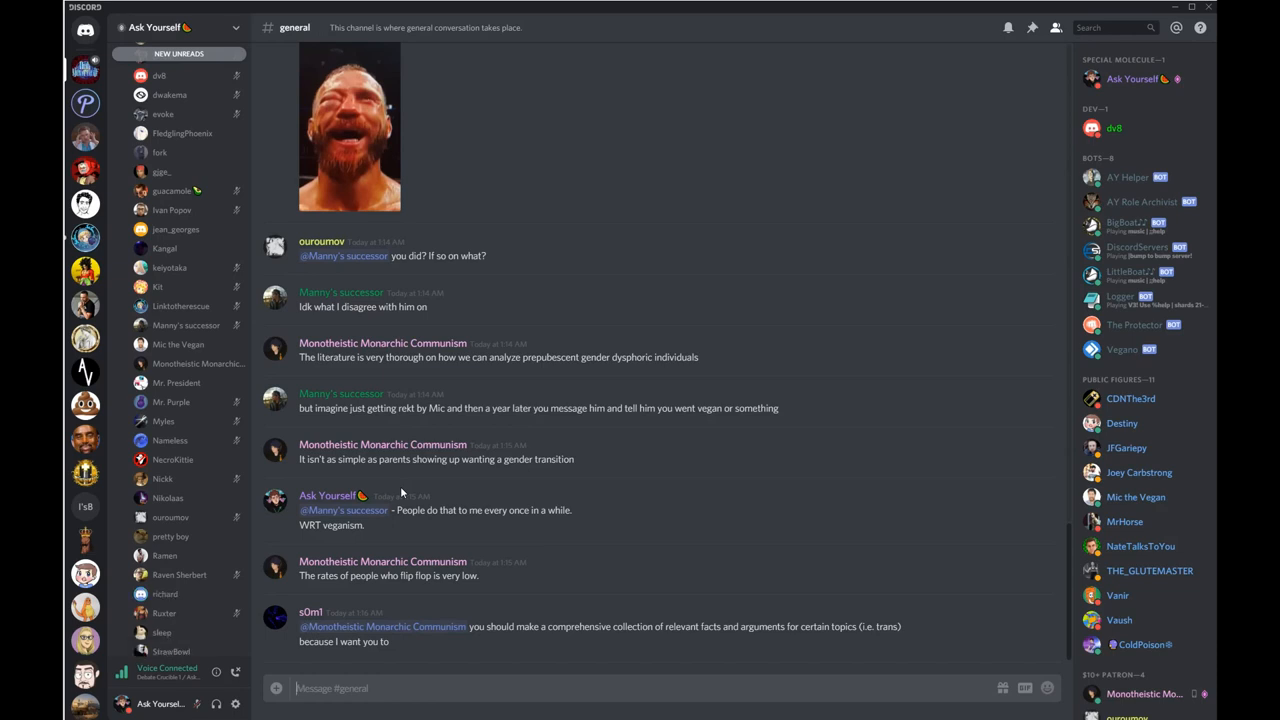
{"action": "scroll", "scroll_direction": "down", "scroll_amount": 3}
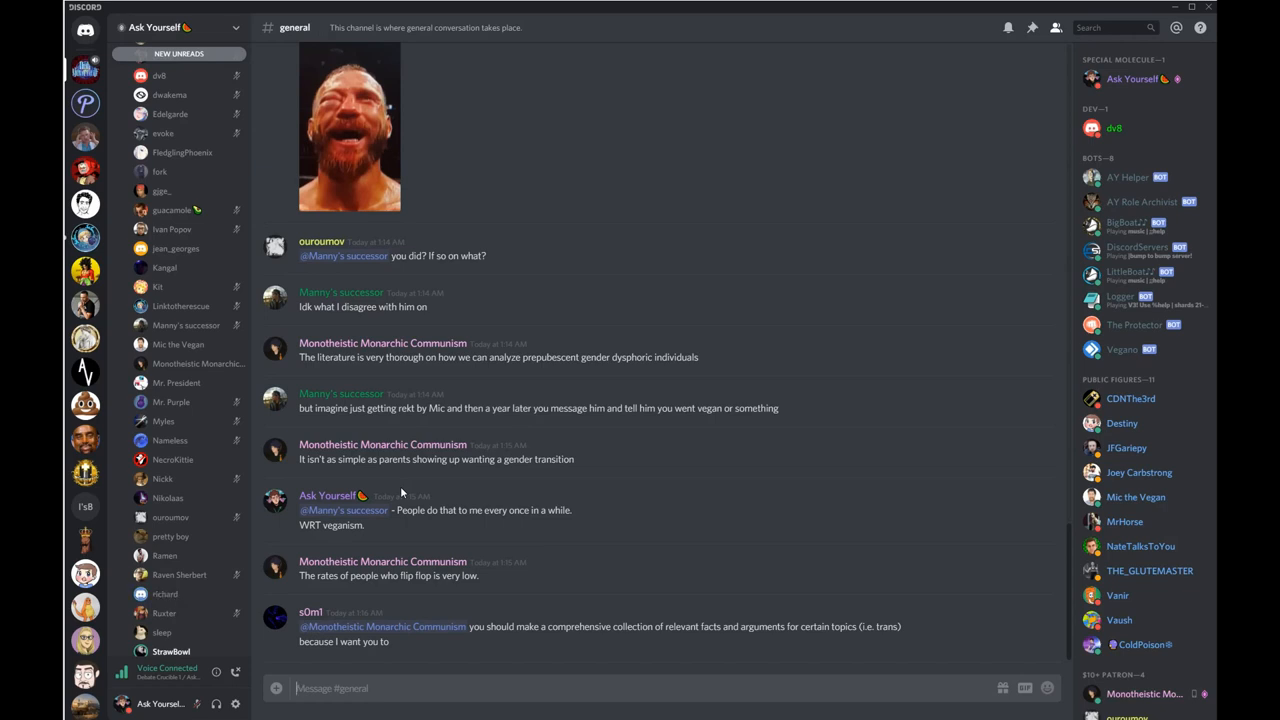
{"action": "mouse_move", "coordinate": [552, 540]}
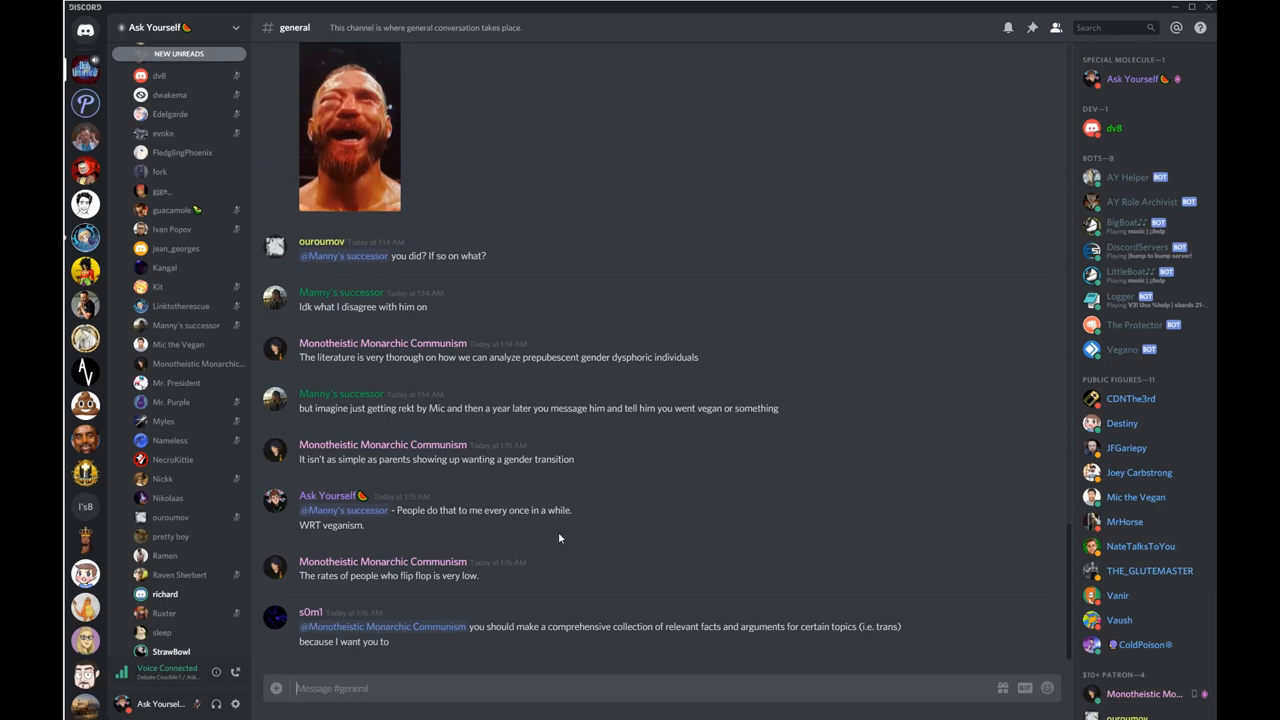
{"action": "mouse_move", "coordinate": [170, 292]}
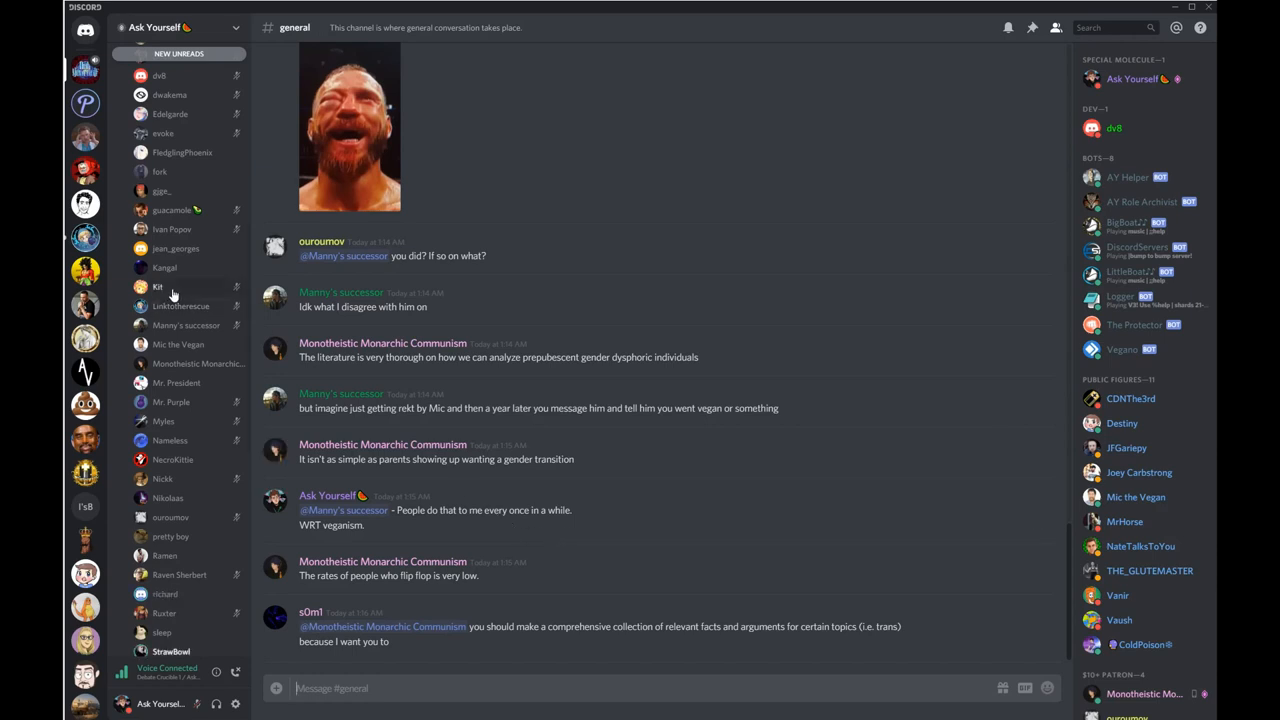
{"action": "scroll", "scroll_direction": "down", "scroll_amount": 3}
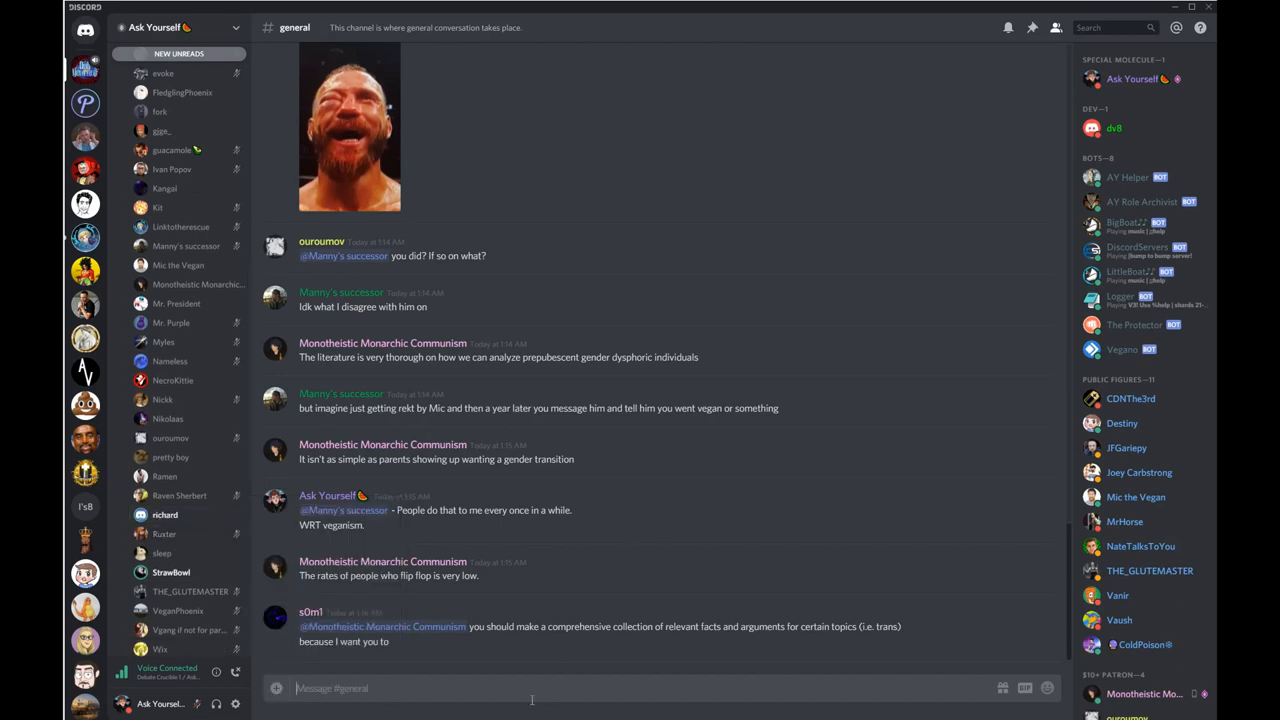
Step: Send 'Lmao "Mic The Vegan thinks pride month is propaganda"' followed by a :facepalm: emoji
{"action": "type", "text": "Lmao"}
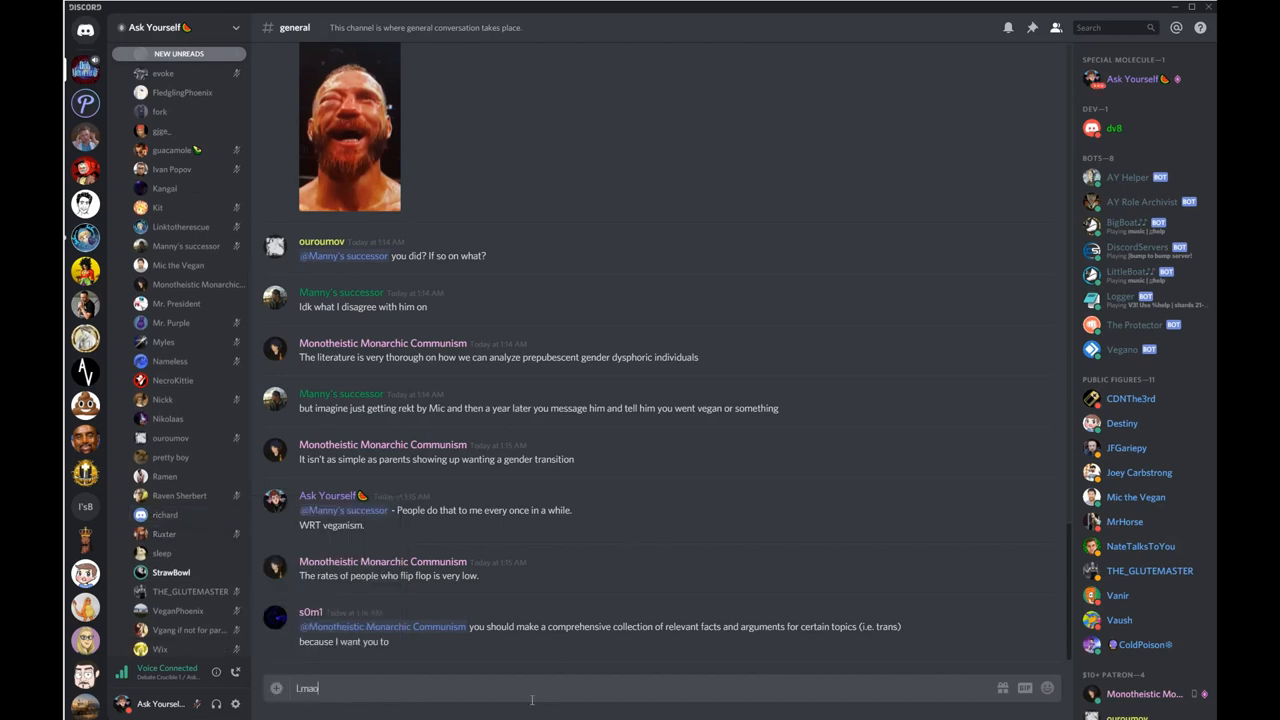
{"action": "type", "text": "\"Mic"}
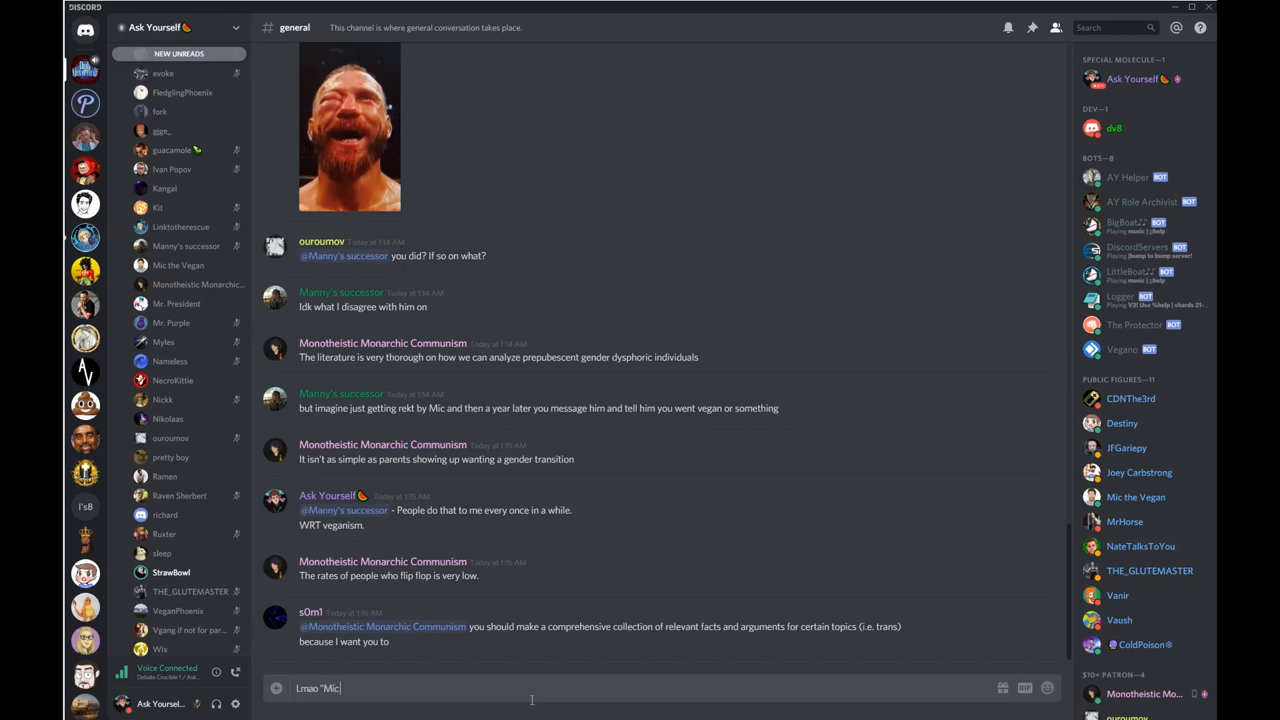
{"action": "type", "text": "The Vegan thinks"}
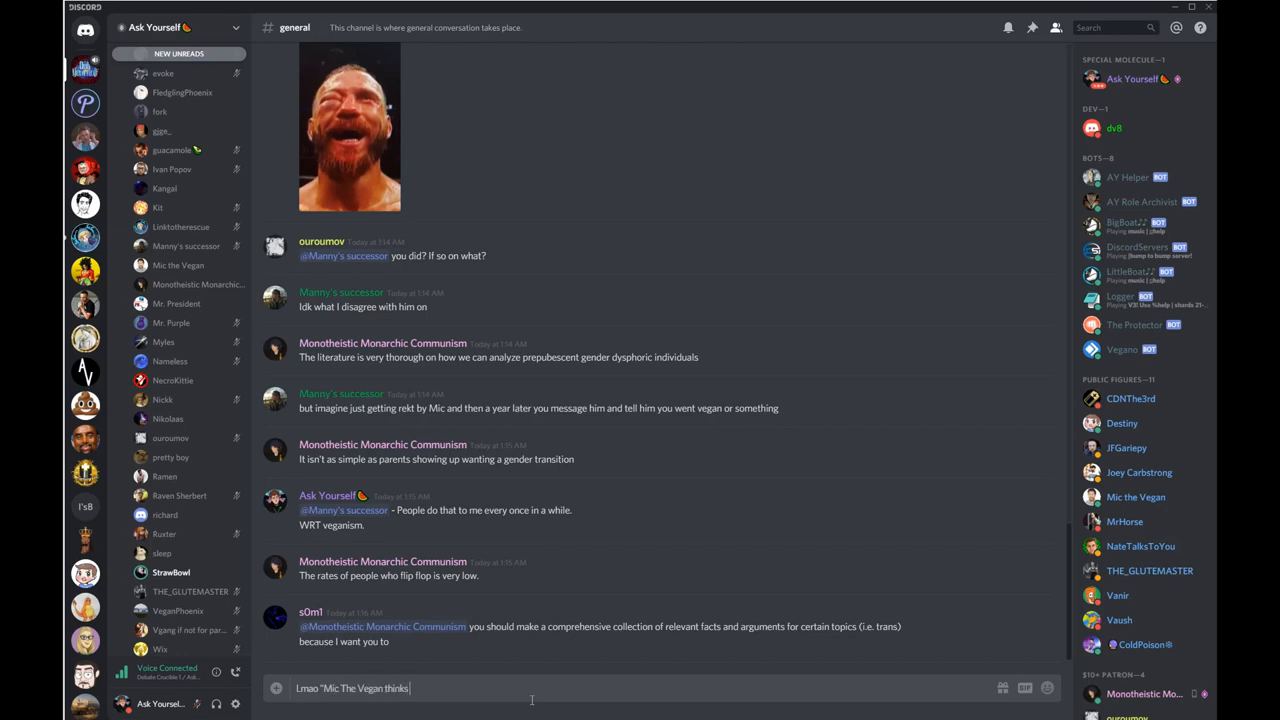
{"action": "type", "text": "pride month is p"}
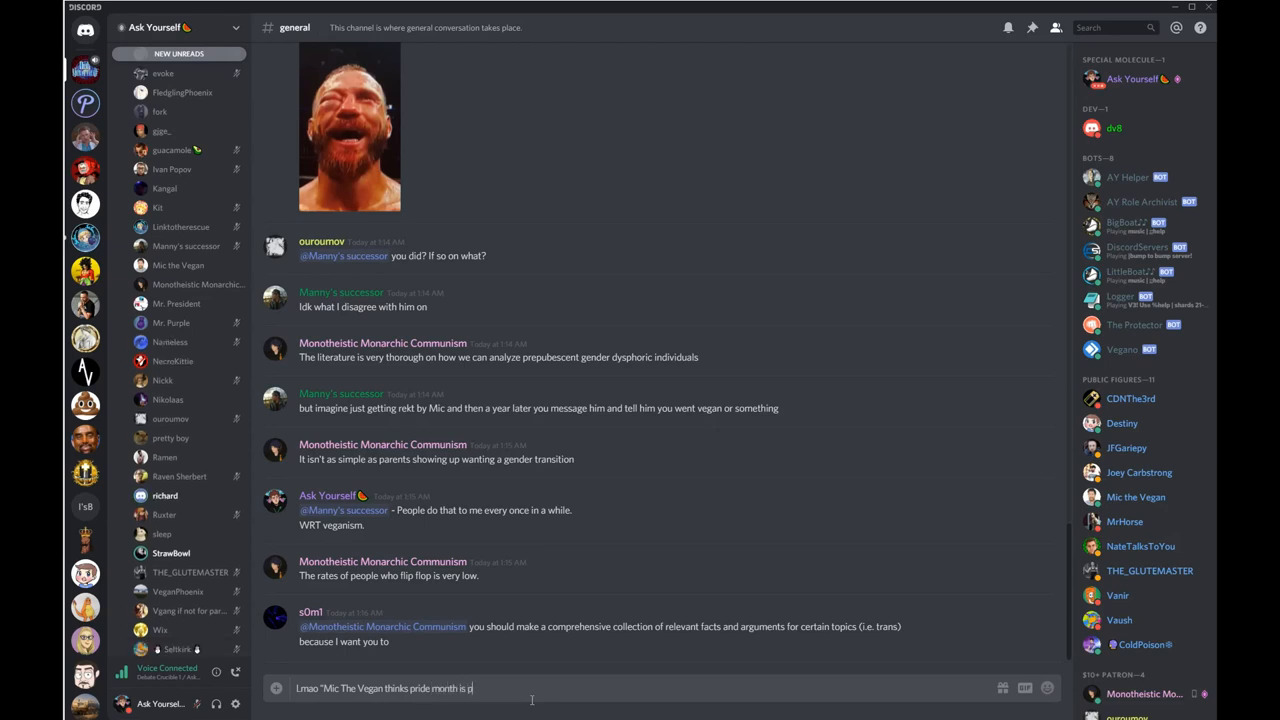
{"action": "type", "text": "ropaganda"}
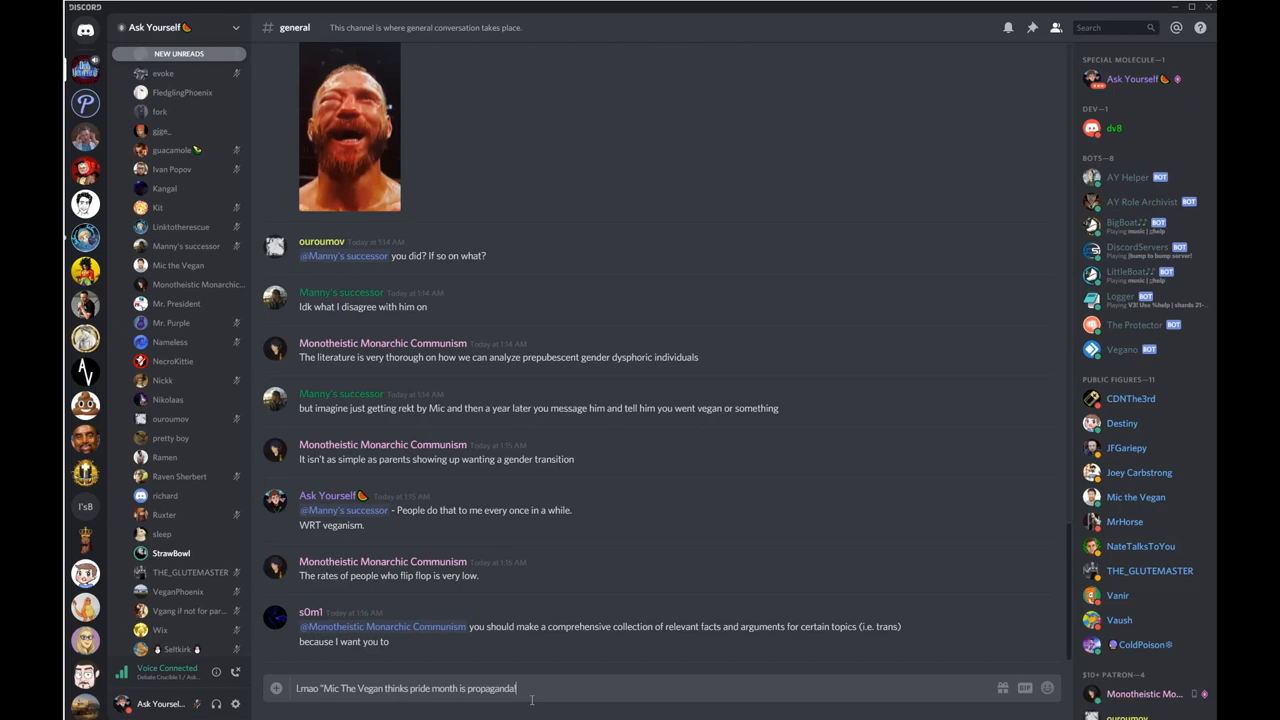
{"action": "key", "text": "Return"}
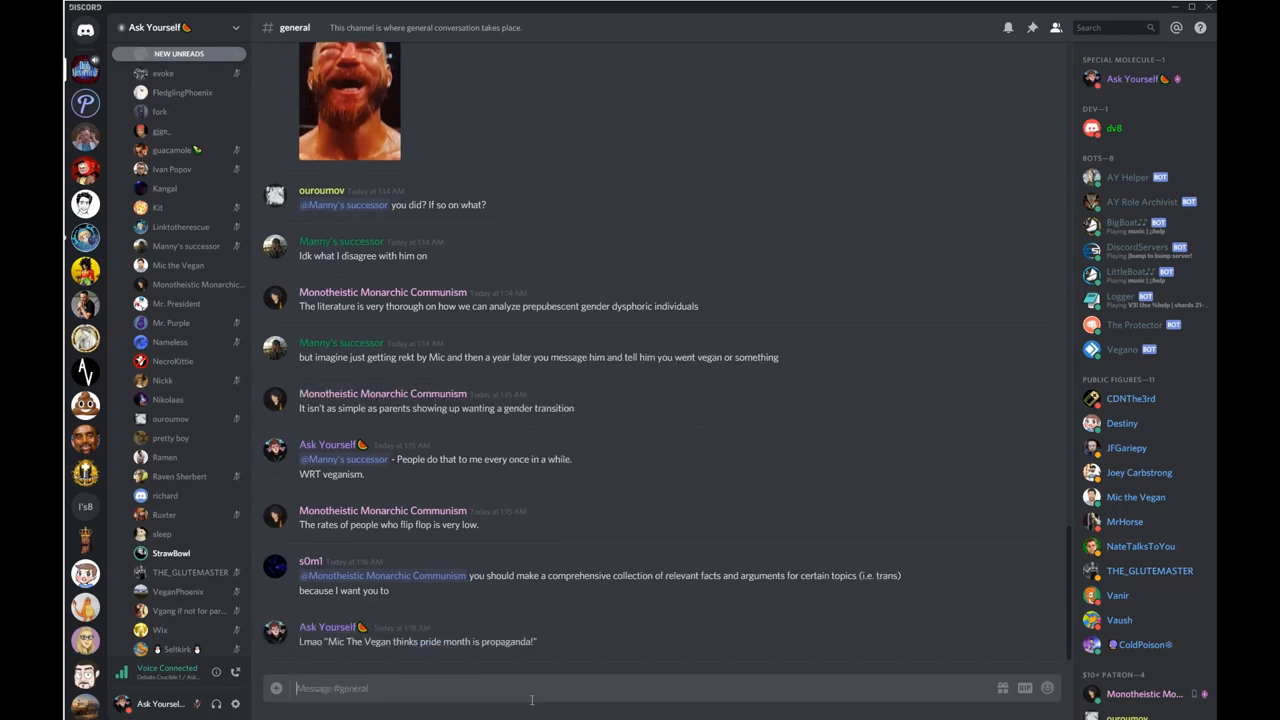
{"action": "type", "text": ":face"}
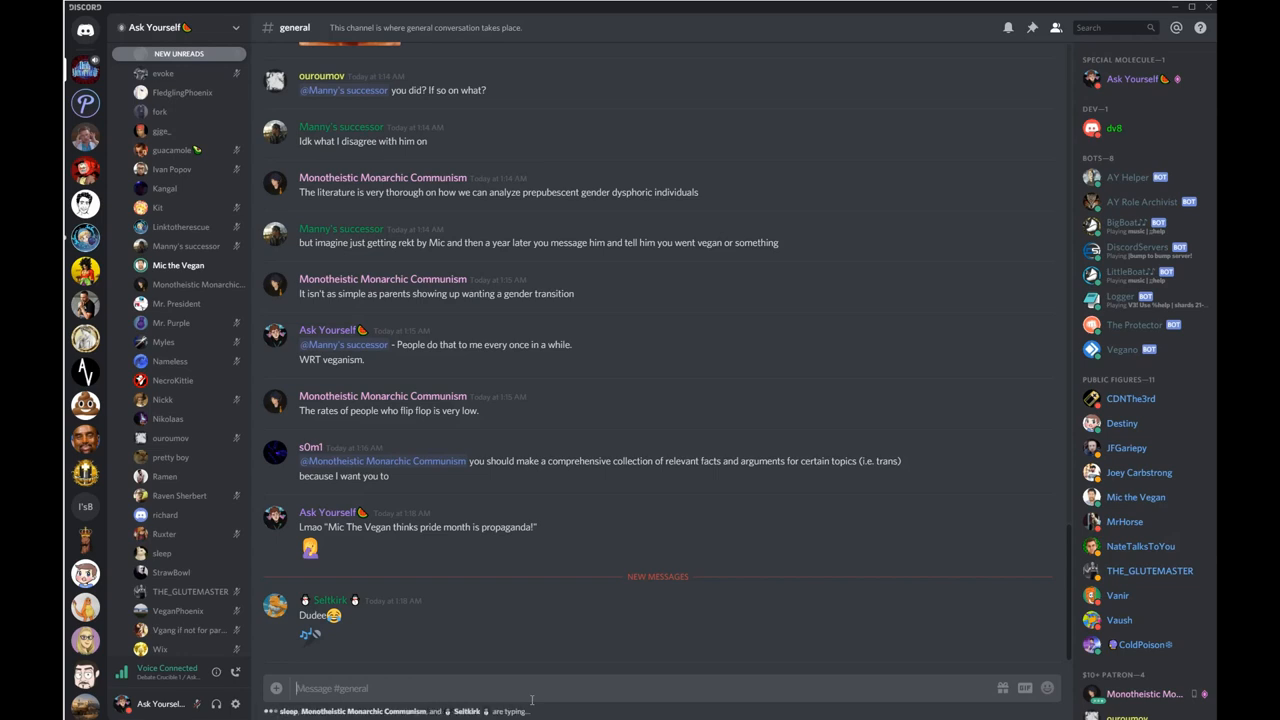
Step: Reply 'I have no problem with rightwing vegans. I consider myself a centrist.'
{"action": "scroll", "scroll_direction": "down", "scroll_amount": 3}
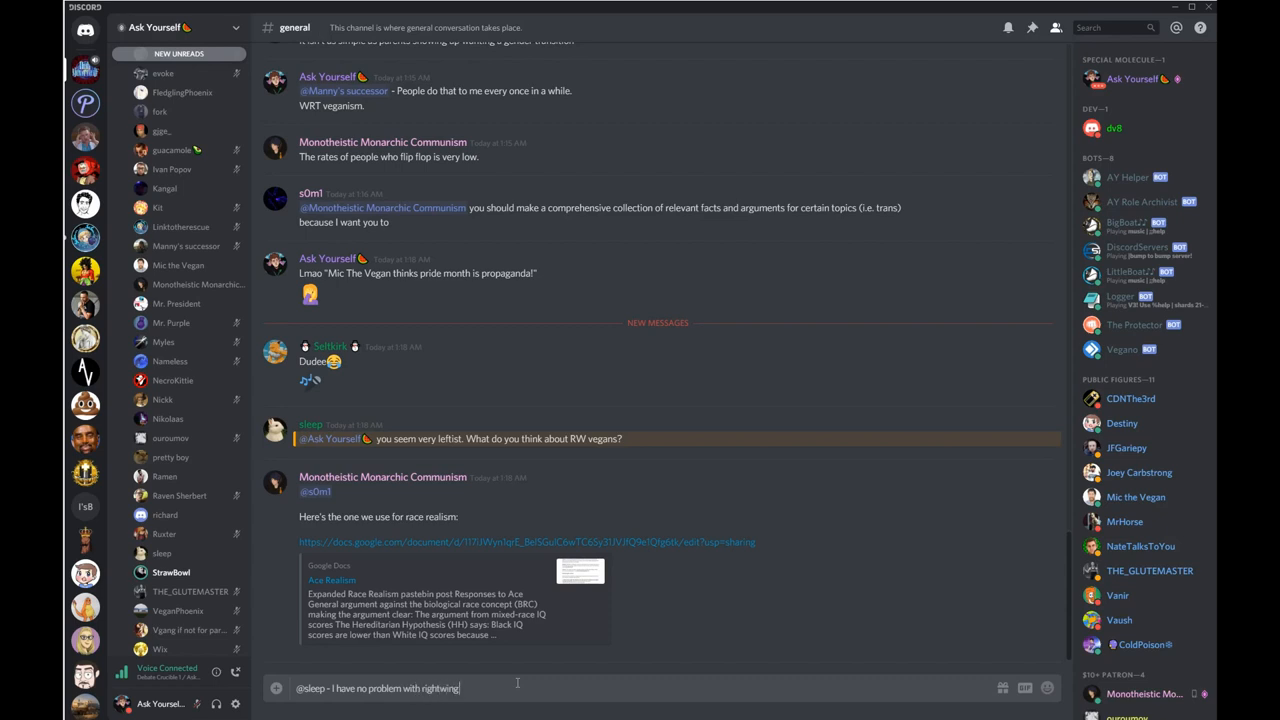
{"action": "type", "text": "vegans."}
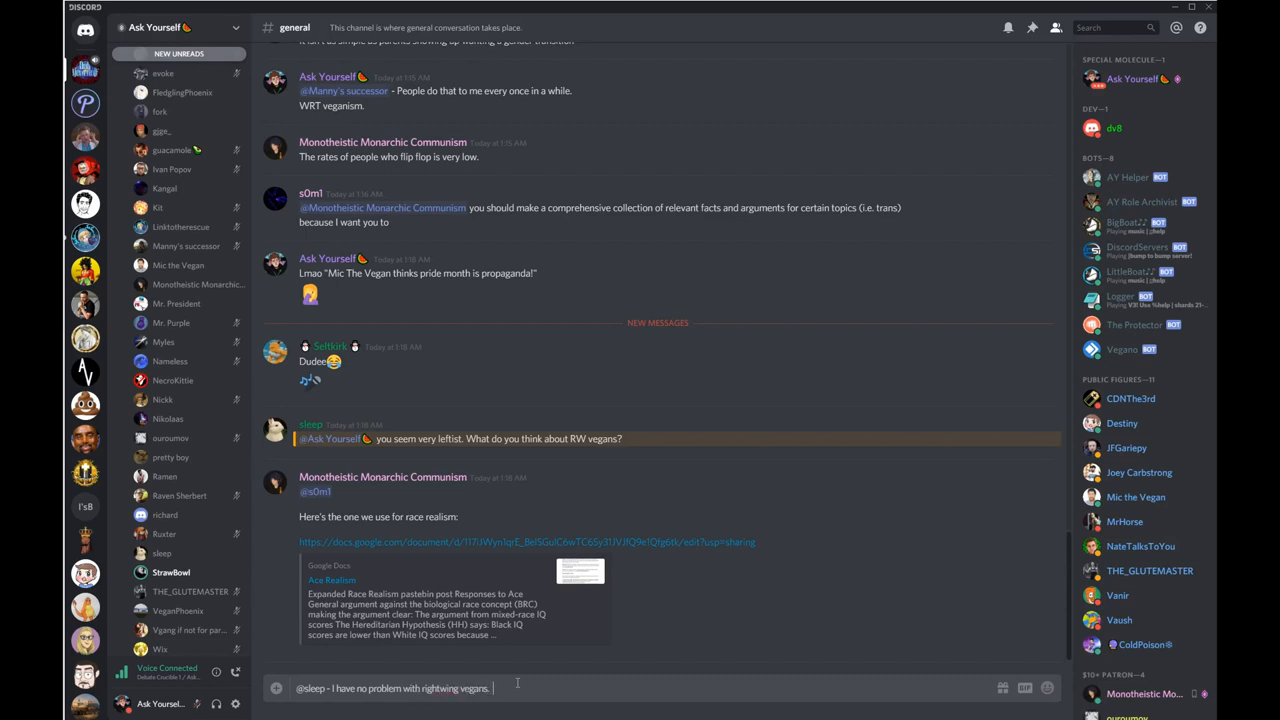
{"action": "type", "text": "I consider myse"}
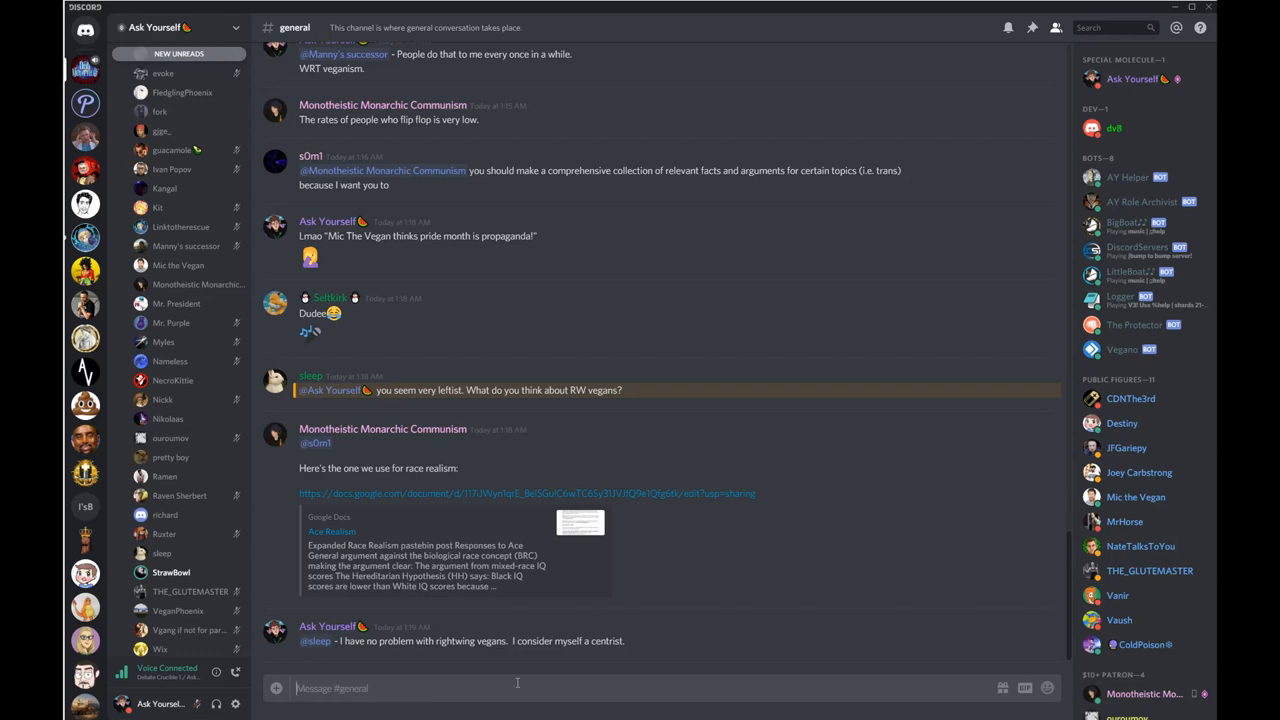
{"action": "scroll", "scroll_direction": "down", "scroll_amount": 3}
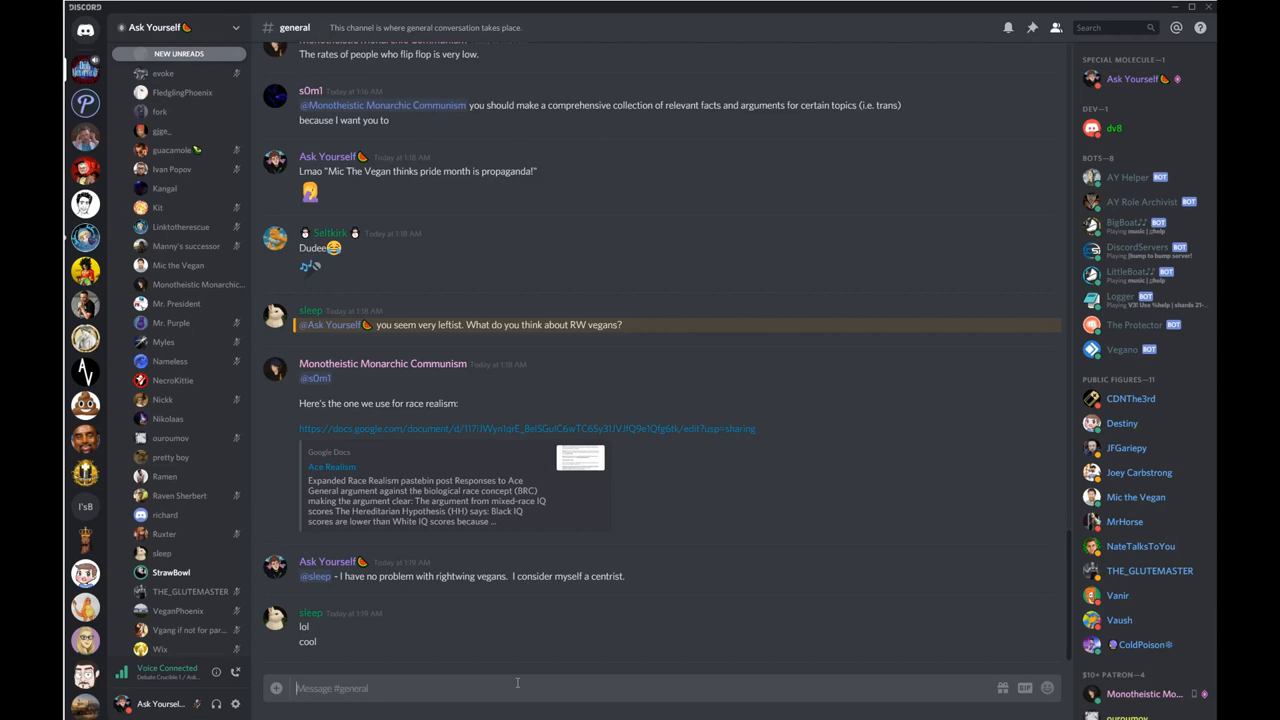
Step: Send 'Why lol?' in response to the member's 'lol cool' reply
{"action": "type", "text": "WHy"}
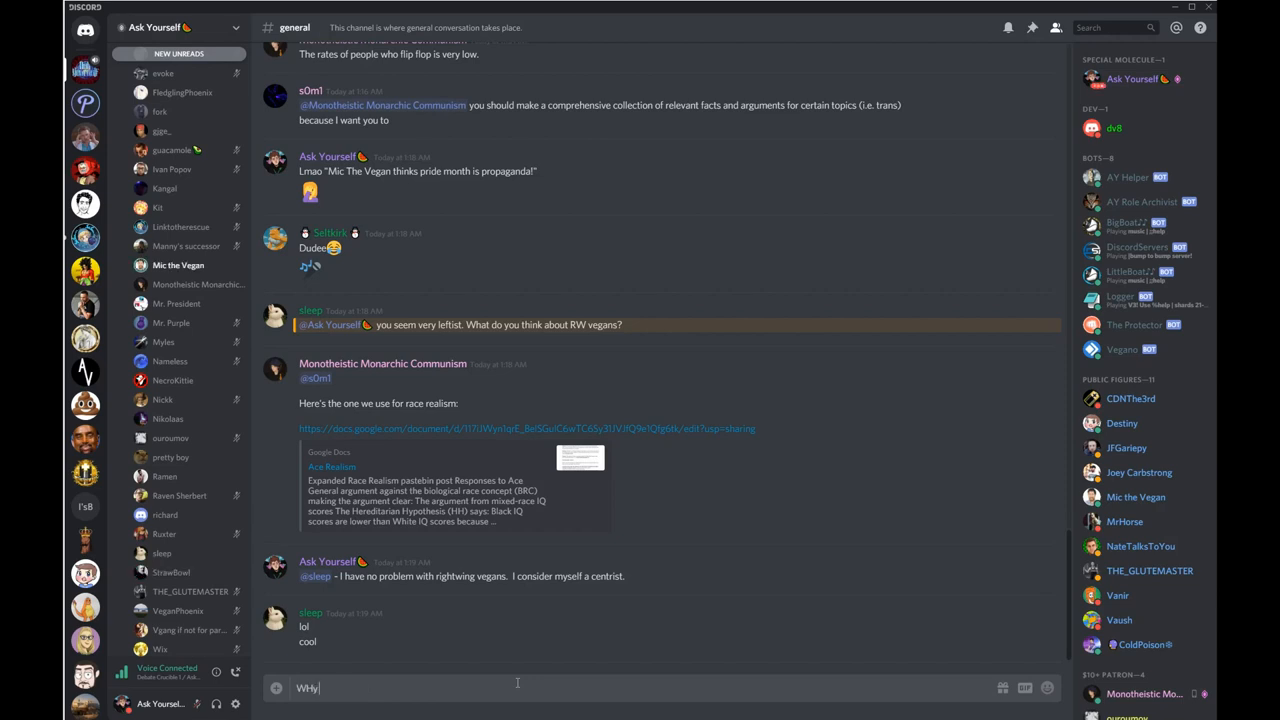
{"action": "type", "text": "lol?"}
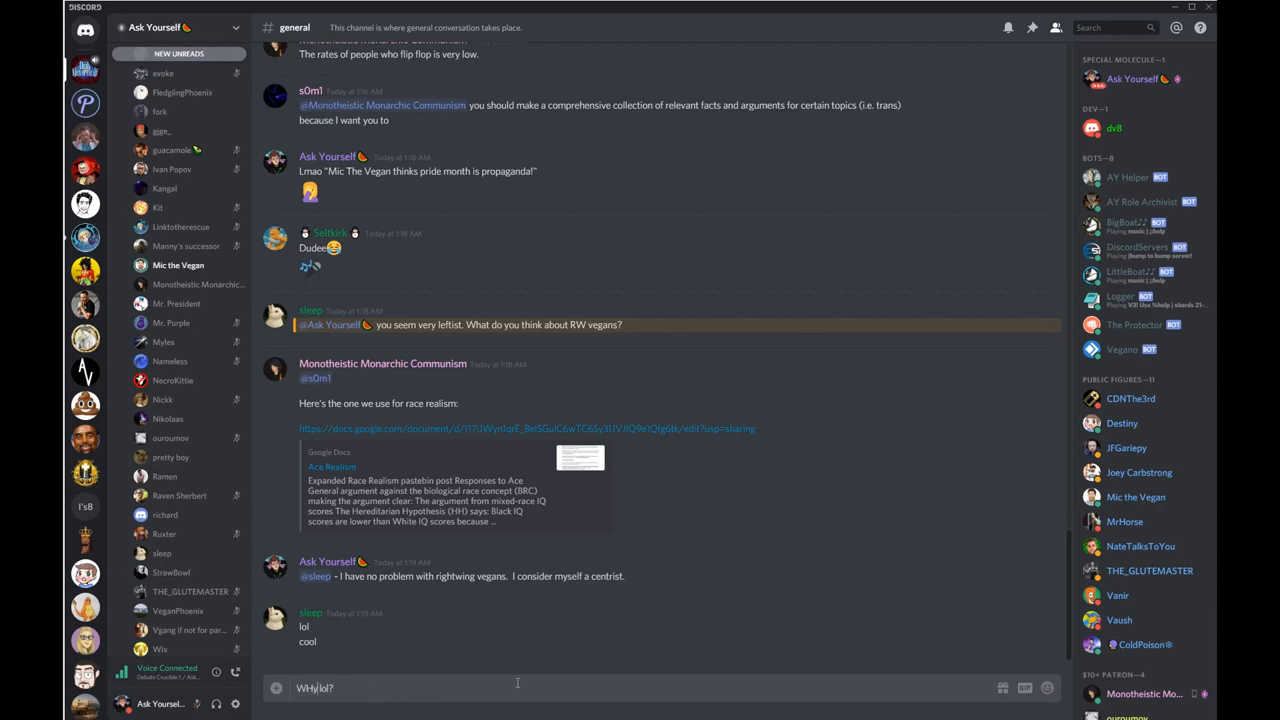
{"action": "key", "text": "Return"}
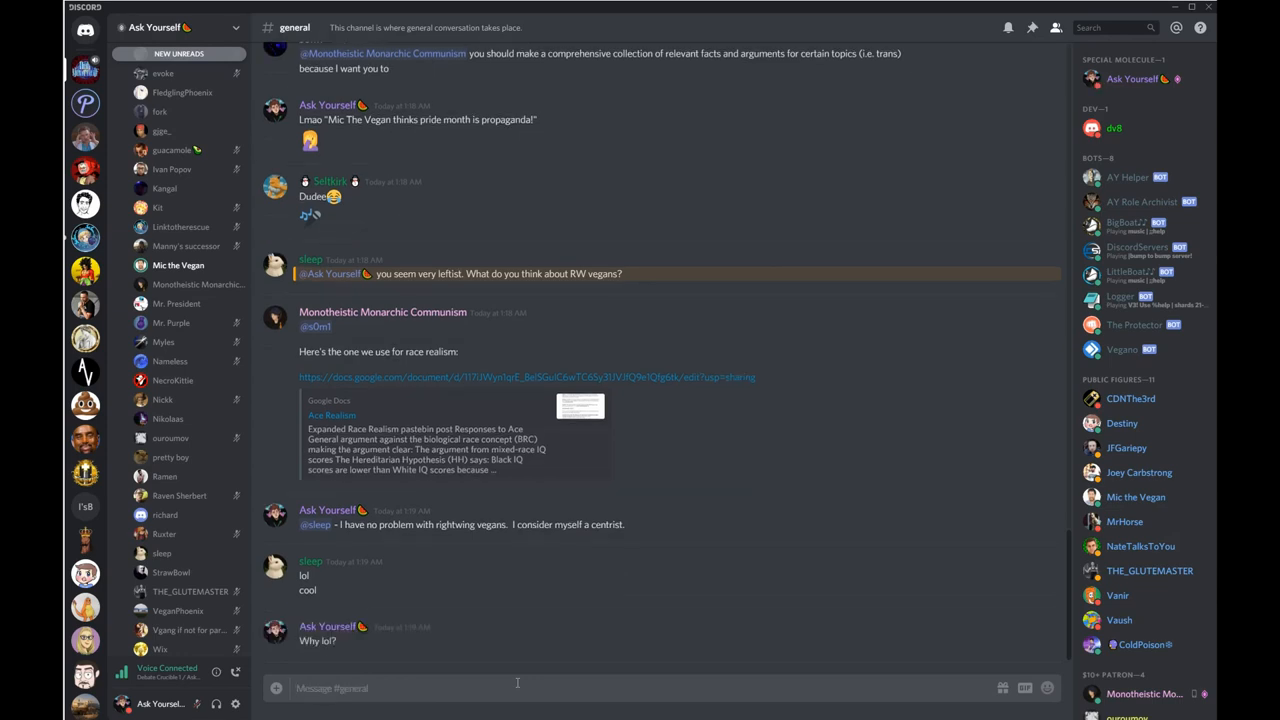